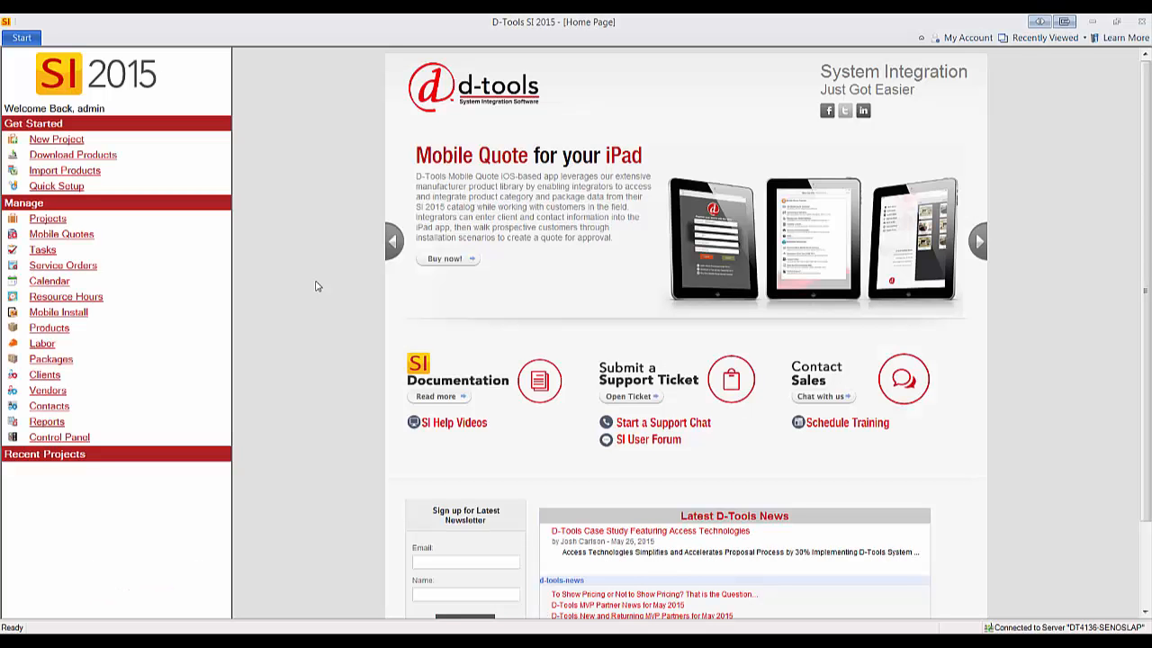
pyautogui.moveTo(309, 298)
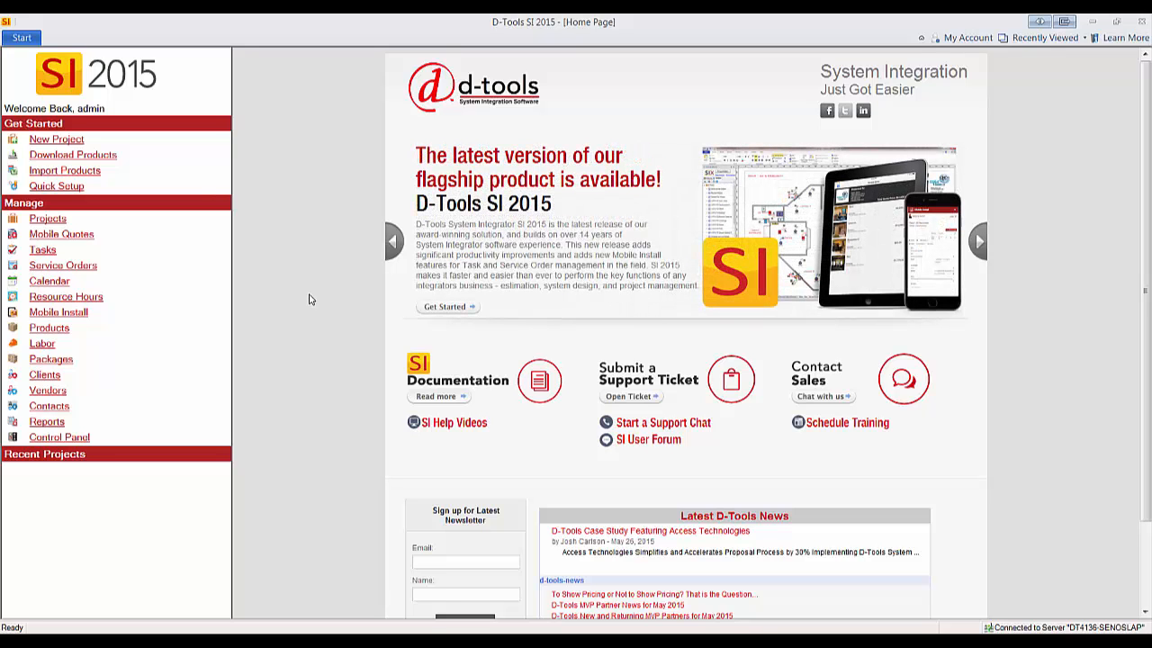
pyautogui.moveTo(267, 131)
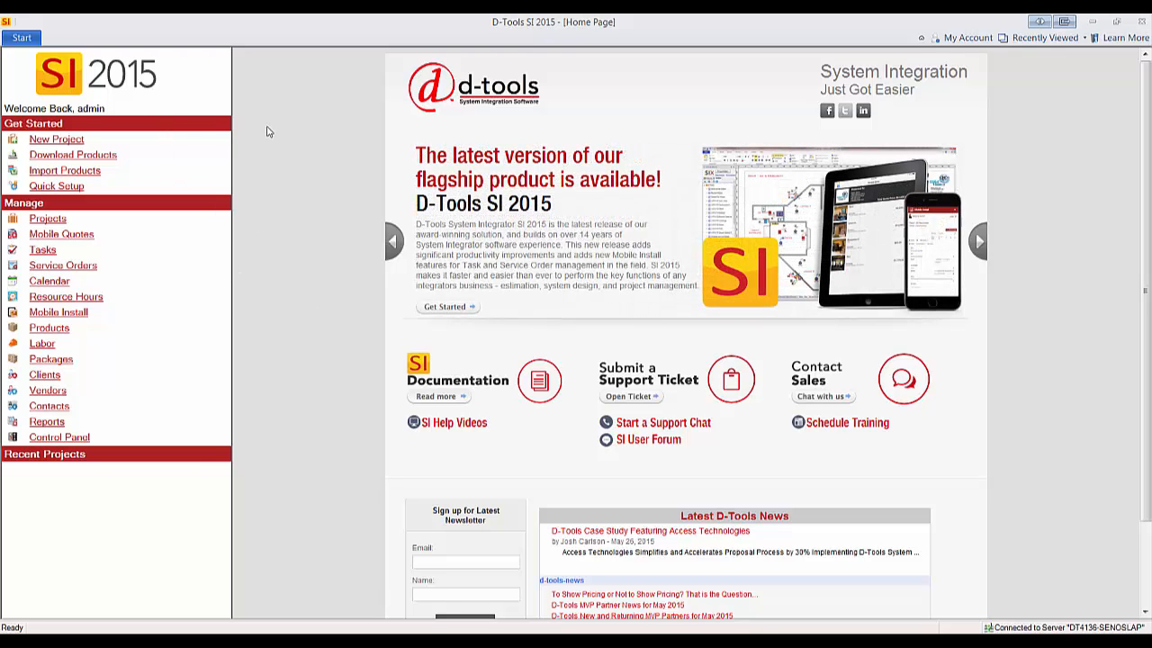
pyautogui.moveTo(292, 164)
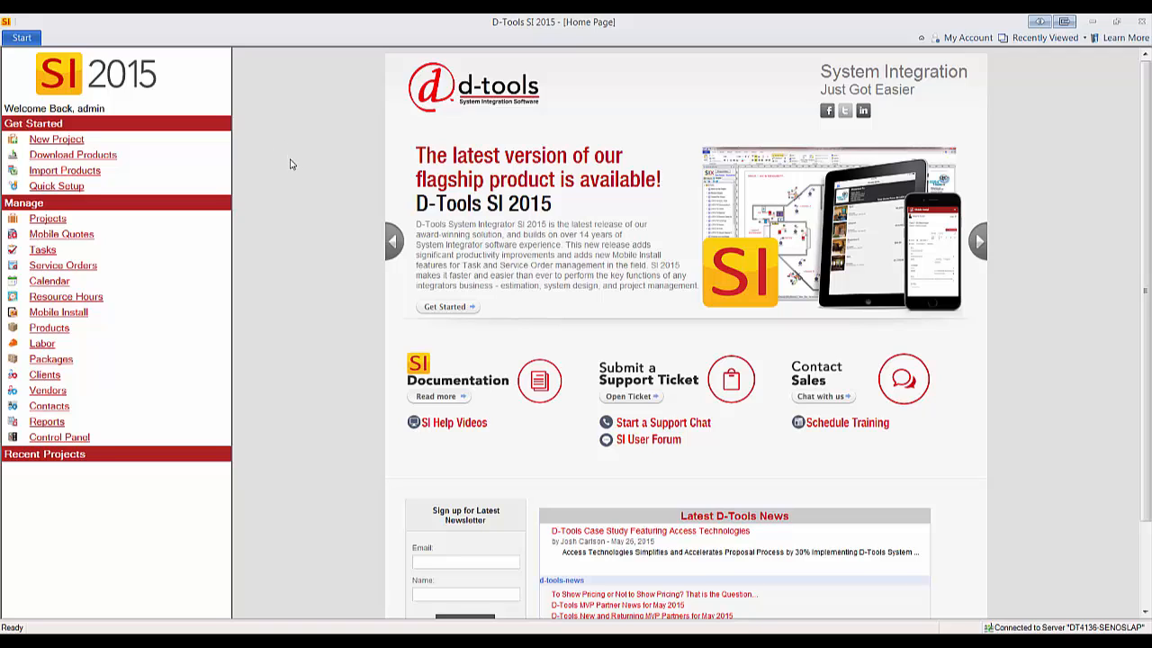
# Step: From Manage Projects, pick Darling Home Cinema and run the Contract client report
pyautogui.click(21, 38)
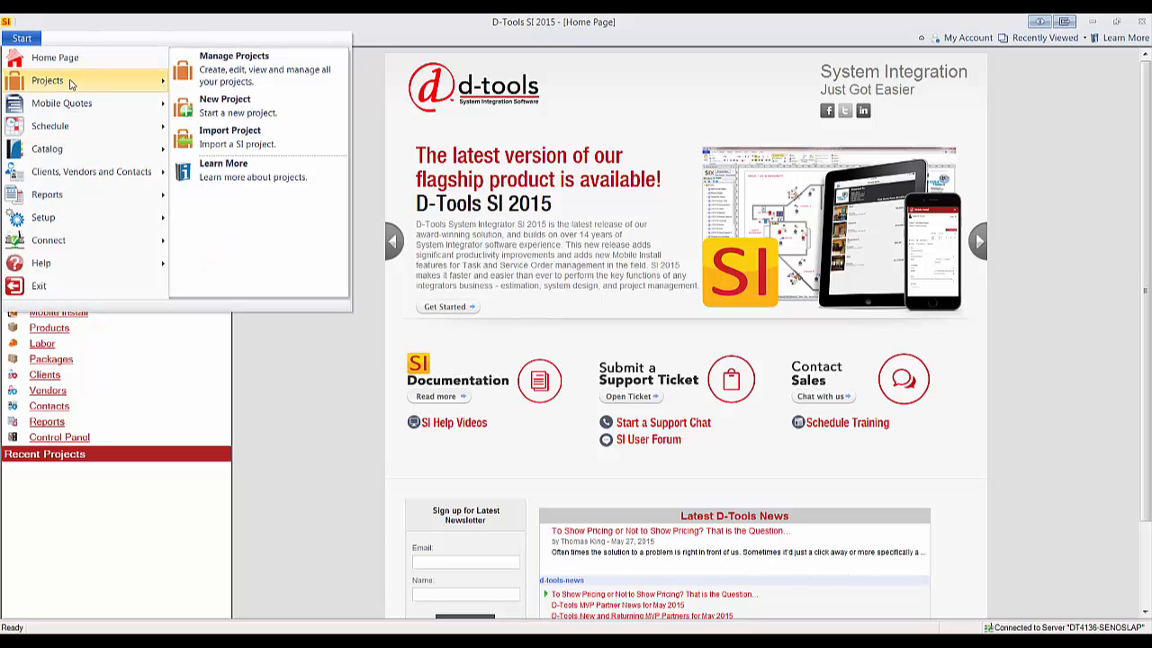
pyautogui.moveTo(258, 70)
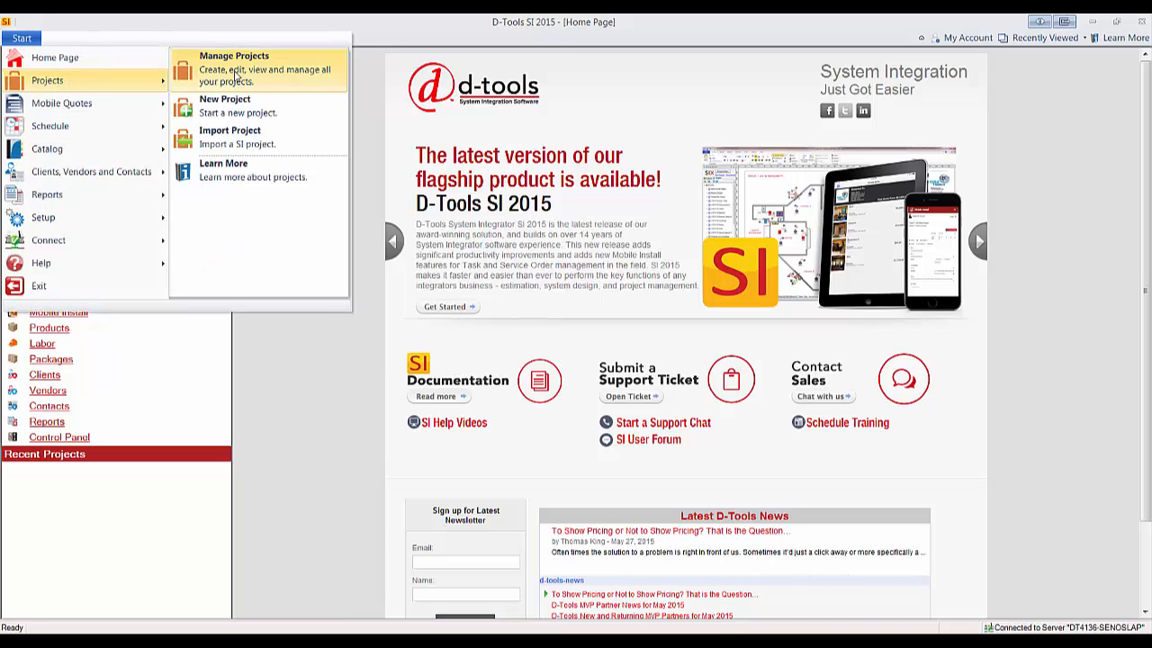
pyautogui.click(235, 68)
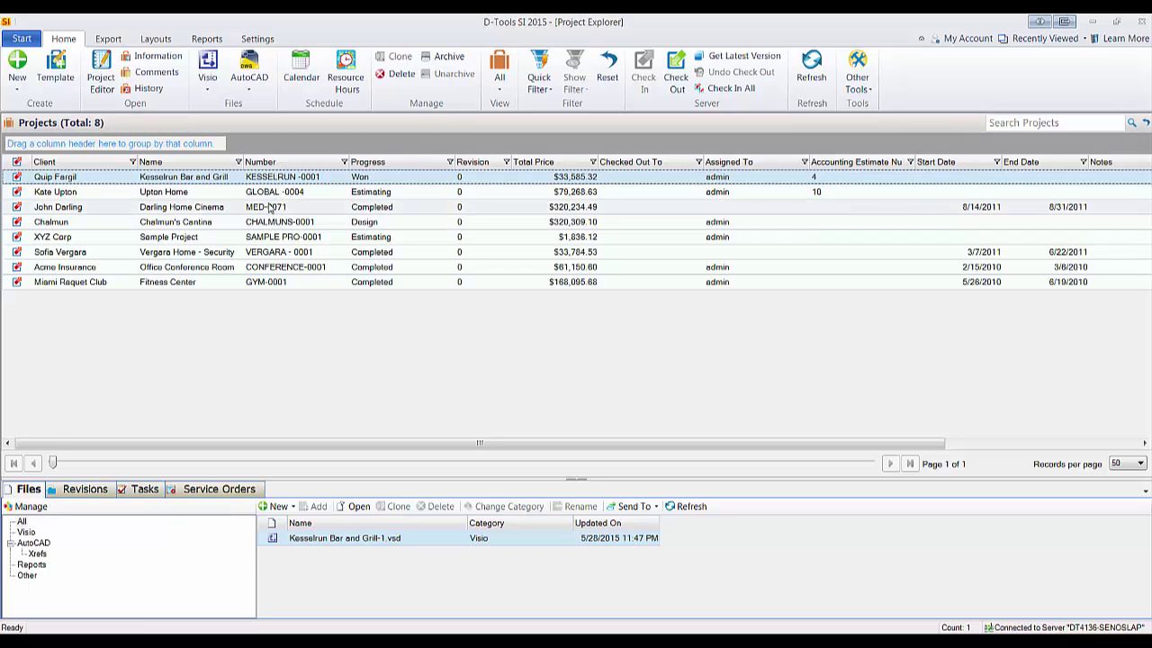
pyautogui.click(207, 38)
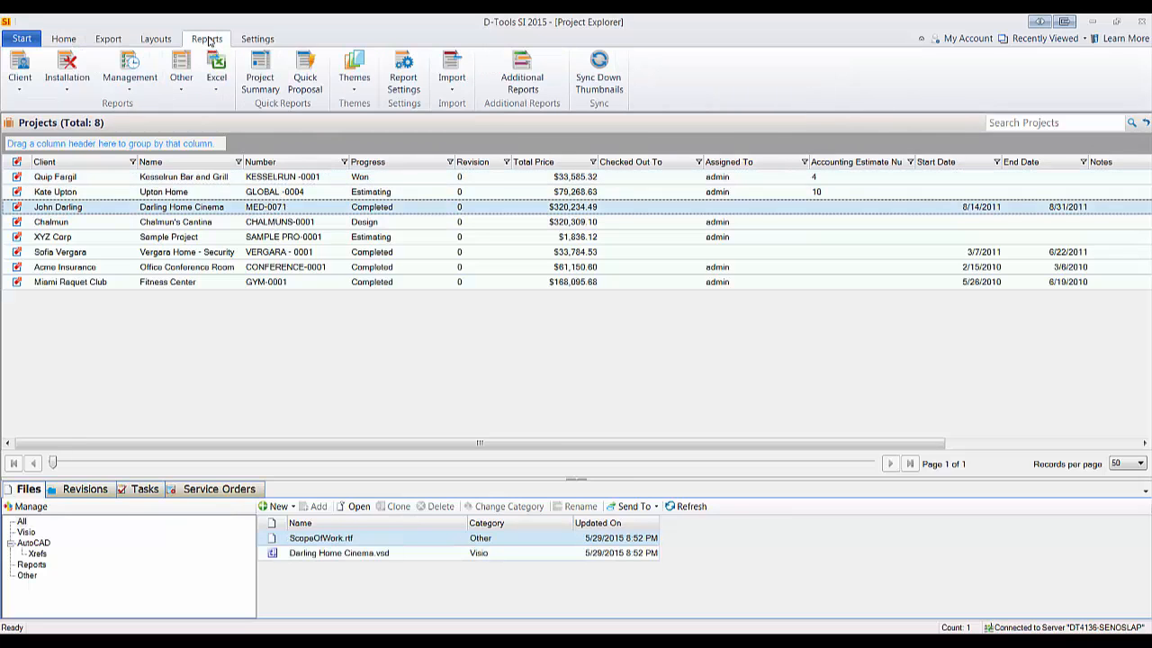
pyautogui.click(20, 72)
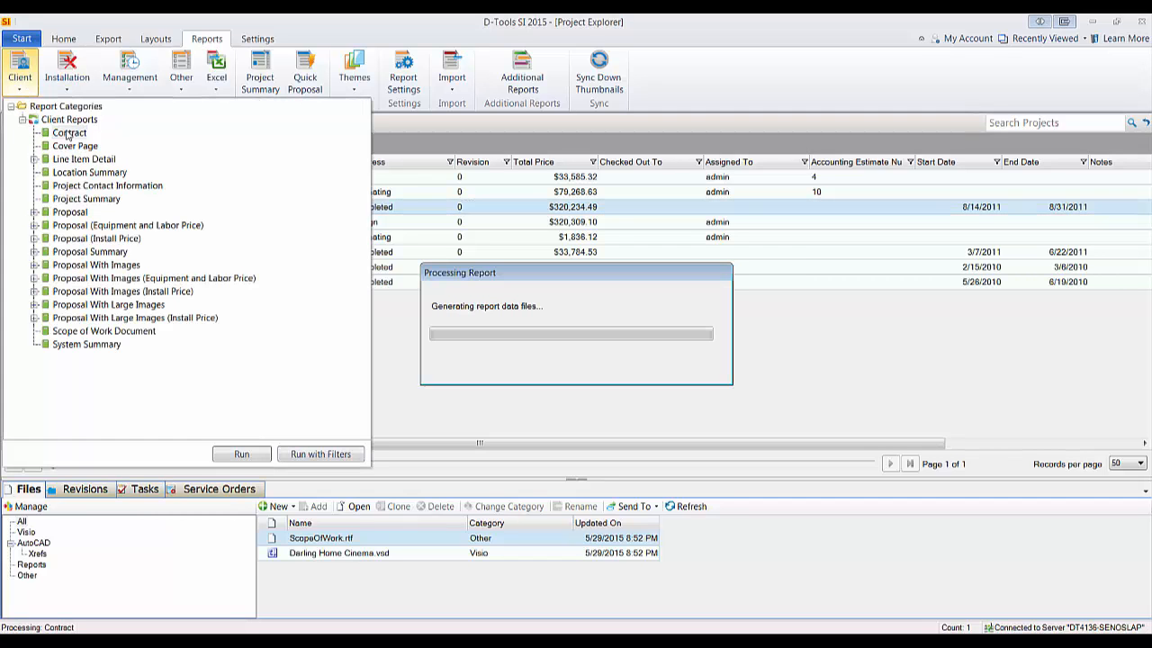
# Step: Run the Contract report and scroll through page 1's clauses A through I
pyautogui.click(241, 454)
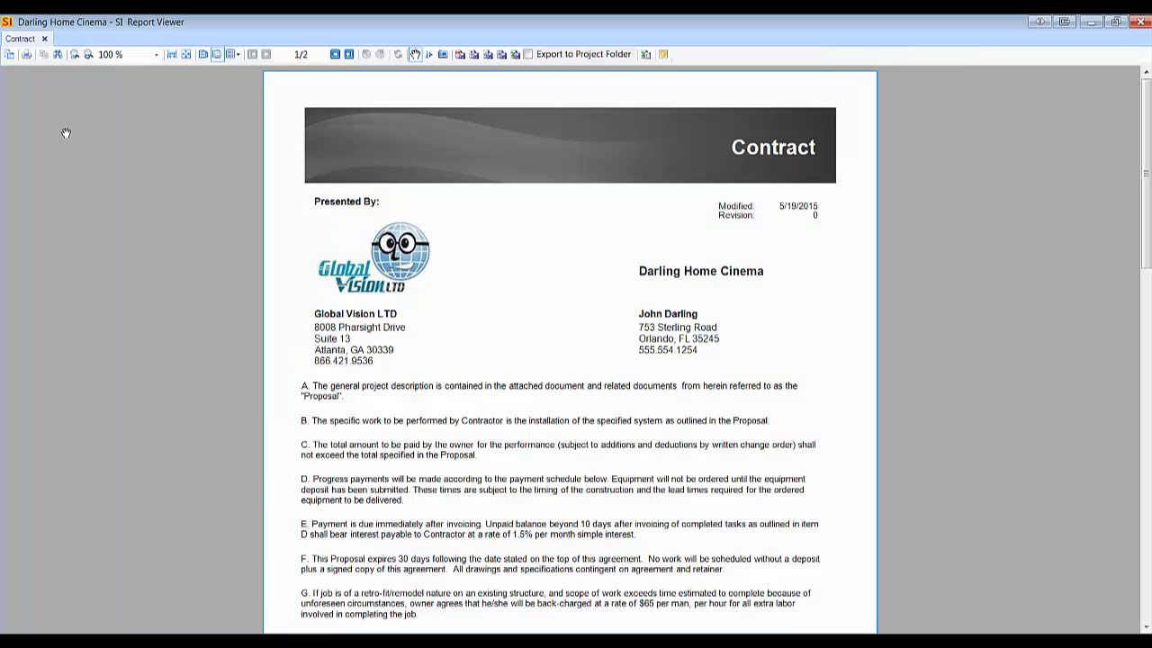
pyautogui.moveTo(478, 289)
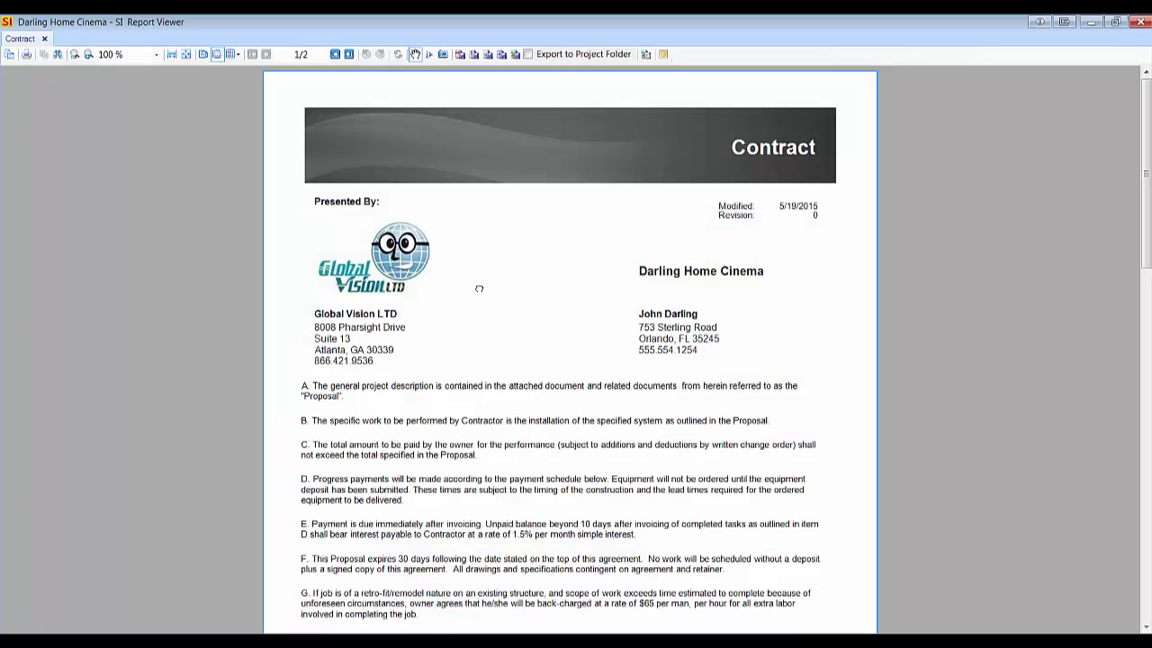
pyautogui.moveTo(475, 395)
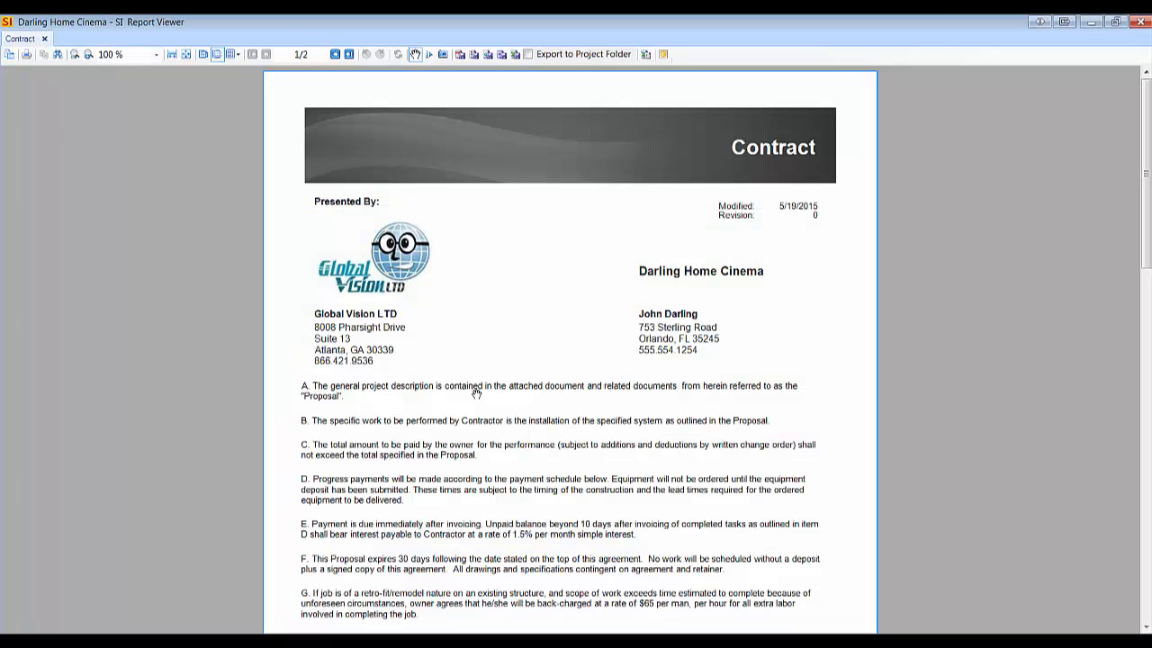
pyautogui.moveTo(302, 308)
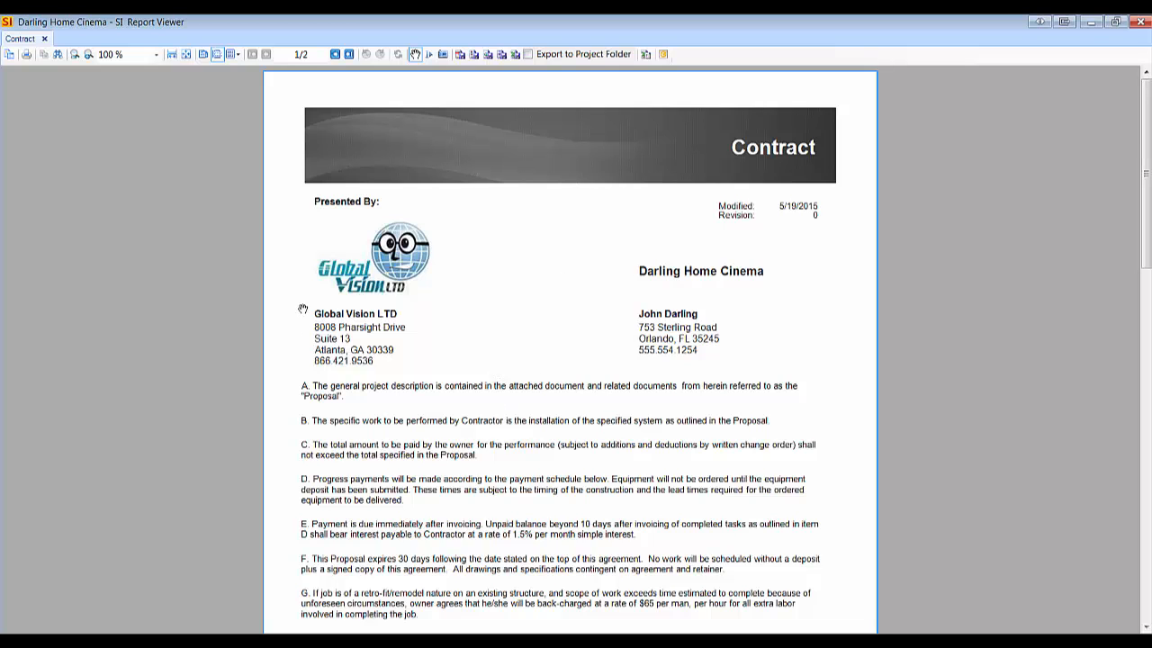
pyautogui.scroll(-3)
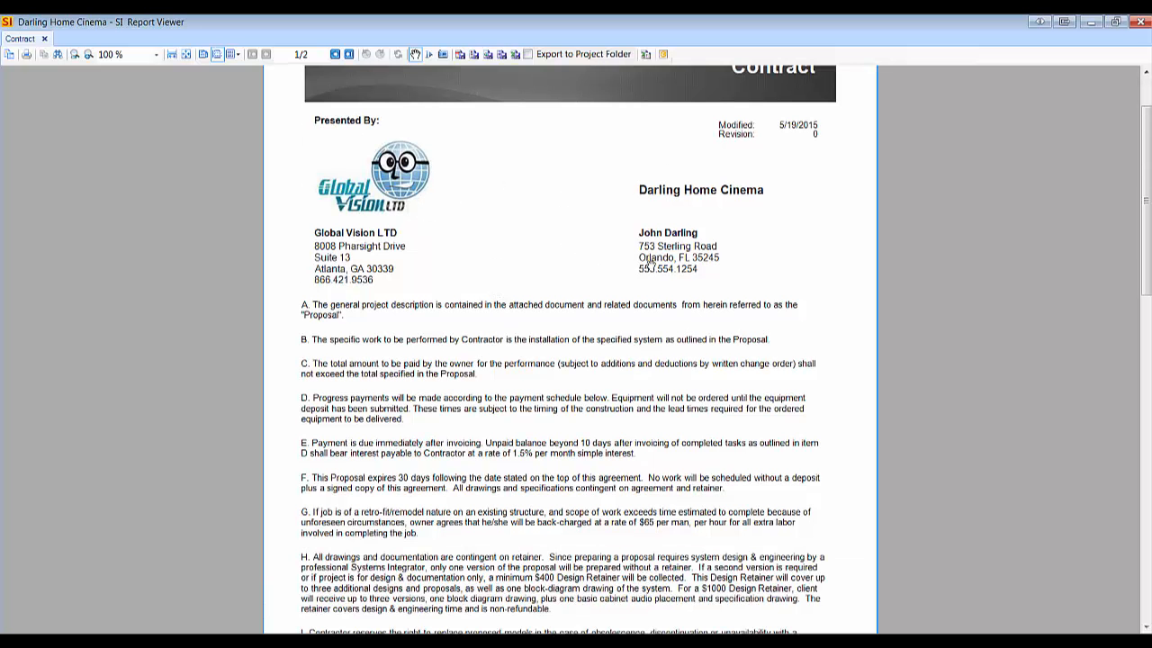
pyautogui.moveTo(711, 244)
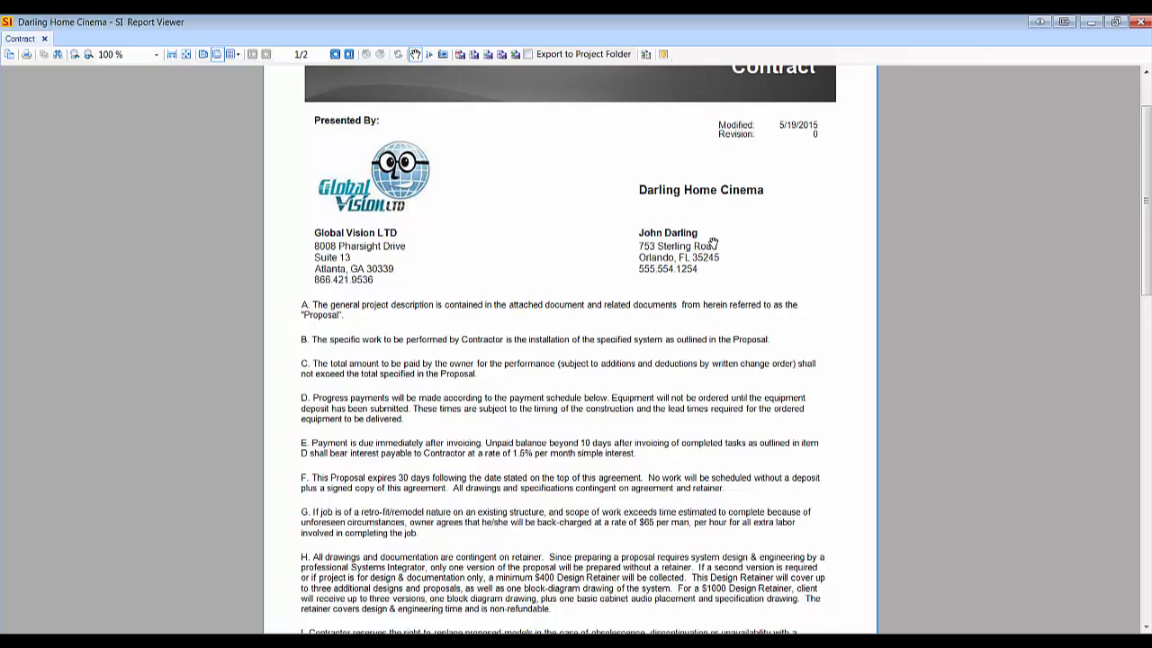
pyautogui.scroll(-3)
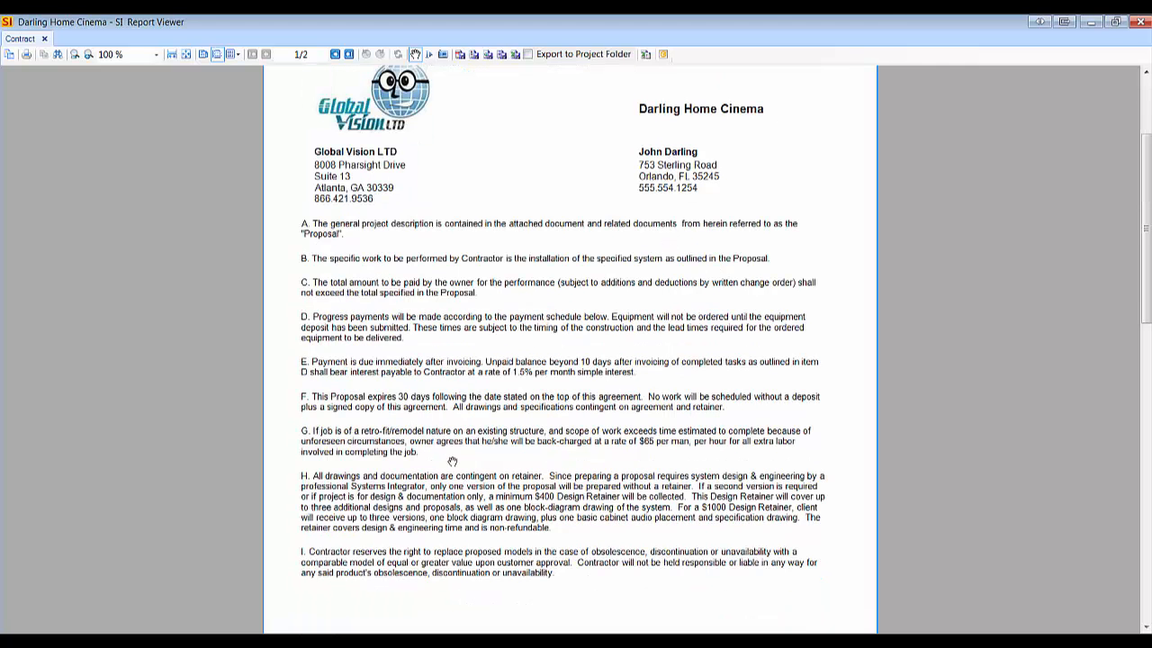
pyautogui.moveTo(485, 315)
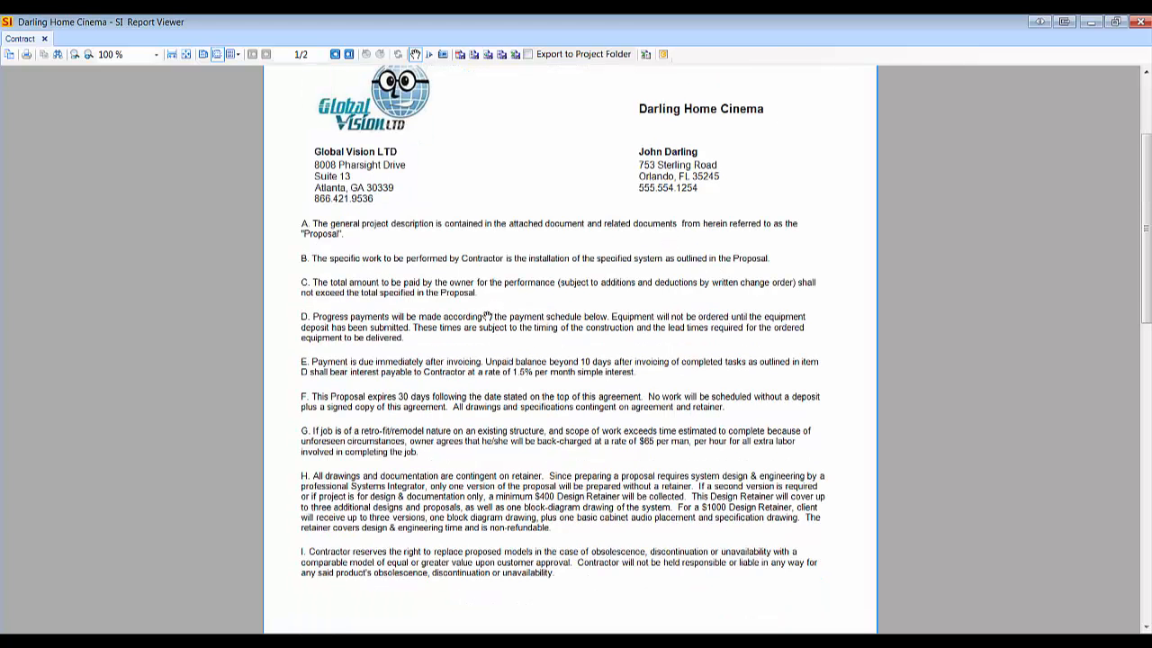
pyautogui.scroll(-3)
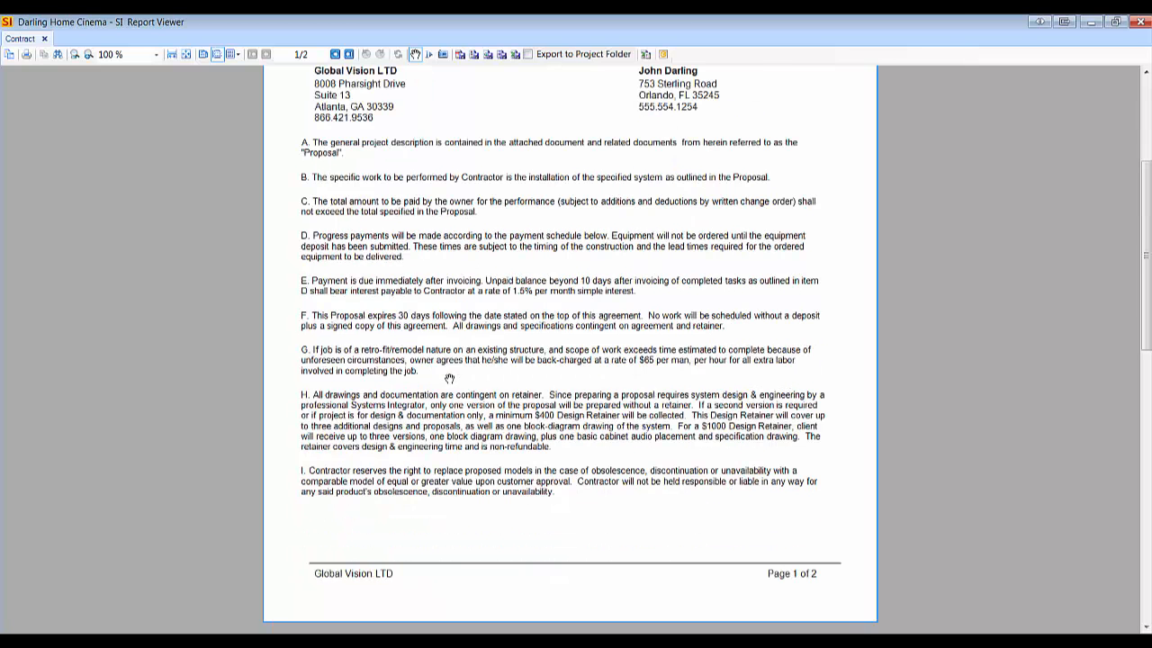
pyautogui.scroll(-3)
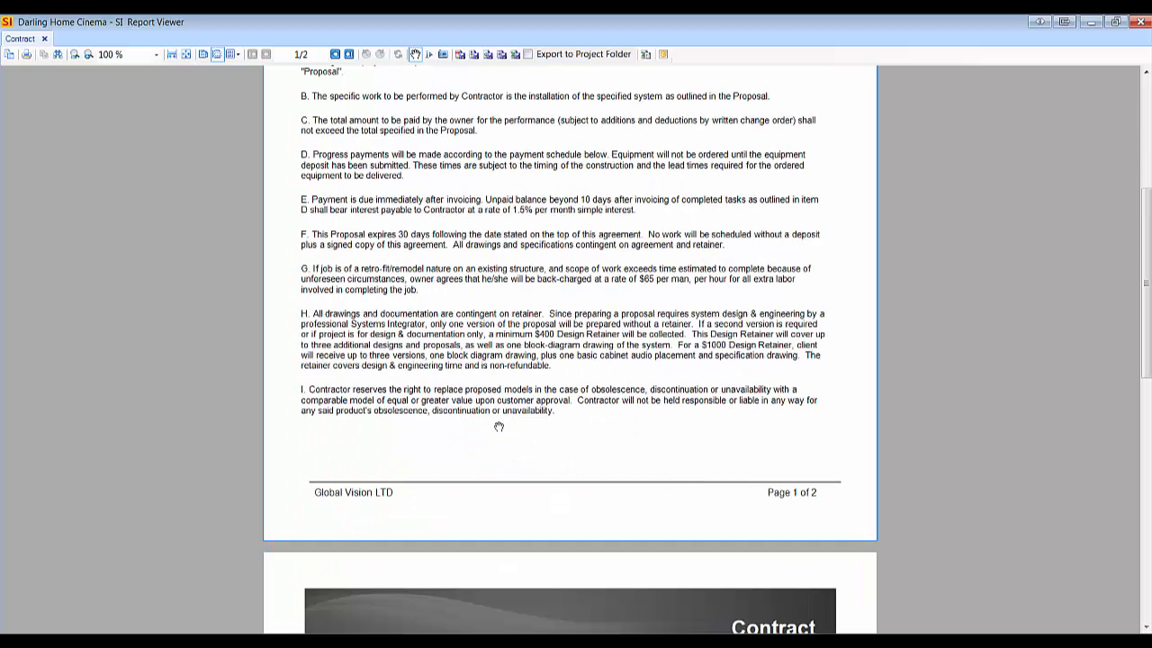
pyautogui.moveTo(550, 292)
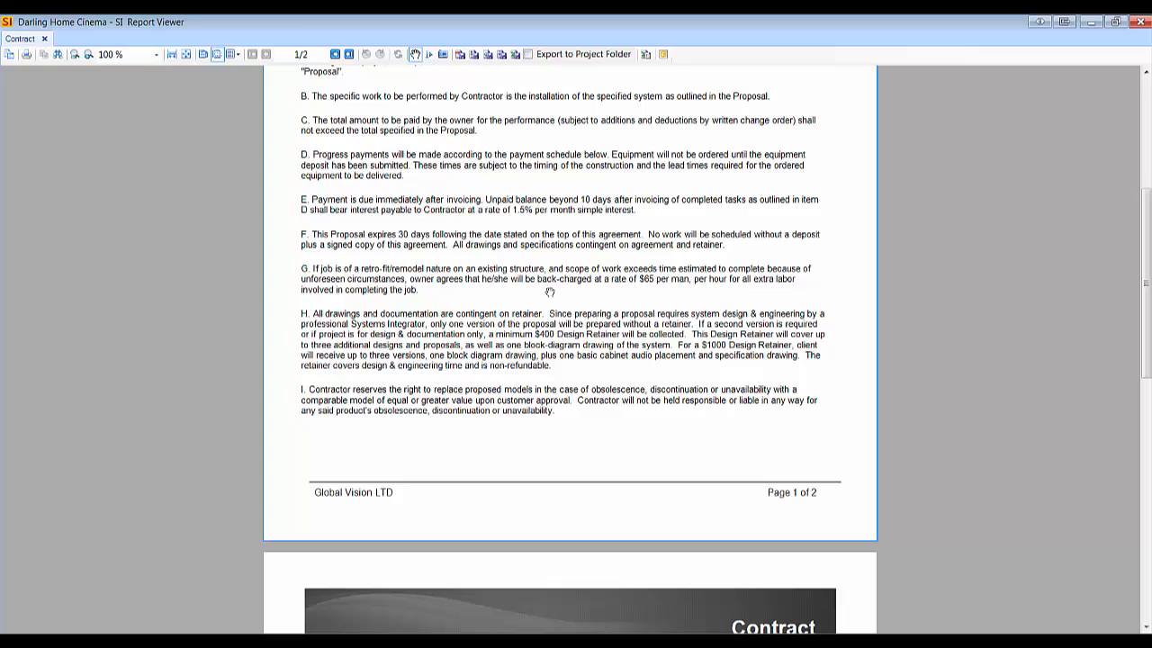
pyautogui.moveTo(501, 268)
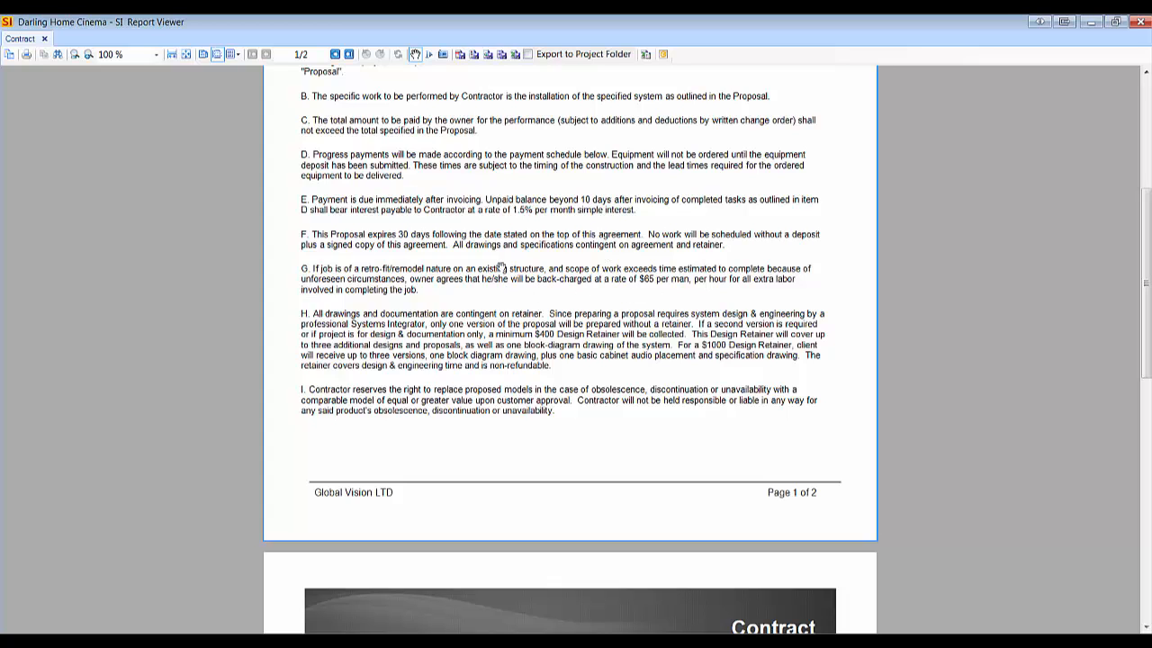
pyautogui.scroll(-3)
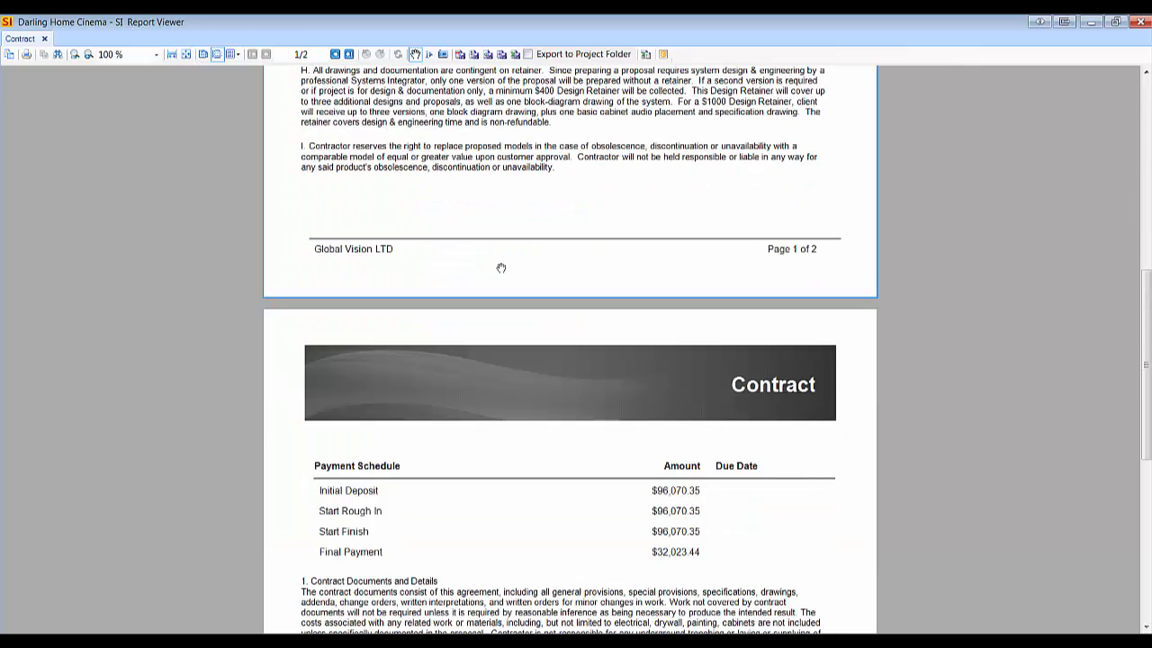
pyautogui.scroll(-3)
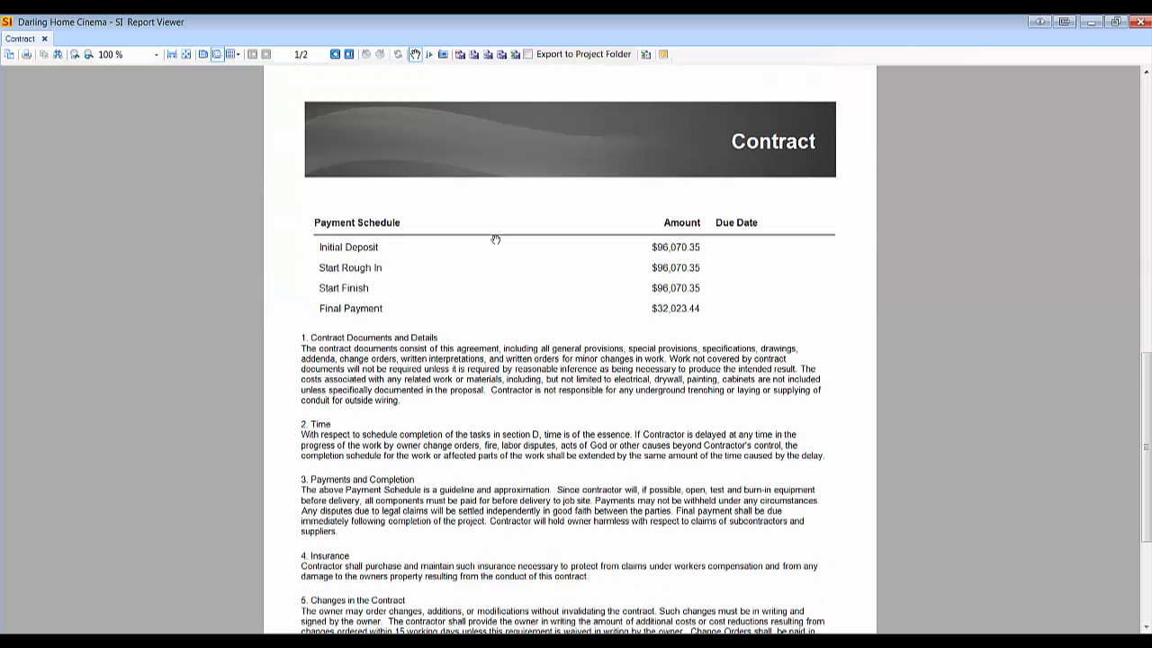
pyautogui.moveTo(440, 287)
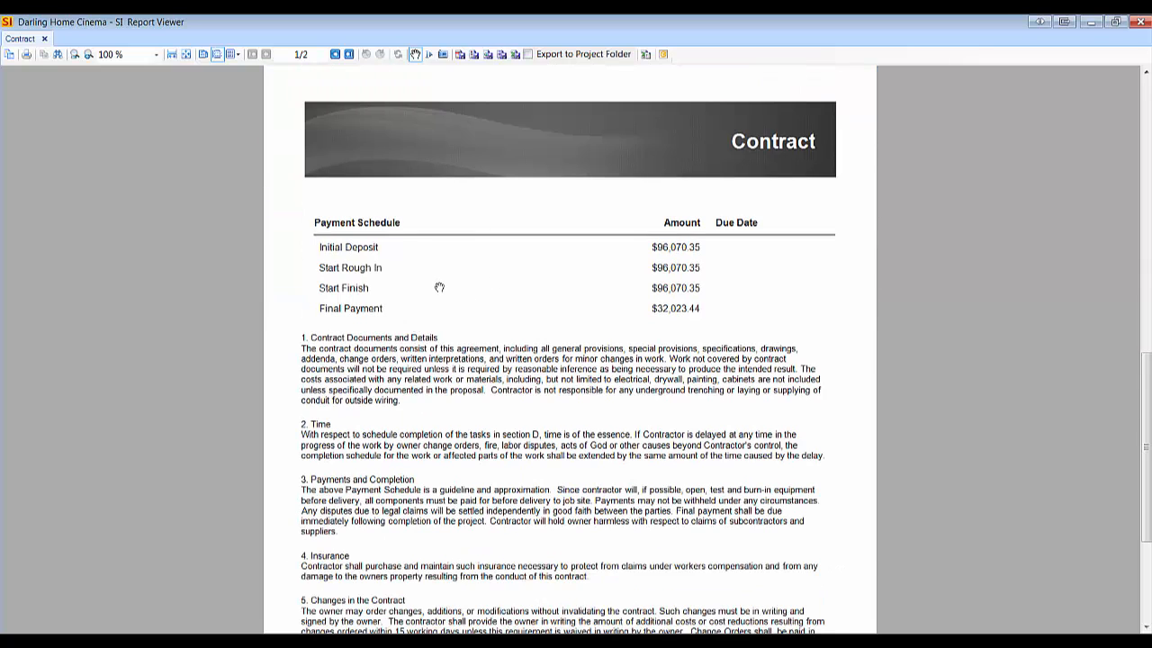
pyautogui.moveTo(415, 300)
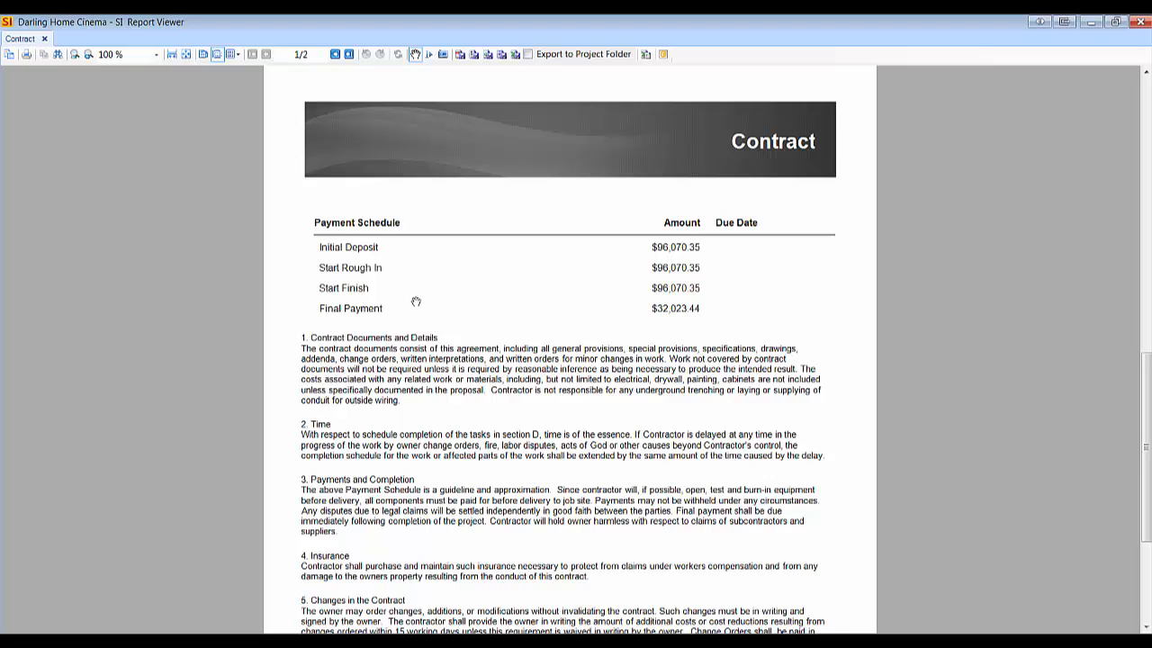
pyautogui.moveTo(478, 273)
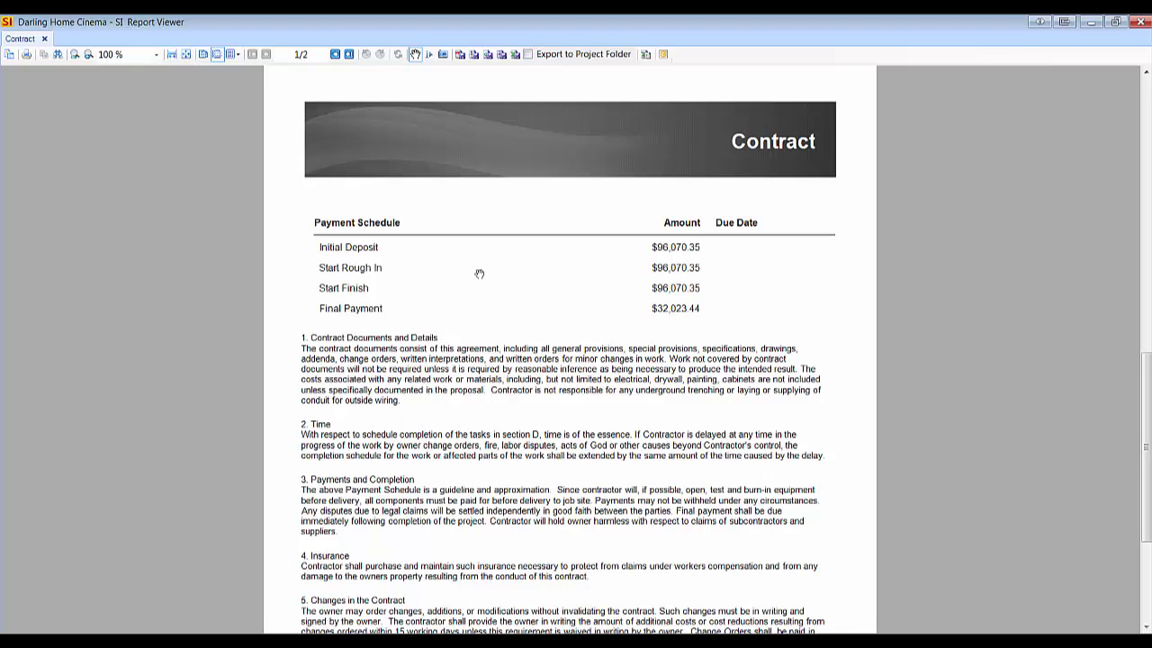
pyautogui.moveTo(756, 264)
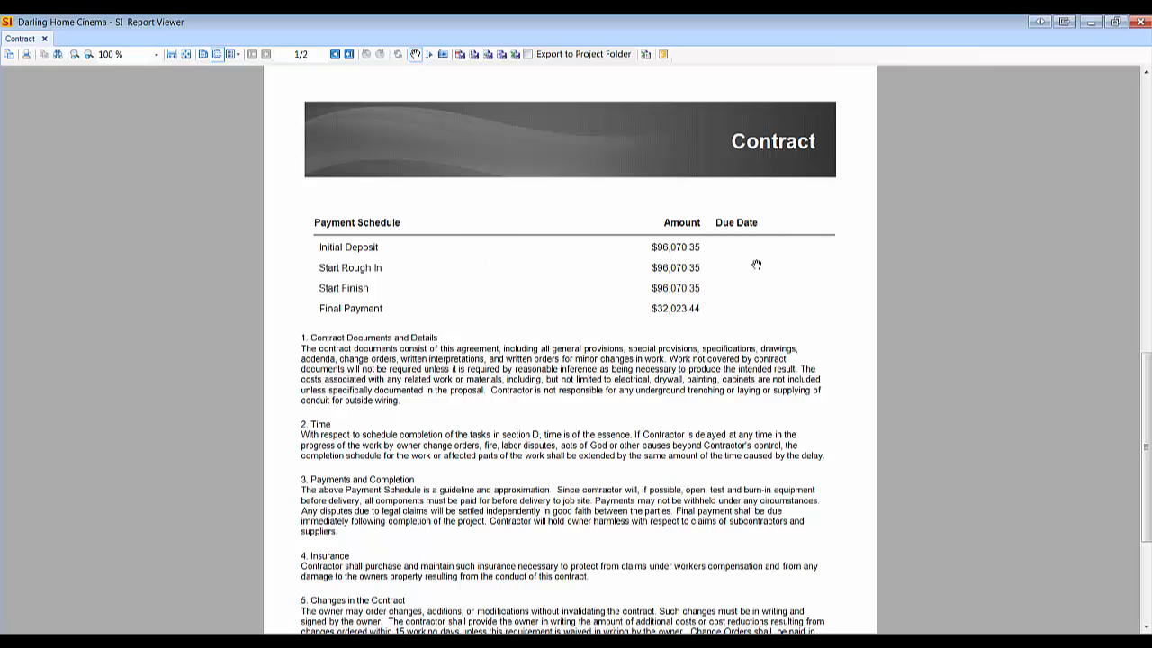
pyautogui.moveTo(599, 312)
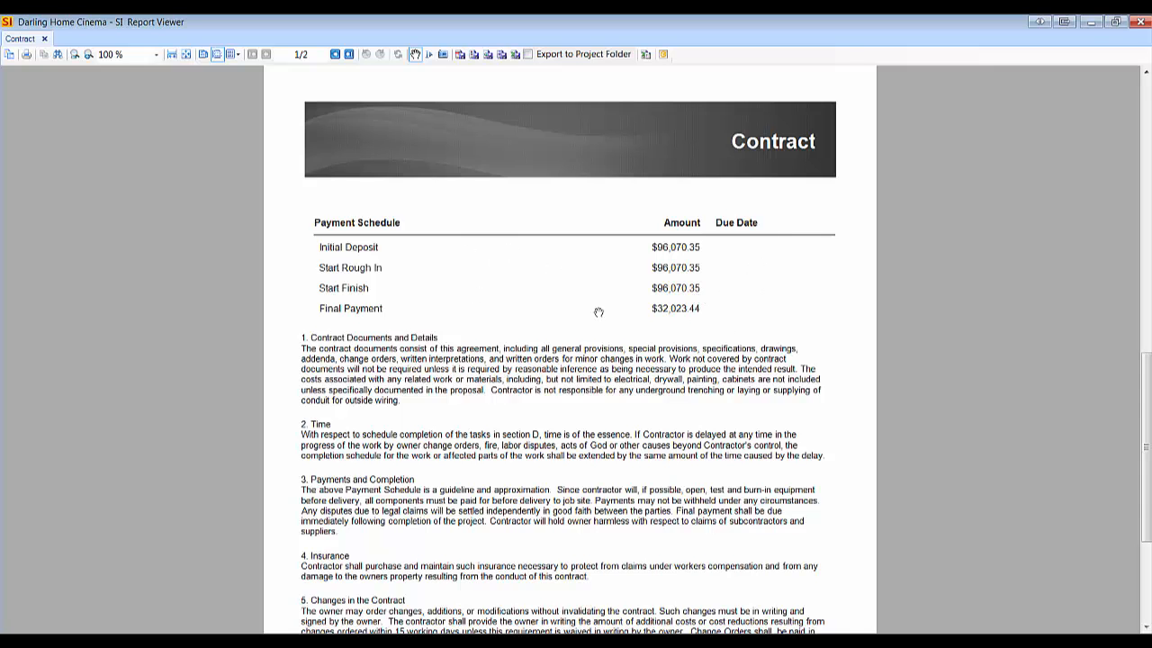
pyautogui.scroll(-3)
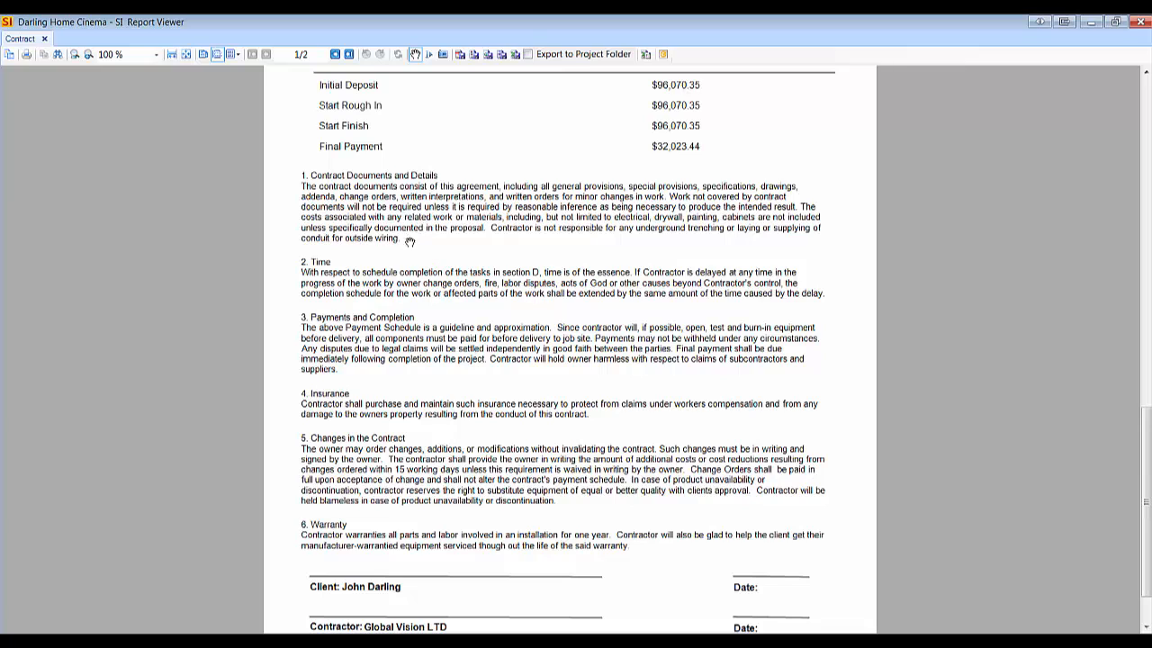
pyautogui.moveTo(459, 441)
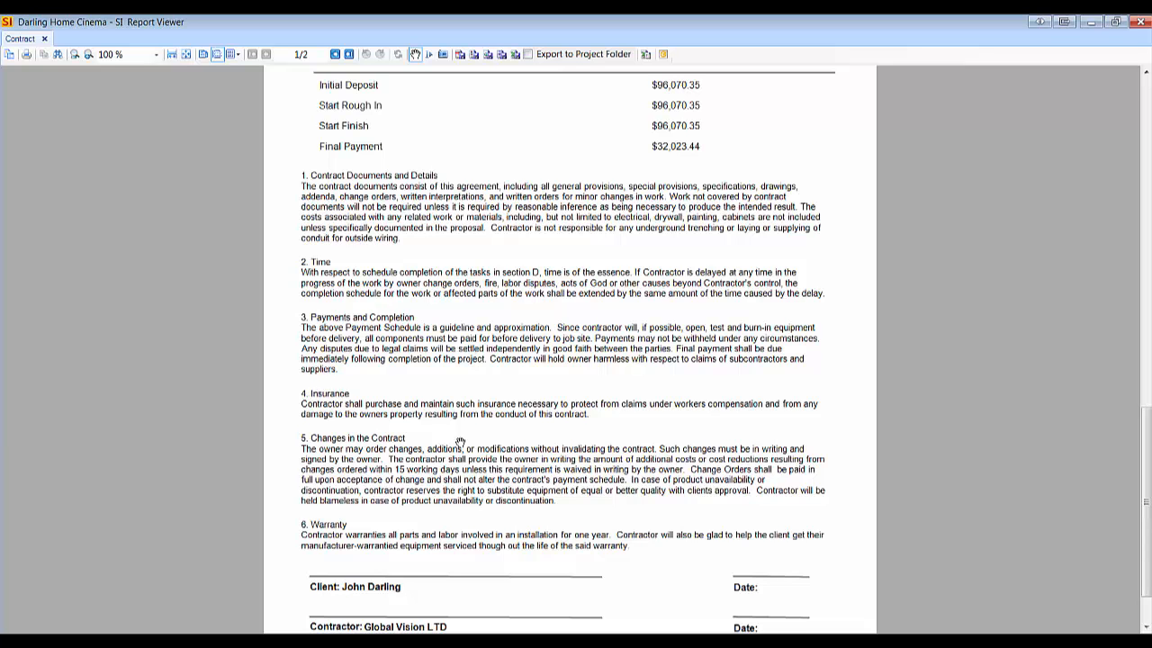
pyautogui.scroll(3)
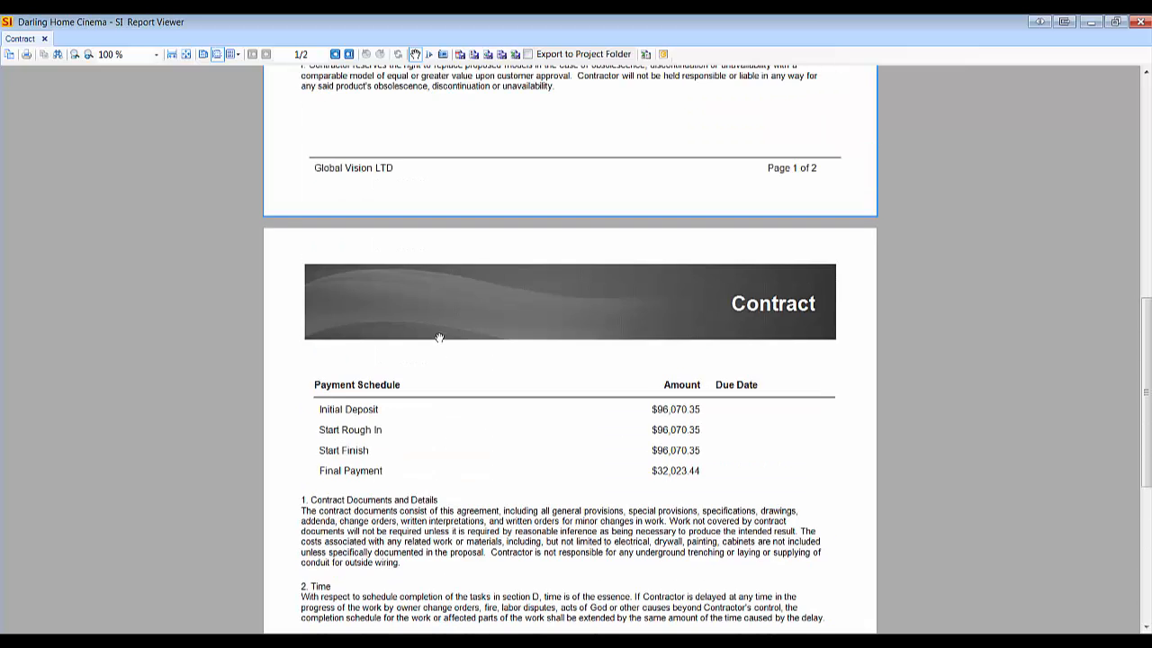
pyautogui.scroll(-3)
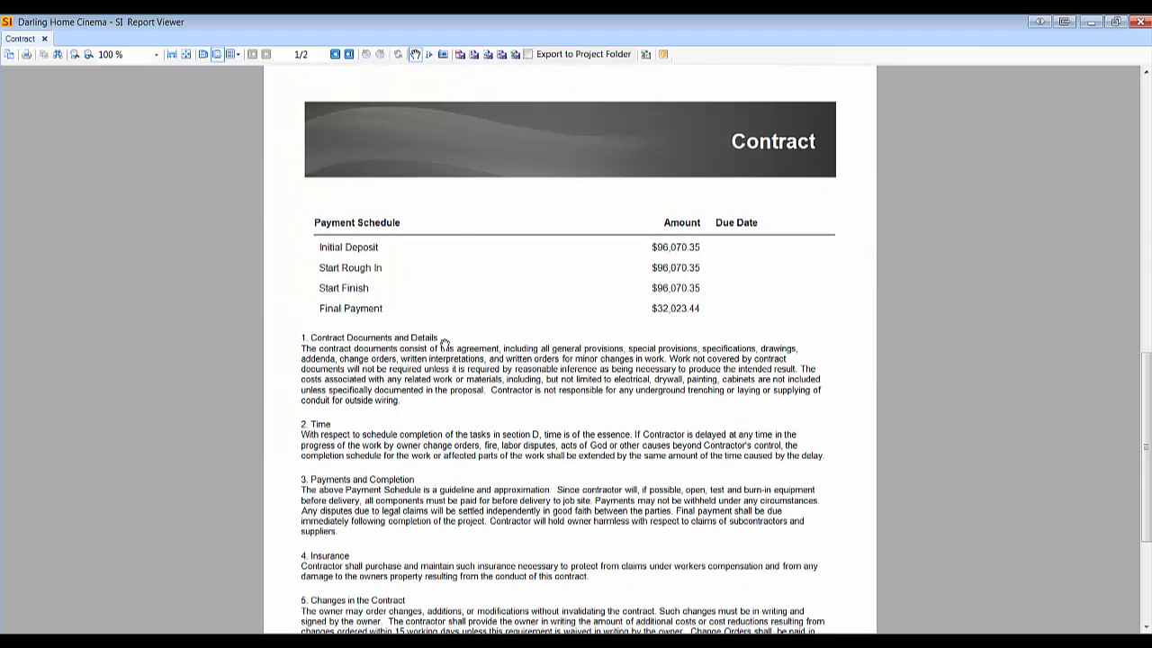
pyautogui.scroll(-3)
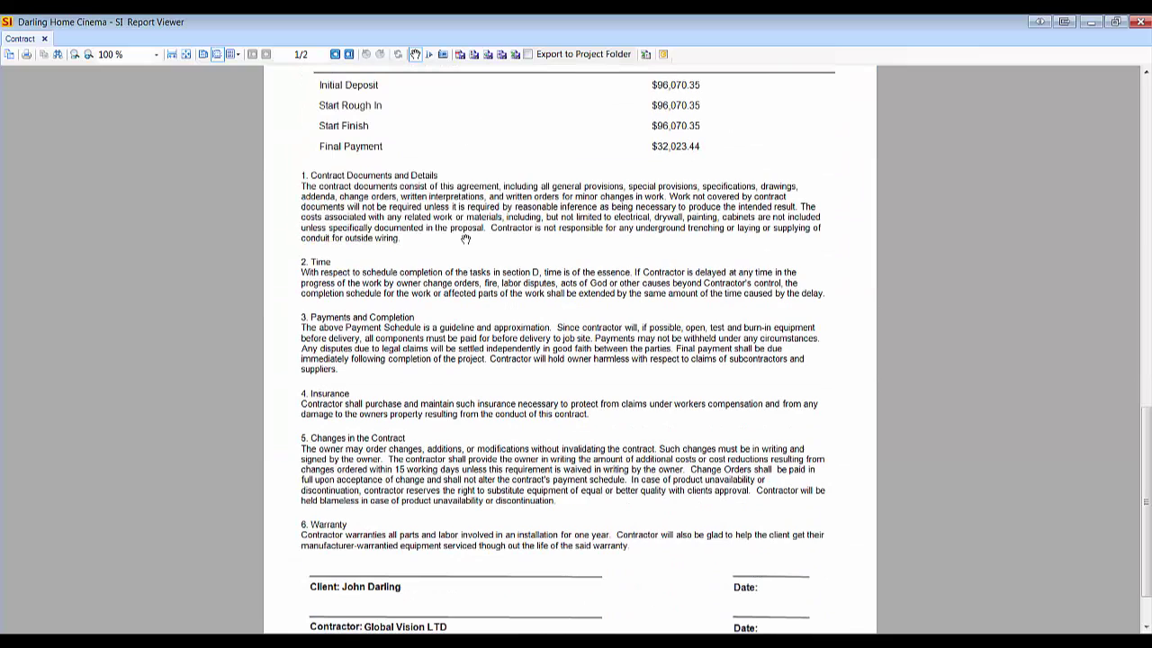
pyautogui.scroll(-3)
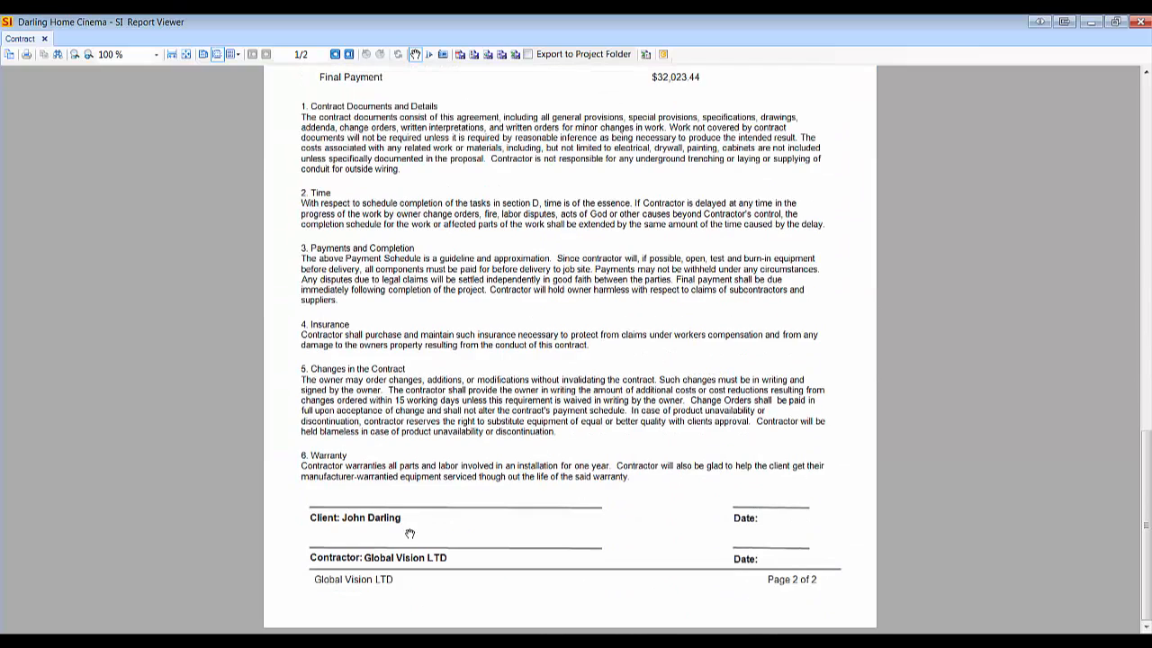
pyautogui.scroll(3)
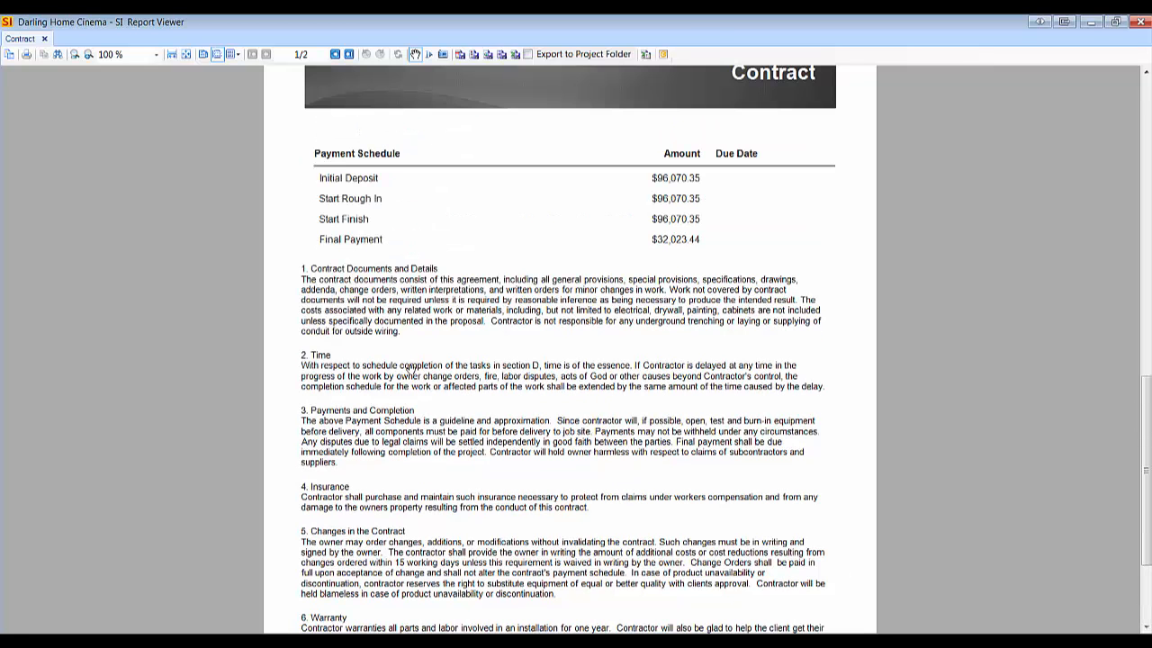
pyautogui.moveTo(966, 150)
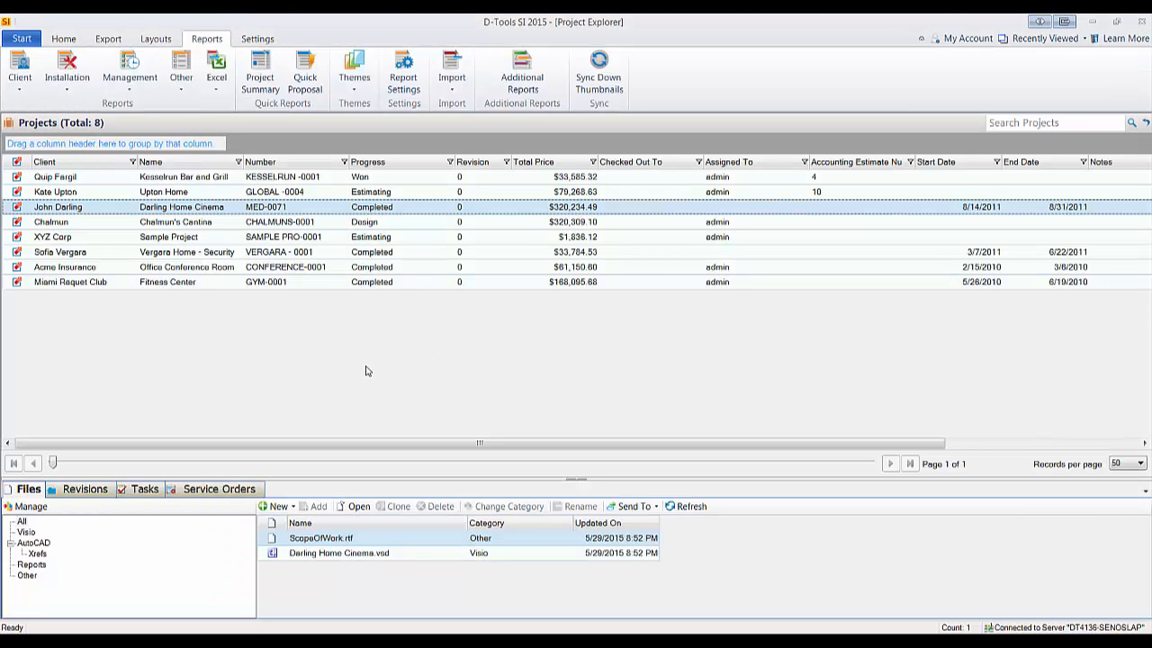
pyautogui.moveTo(359, 369)
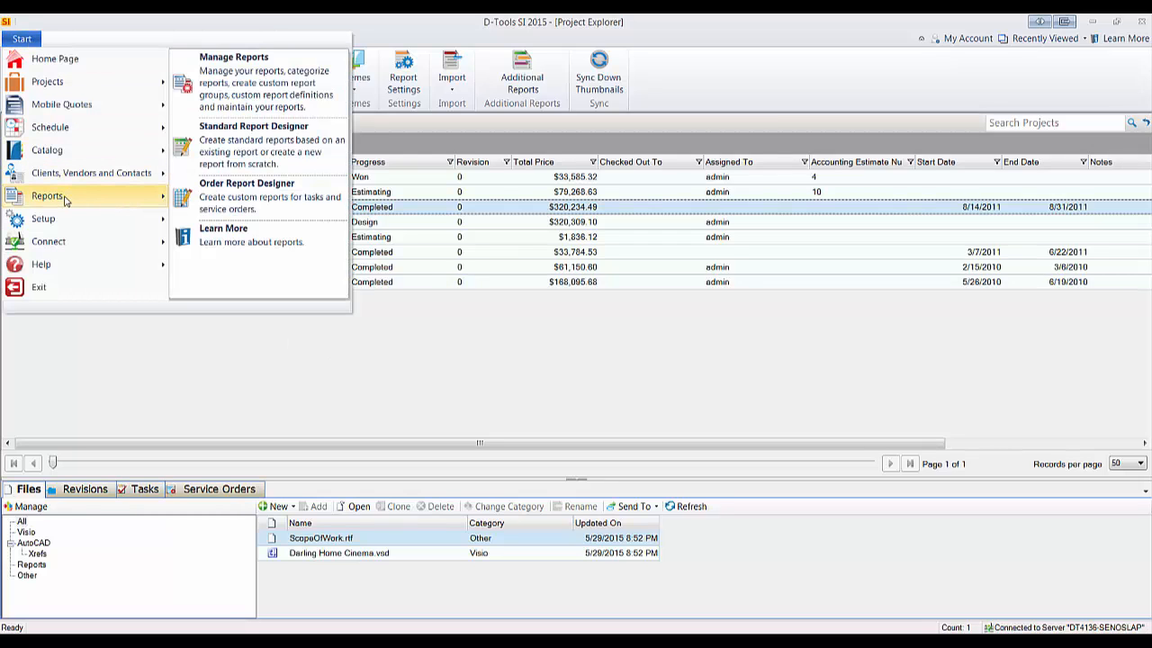
pyautogui.moveTo(270, 144)
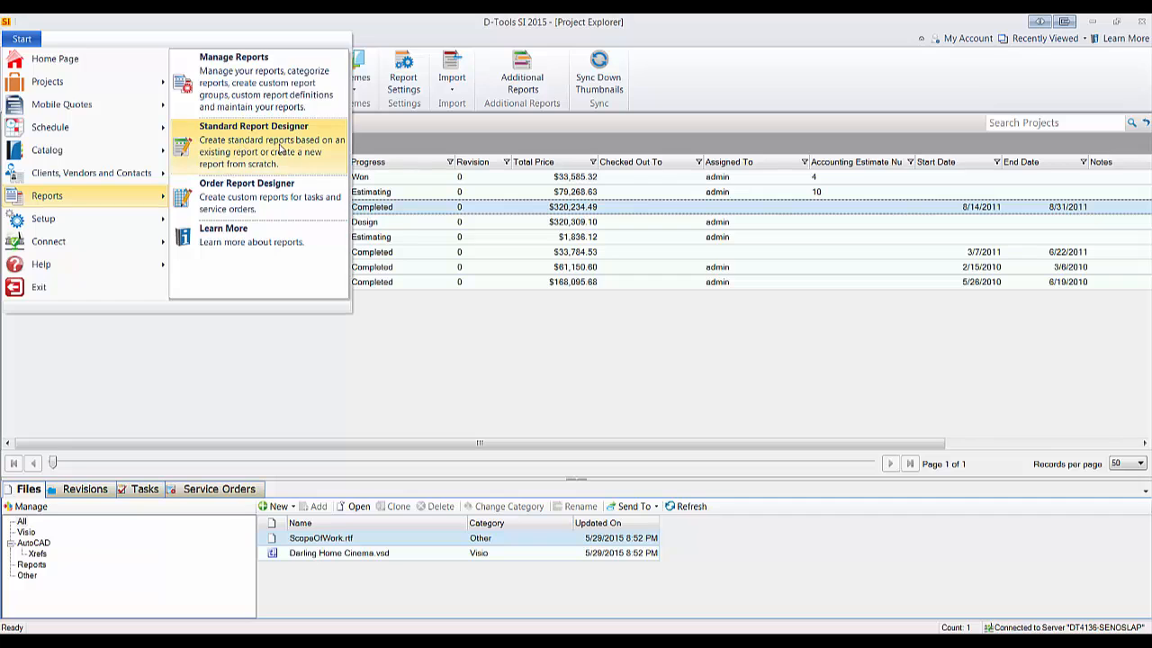
# Step: Launch the Standard Report Designer from the Start > Reports menu
pyautogui.click(253, 125)
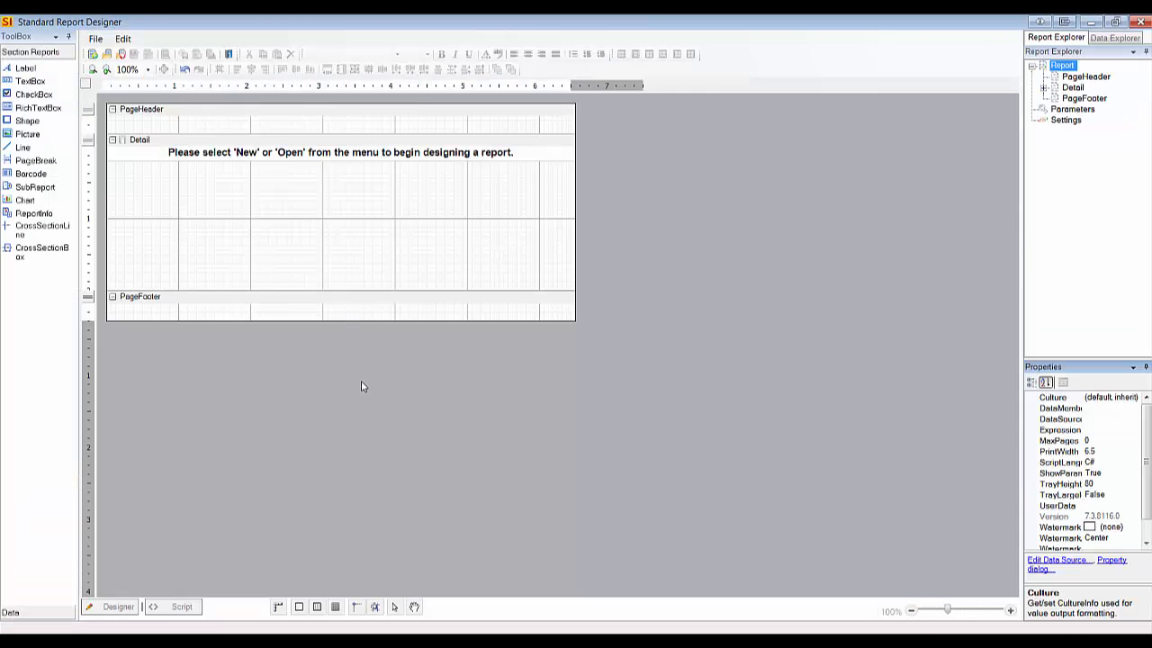
pyautogui.moveTo(262, 247)
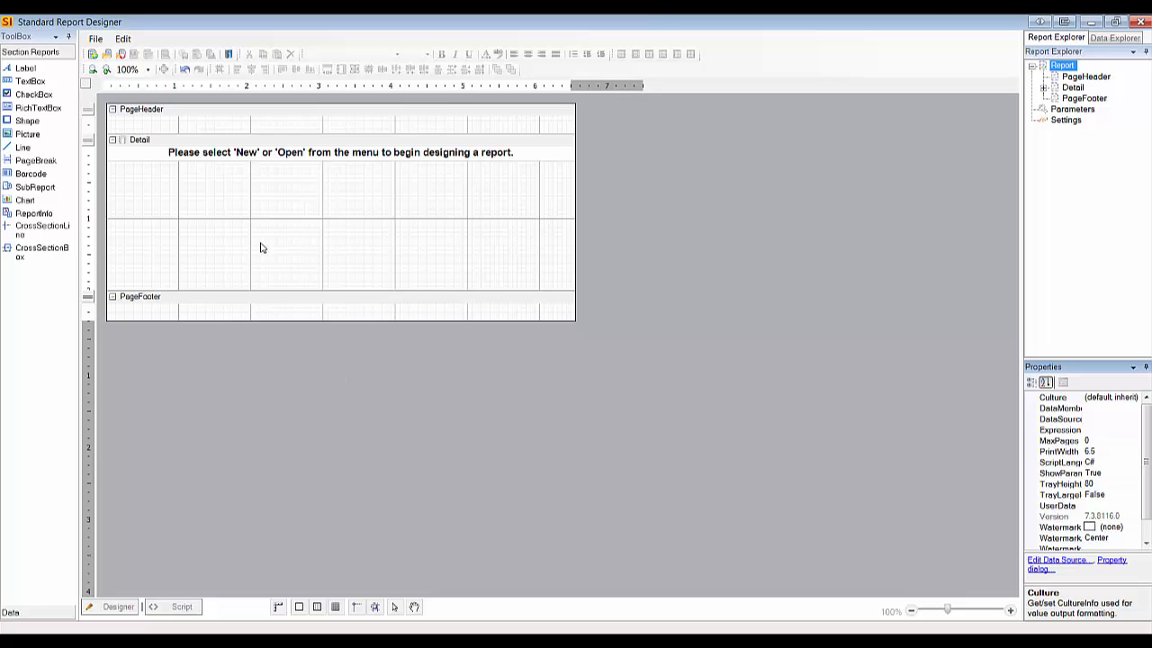
pyautogui.moveTo(216, 222)
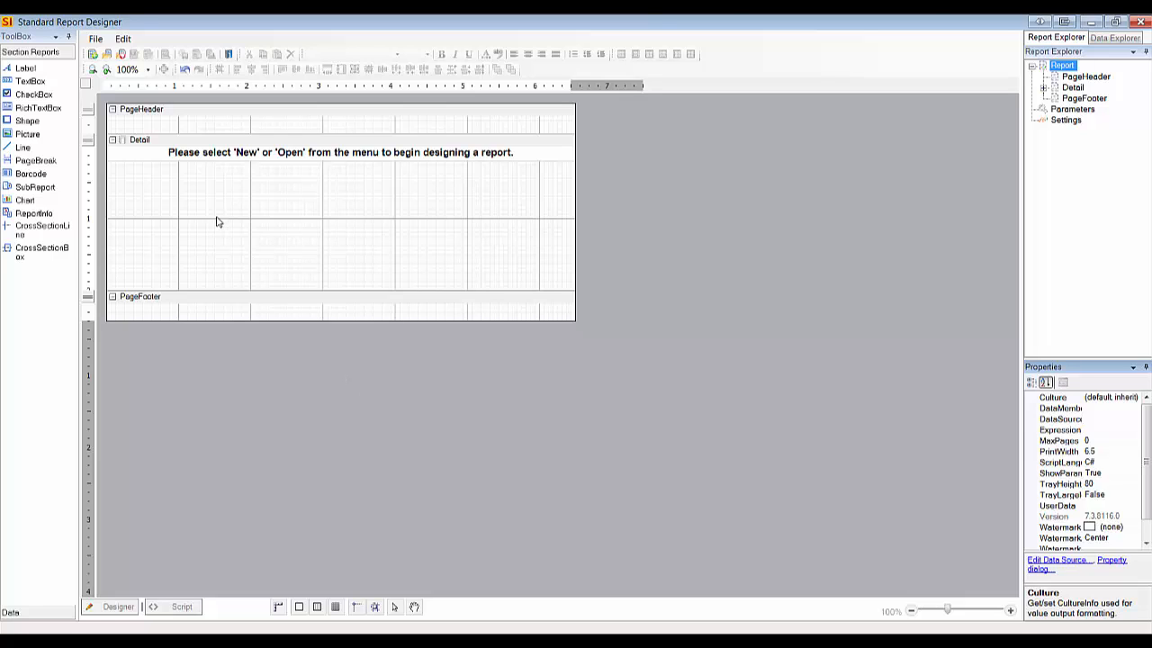
pyautogui.moveTo(93, 53)
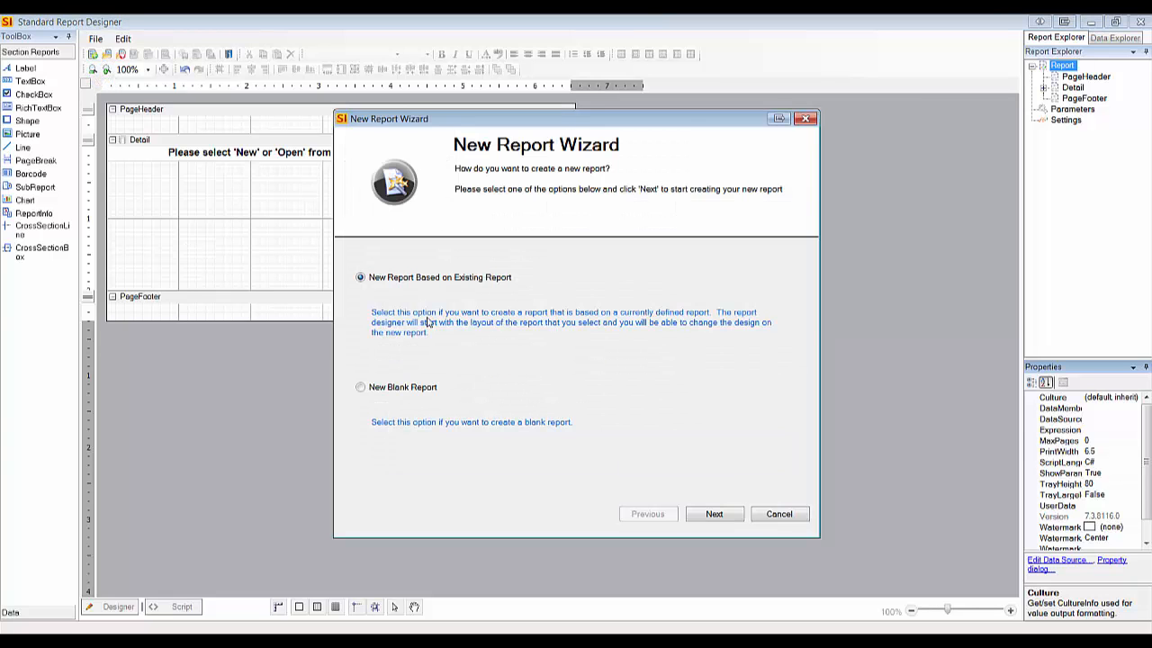
pyautogui.moveTo(493, 294)
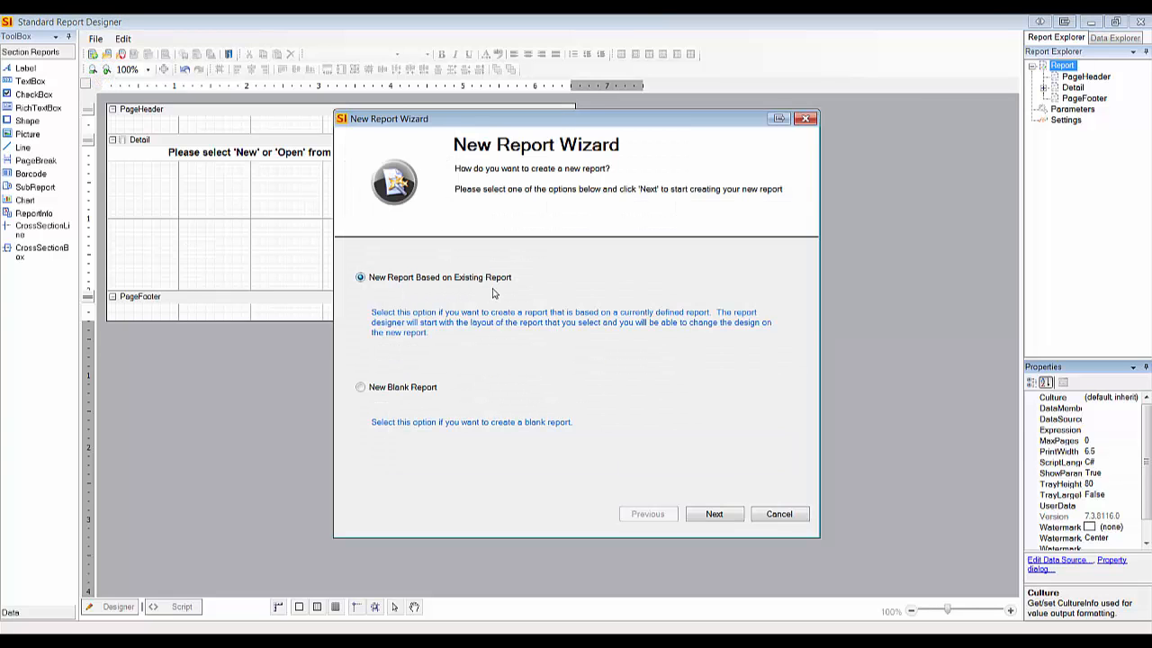
pyautogui.moveTo(470, 295)
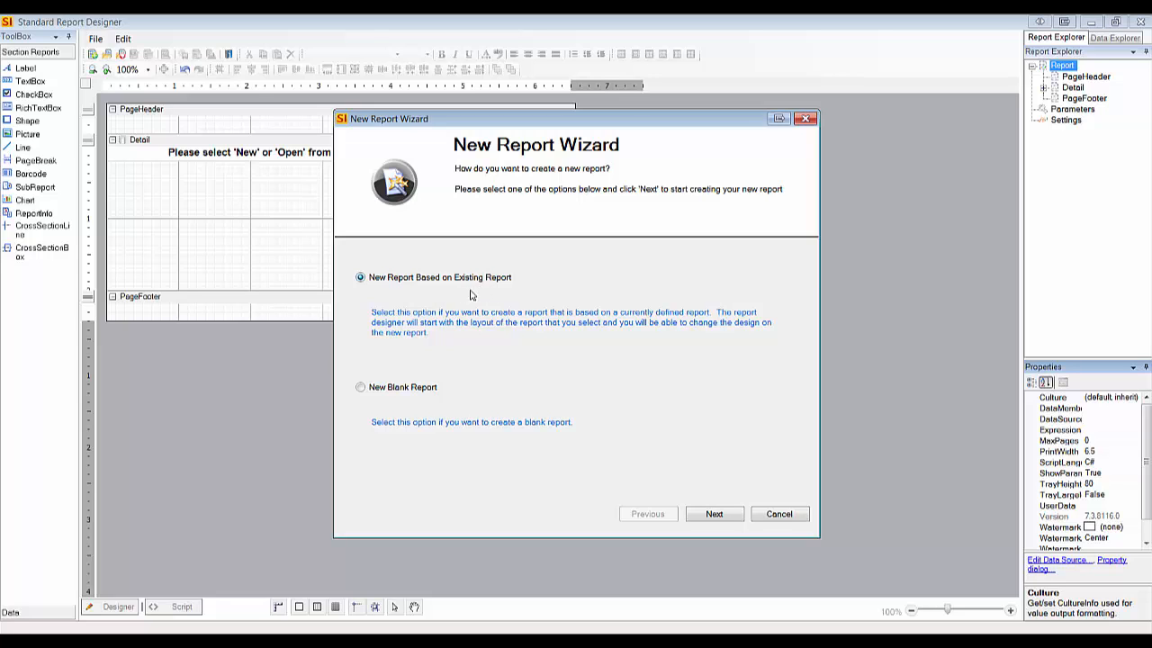
pyautogui.moveTo(701, 541)
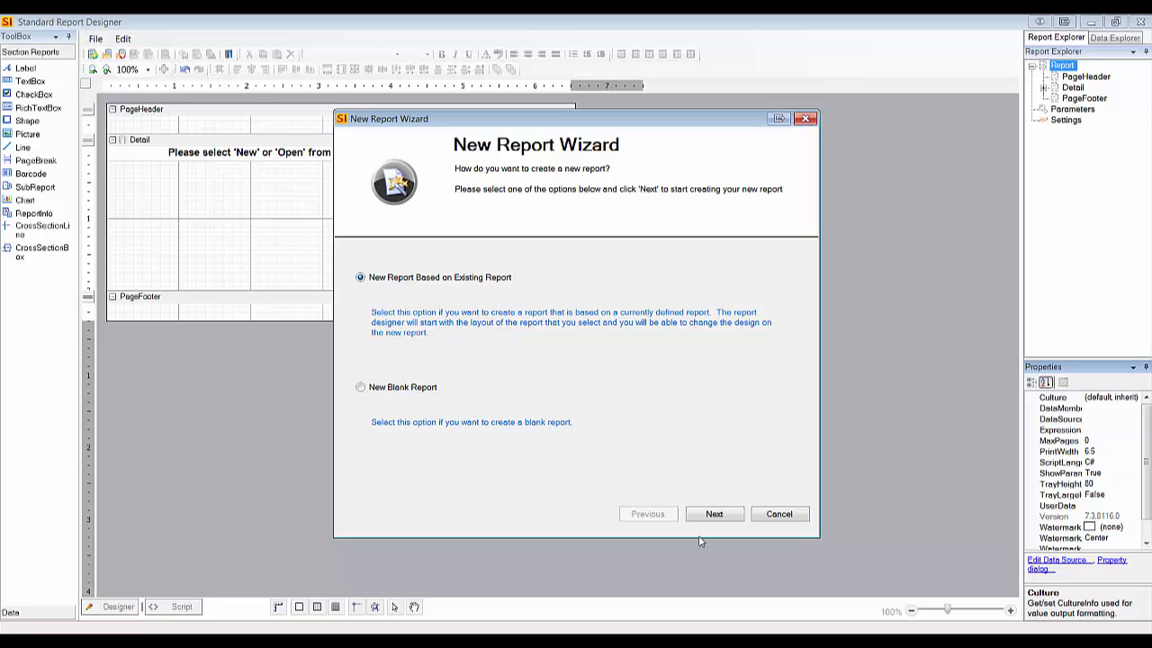
# Step: Keep 'New Report Based on Existing Report' and choose Contract as the base
pyautogui.click(713, 512)
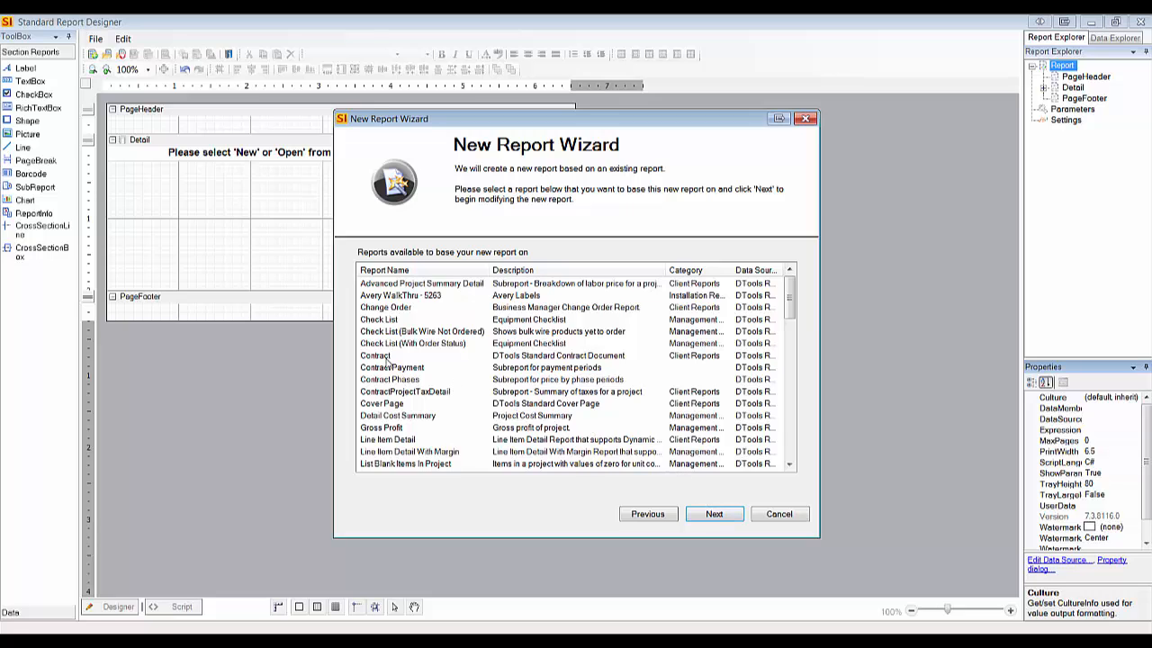
pyautogui.click(374, 355)
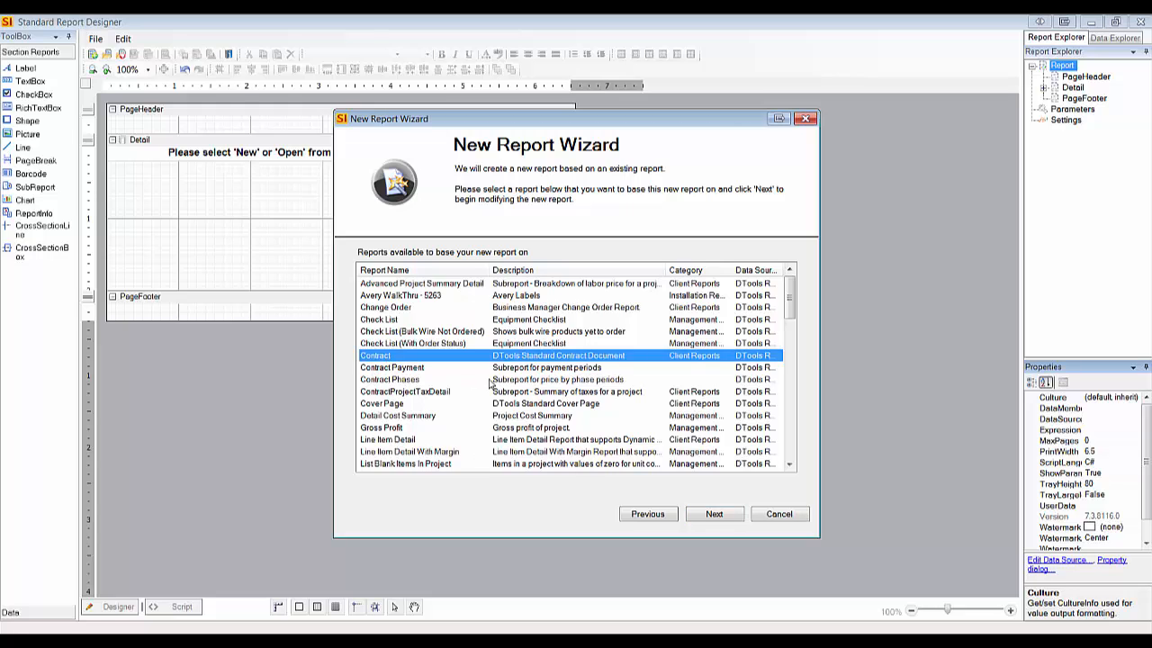
pyautogui.moveTo(498, 383)
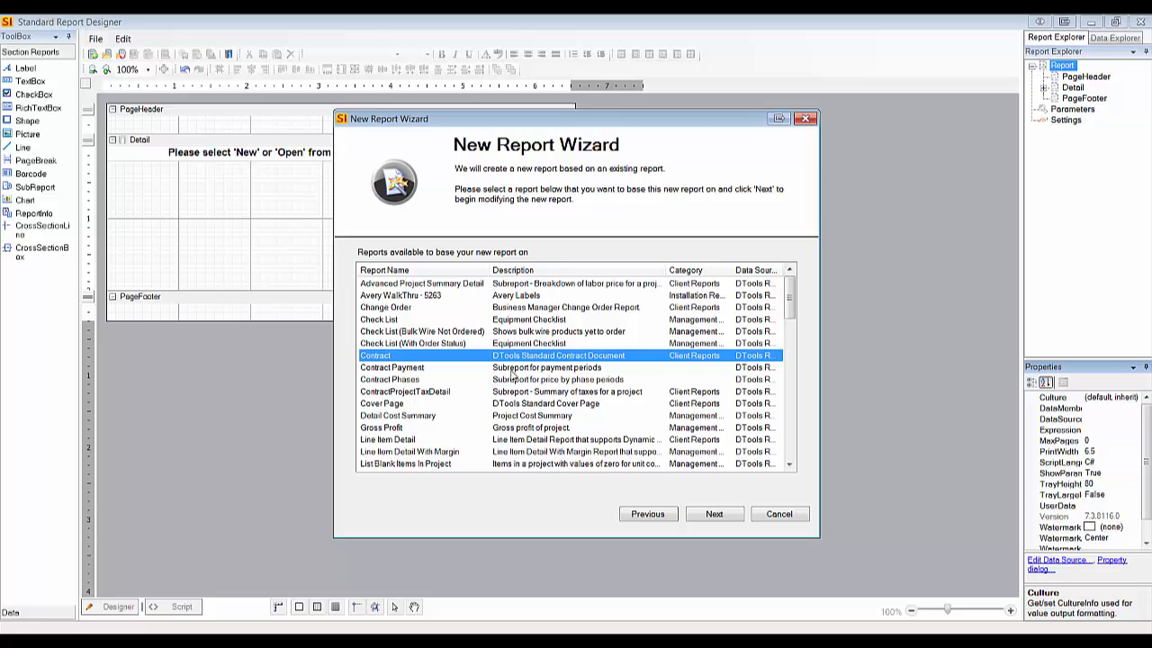
pyautogui.moveTo(438, 378)
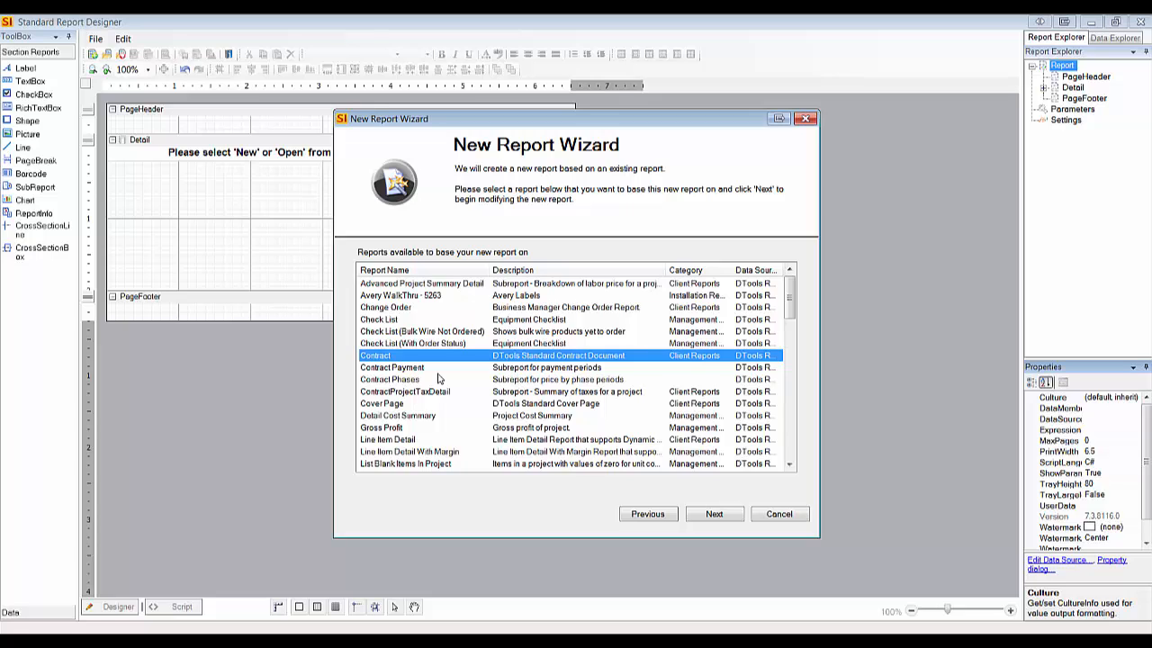
pyautogui.moveTo(423, 372)
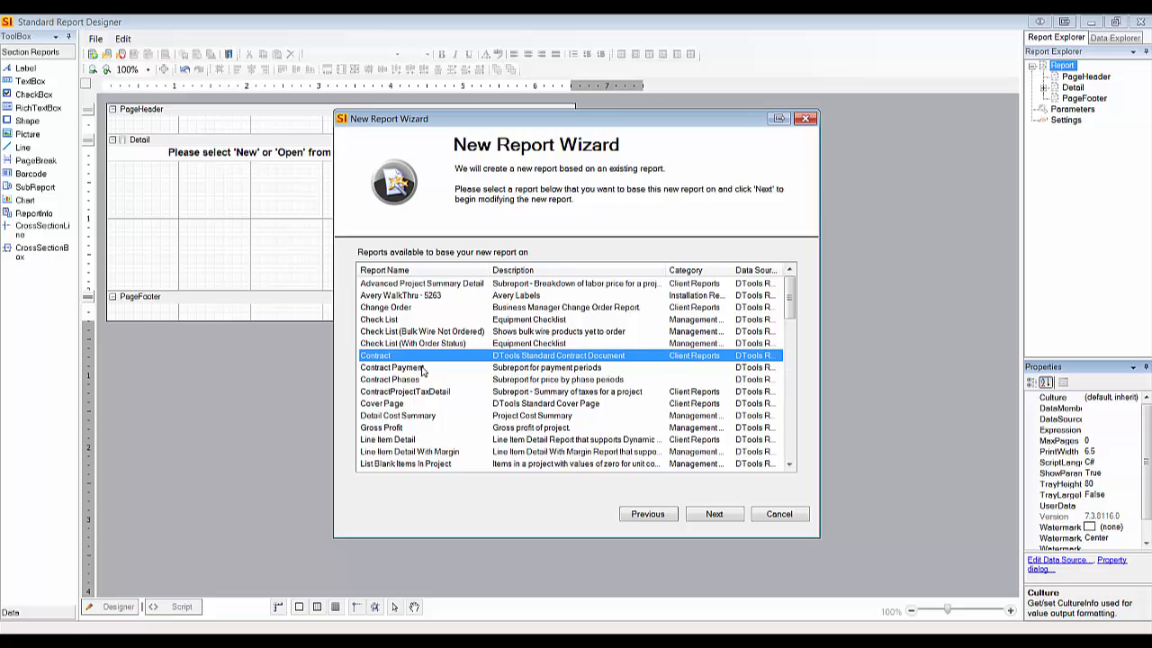
pyautogui.moveTo(420, 367)
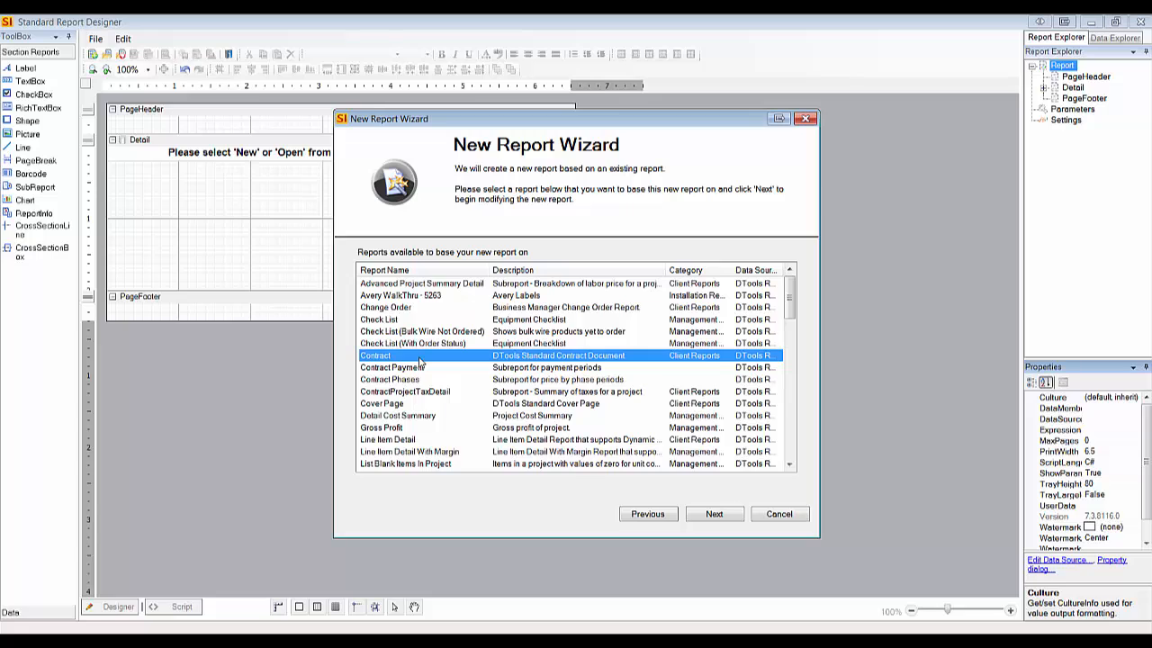
pyautogui.moveTo(541, 371)
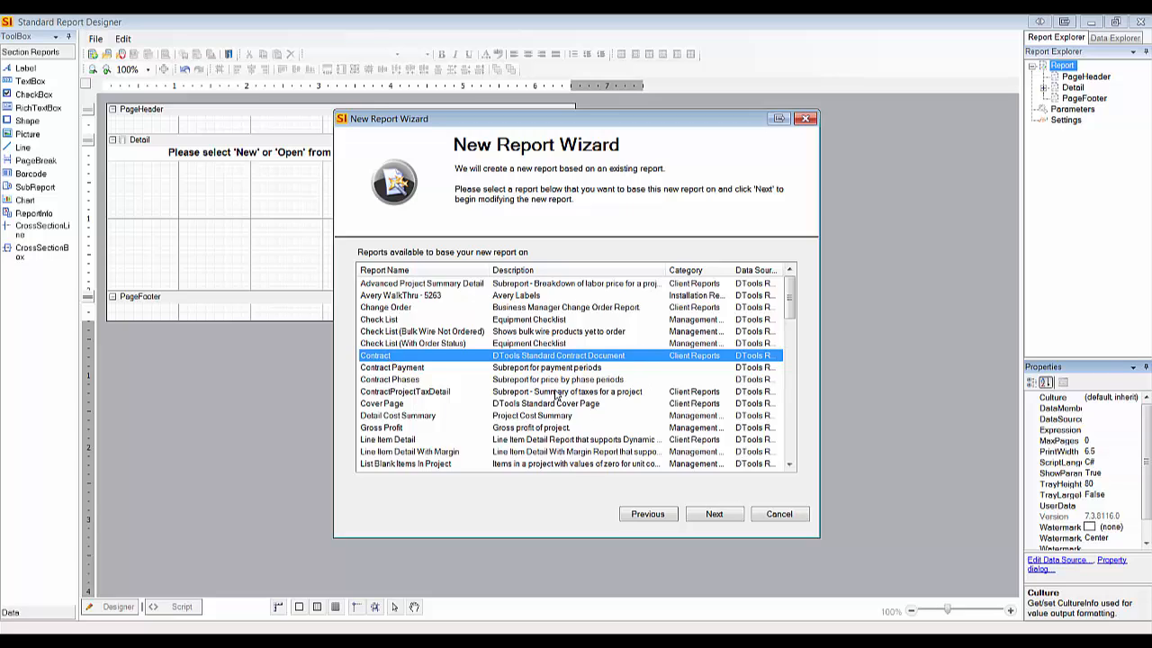
# Step: Enter 'Custom Contract' as the report name and continue to page setup
pyautogui.click(713, 513)
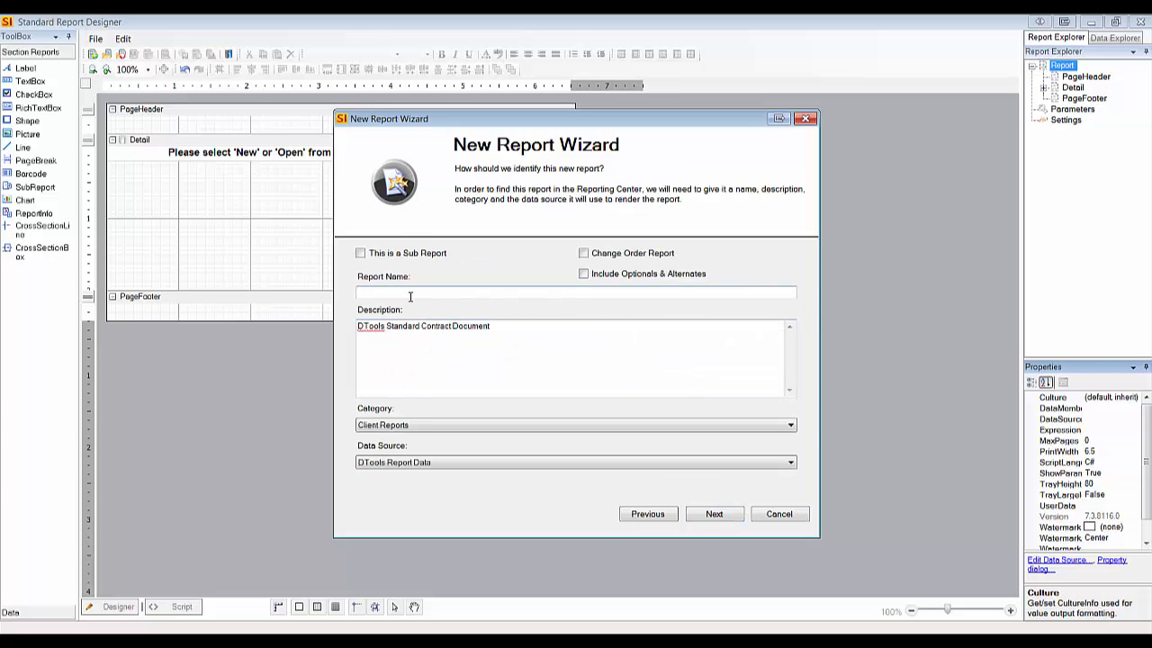
pyautogui.write('Custom')
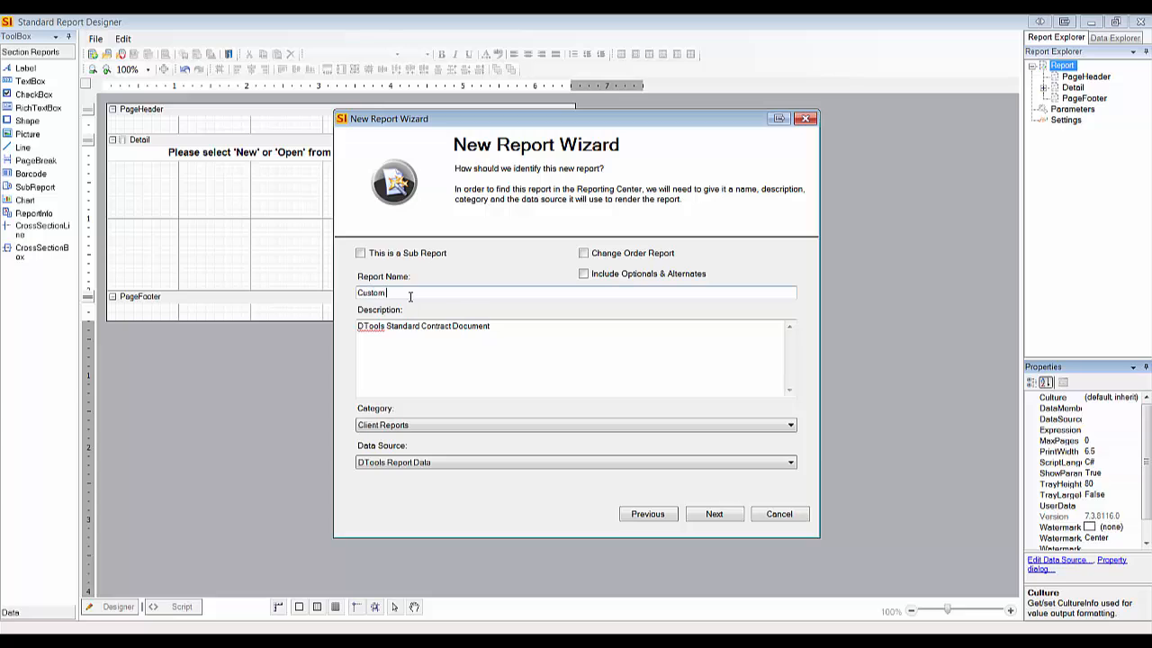
pyautogui.write('Contract')
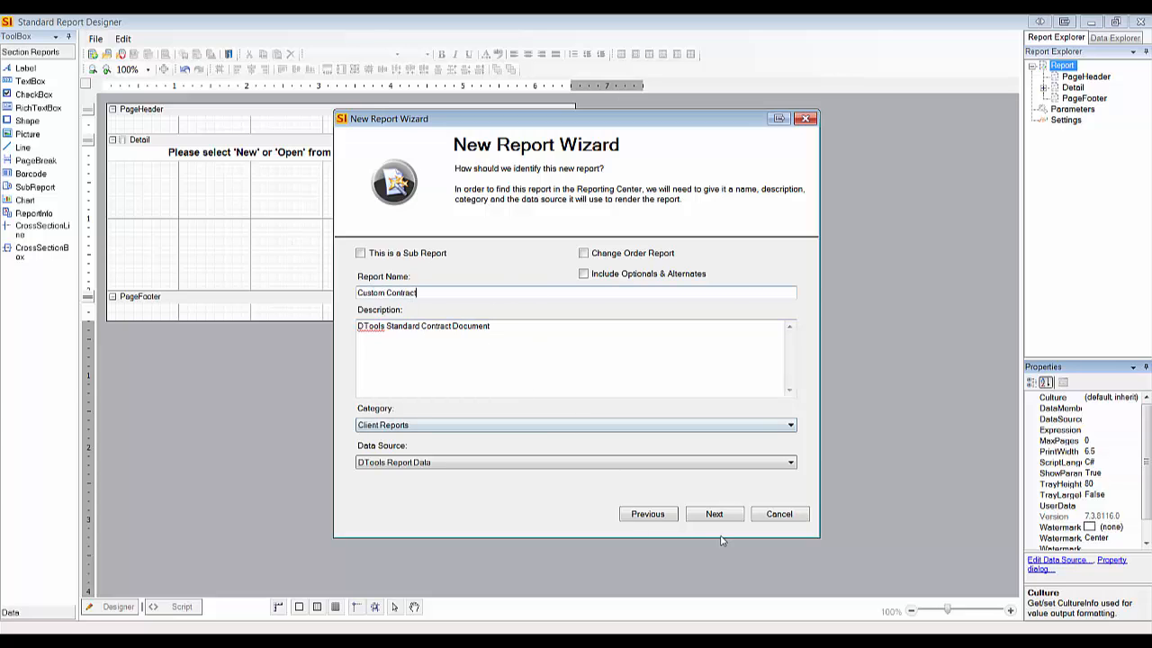
pyautogui.click(714, 513)
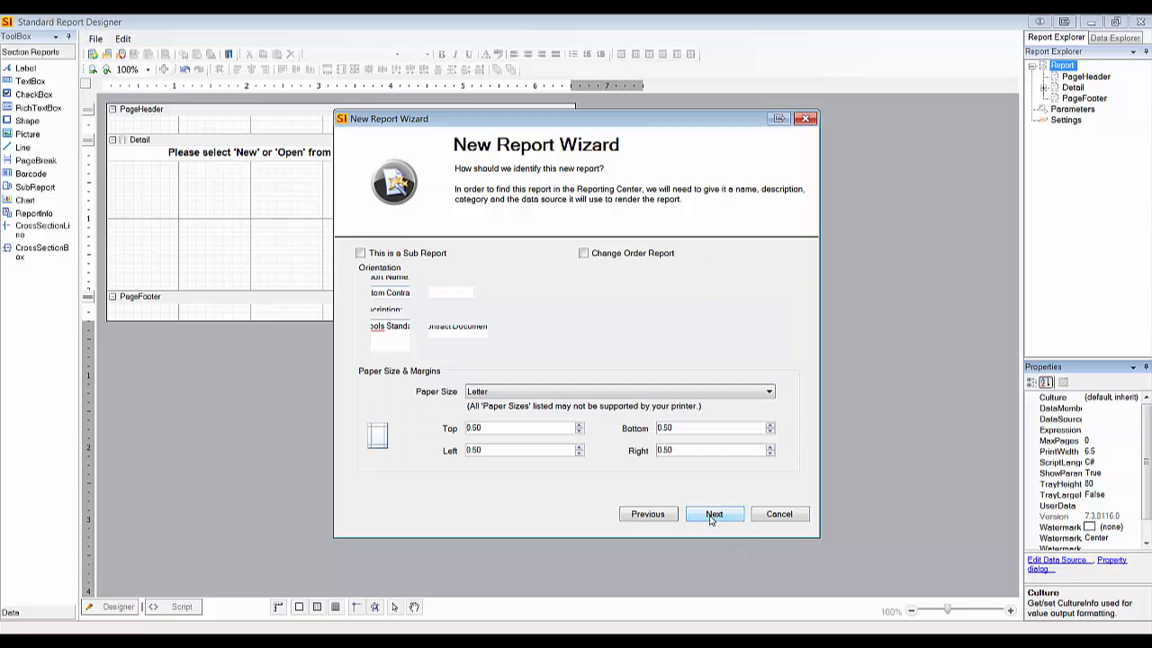
# Step: Accept portrait Letter, 0.50 margins, filtering, no groupings and no parameters
pyautogui.click(713, 513)
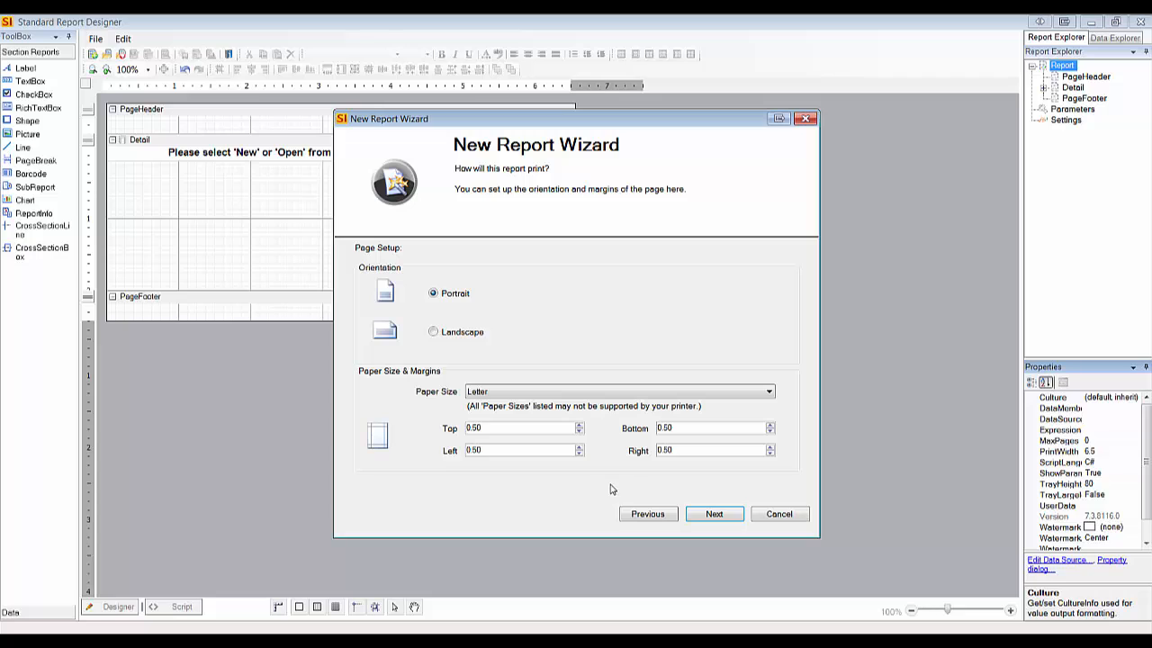
pyautogui.moveTo(625, 344)
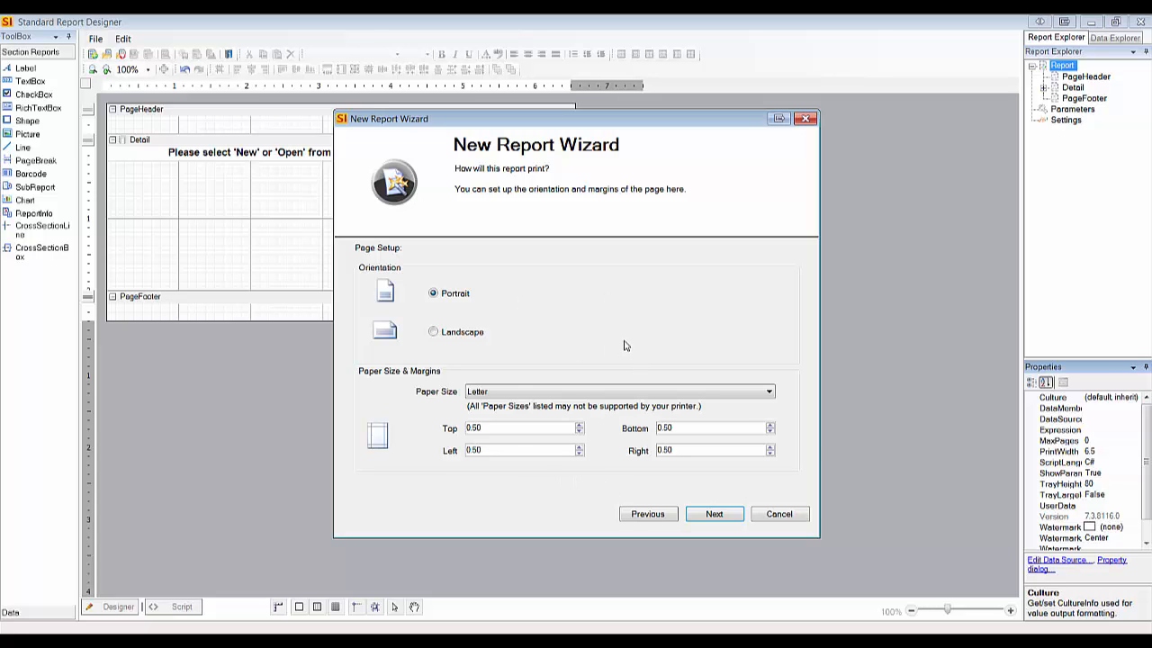
pyautogui.moveTo(605, 337)
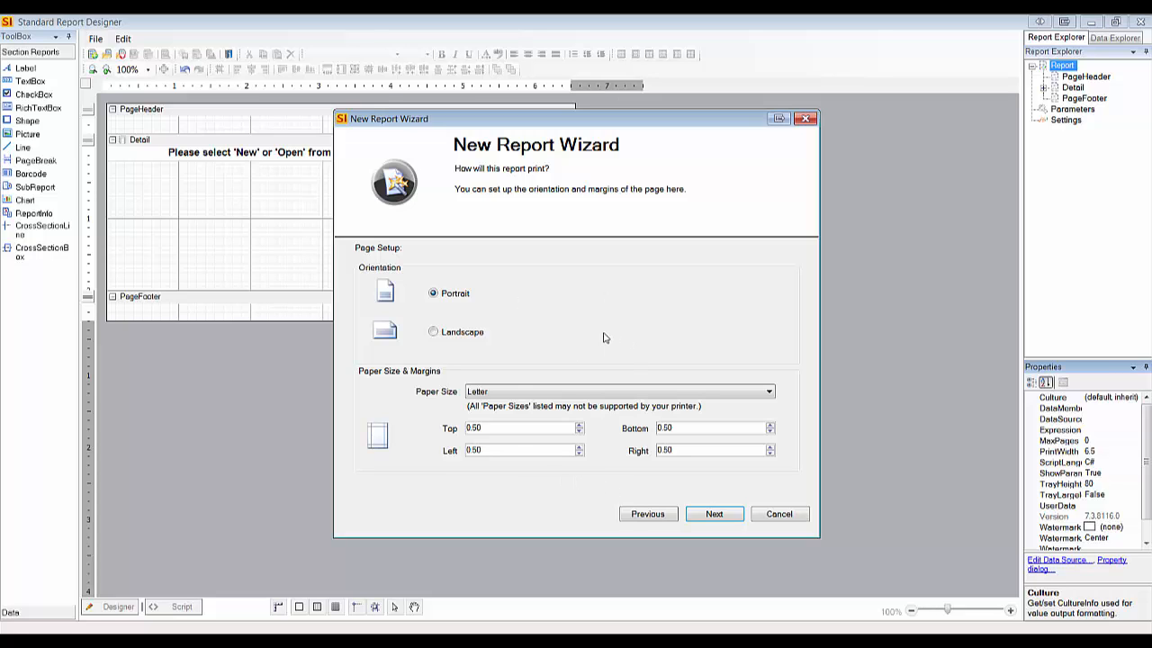
pyautogui.moveTo(553, 312)
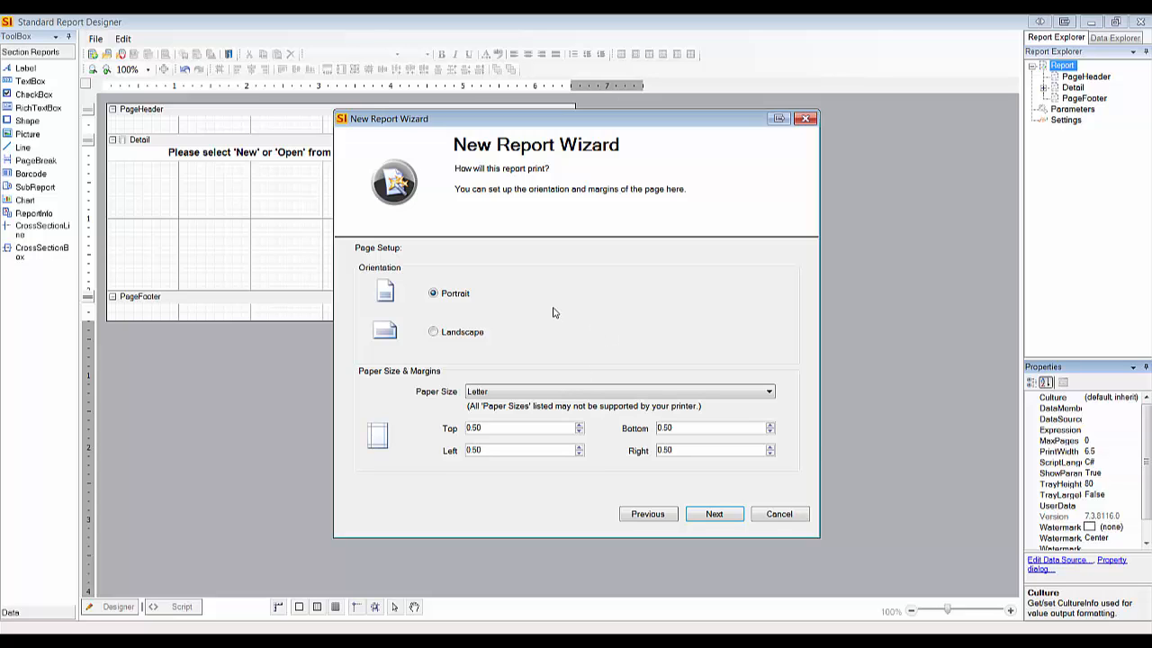
pyautogui.moveTo(517, 331)
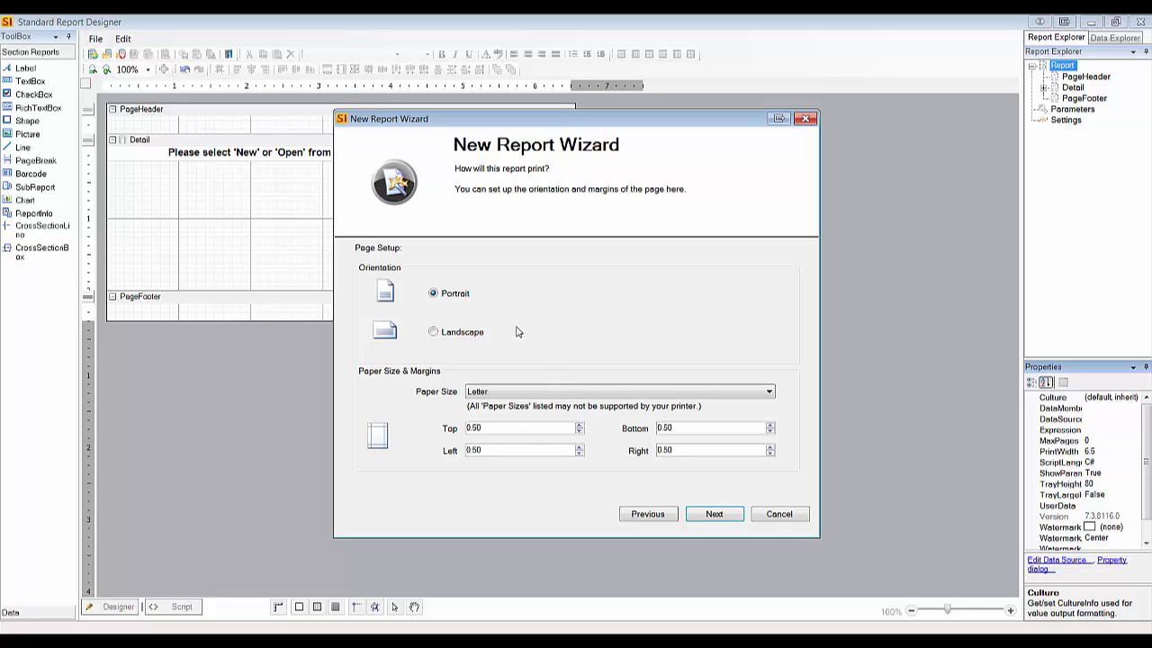
pyautogui.moveTo(538, 336)
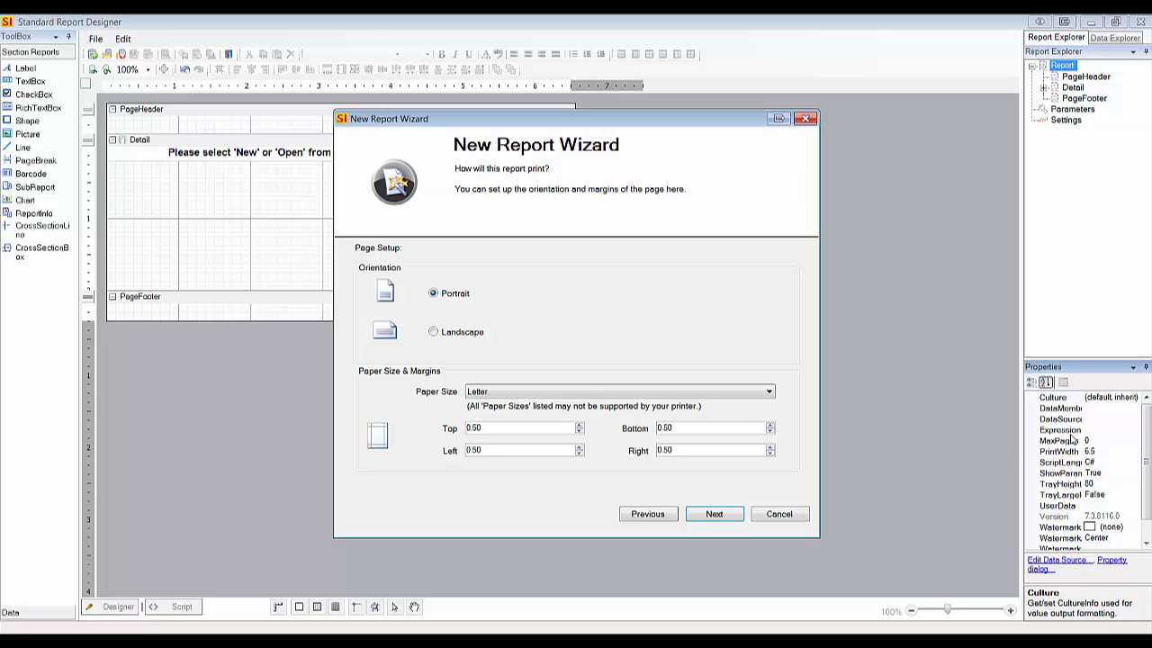
pyautogui.moveTo(531, 474)
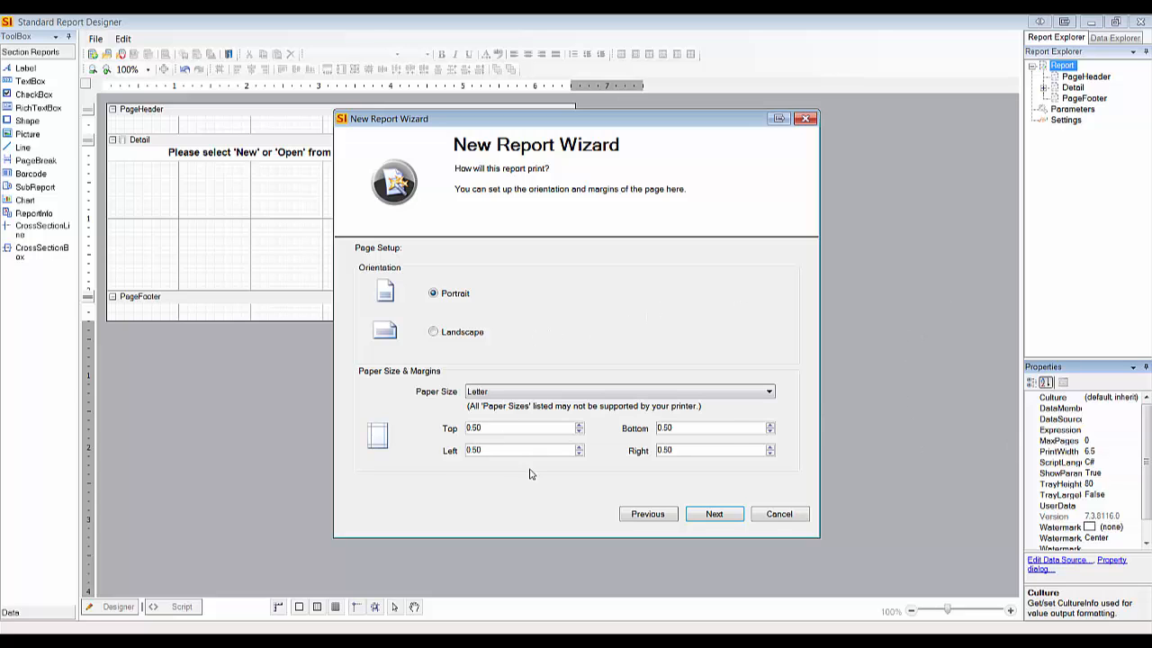
pyautogui.moveTo(714, 514)
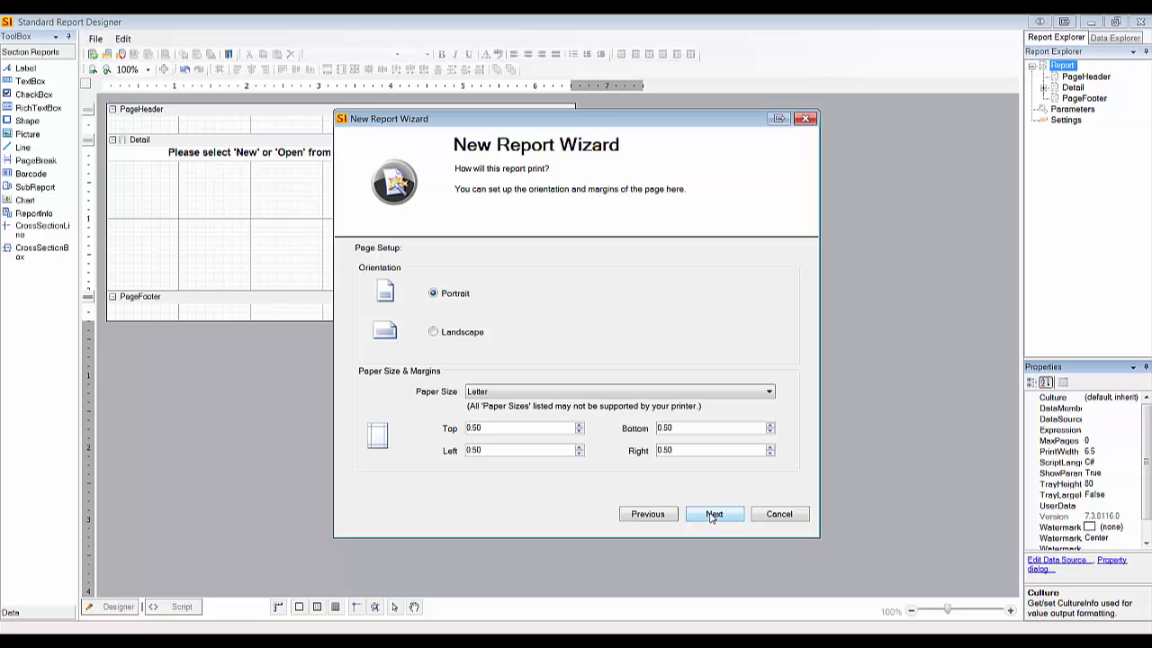
pyautogui.click(714, 514)
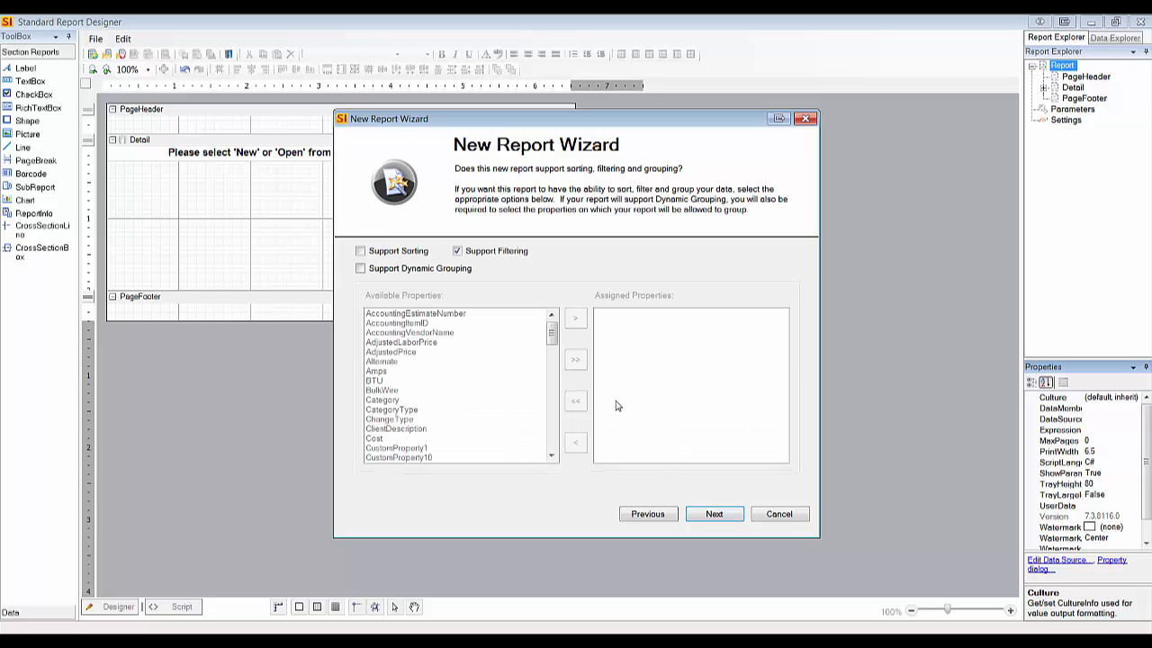
pyautogui.moveTo(611, 393)
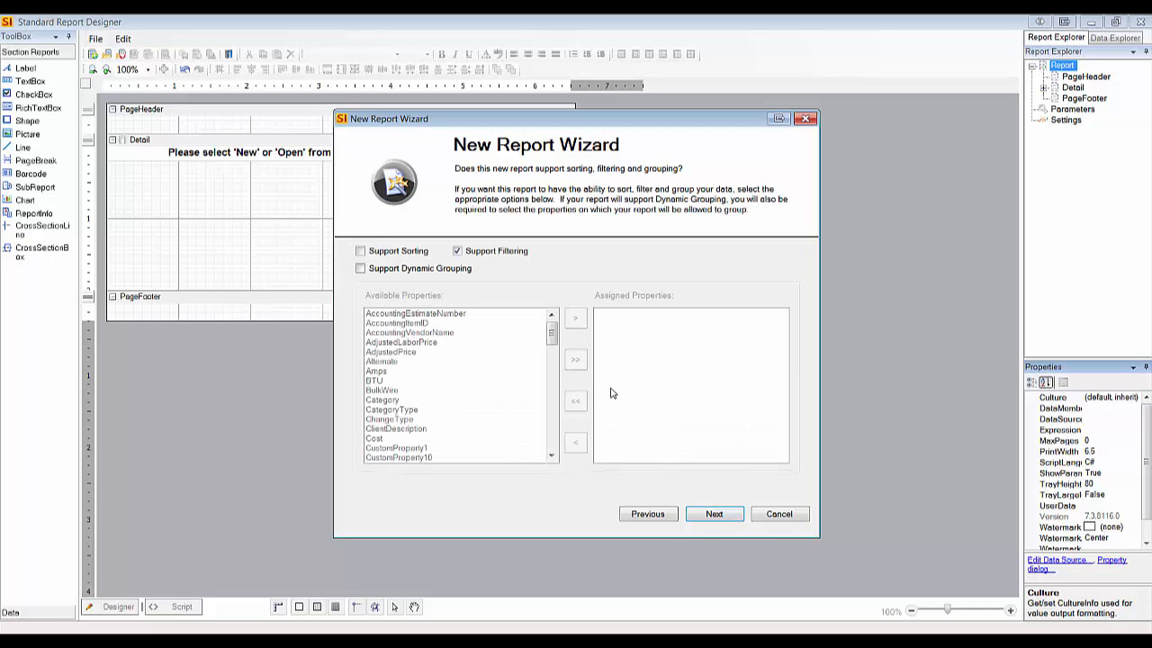
pyautogui.moveTo(547, 412)
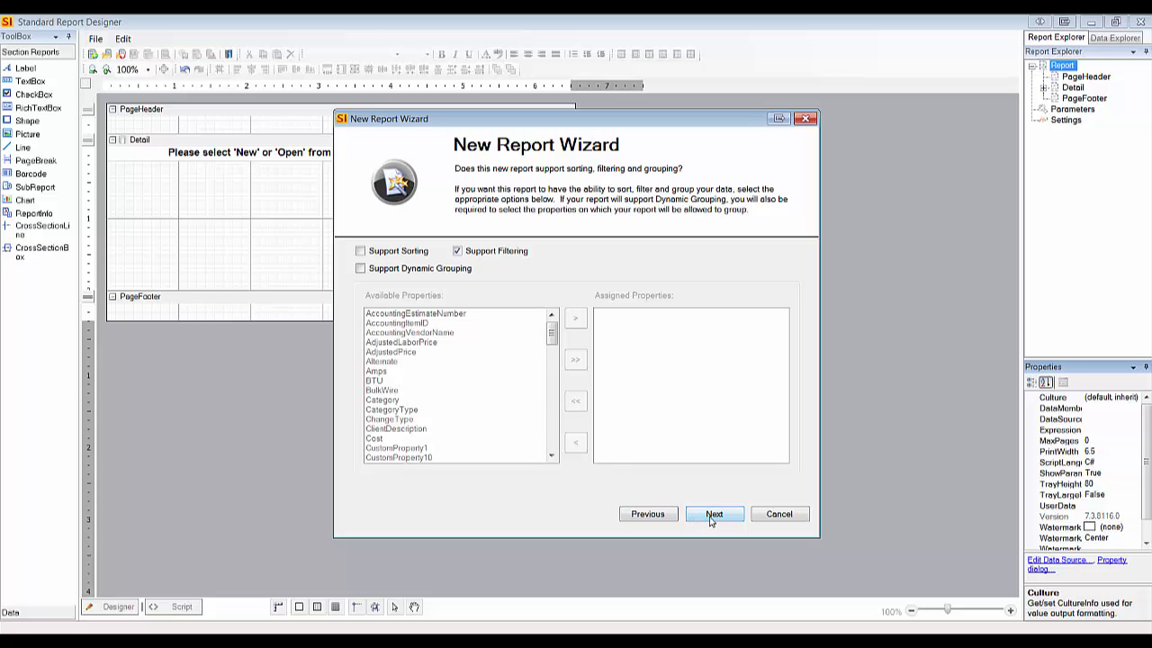
pyautogui.moveTo(673, 497)
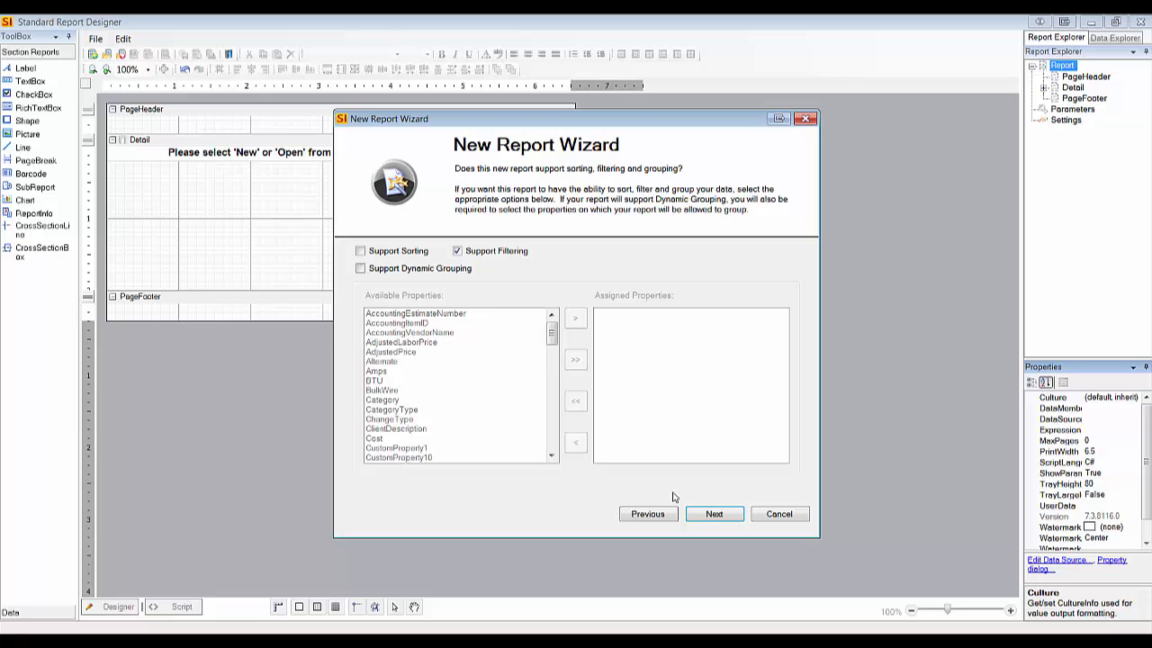
pyautogui.click(713, 514)
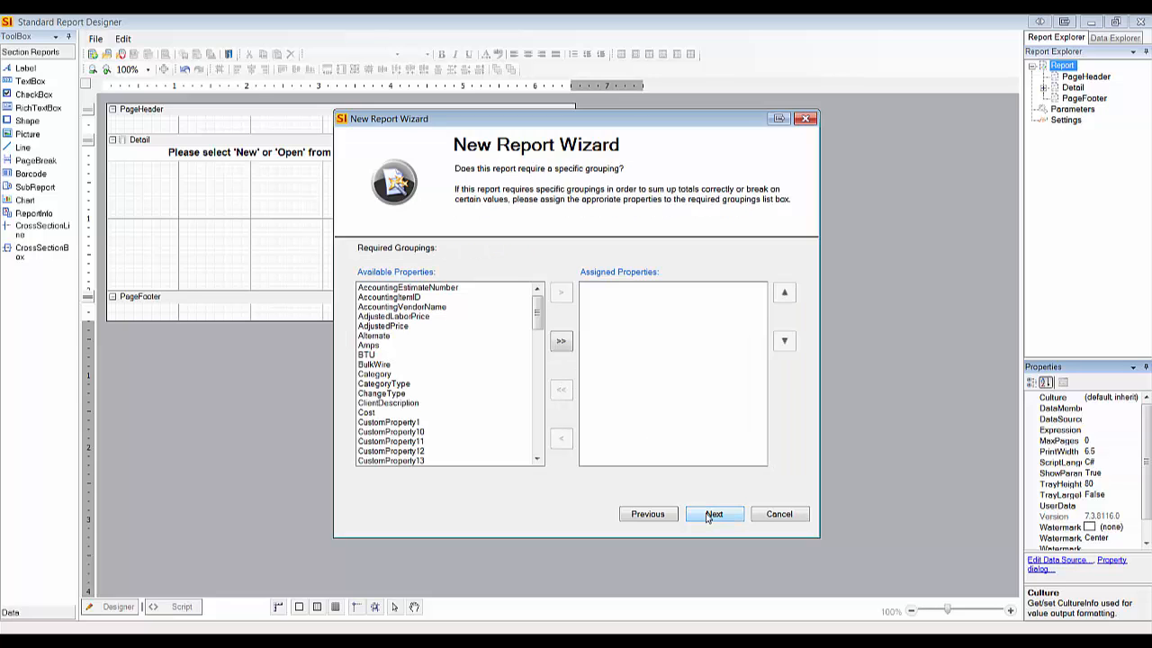
pyautogui.click(713, 514)
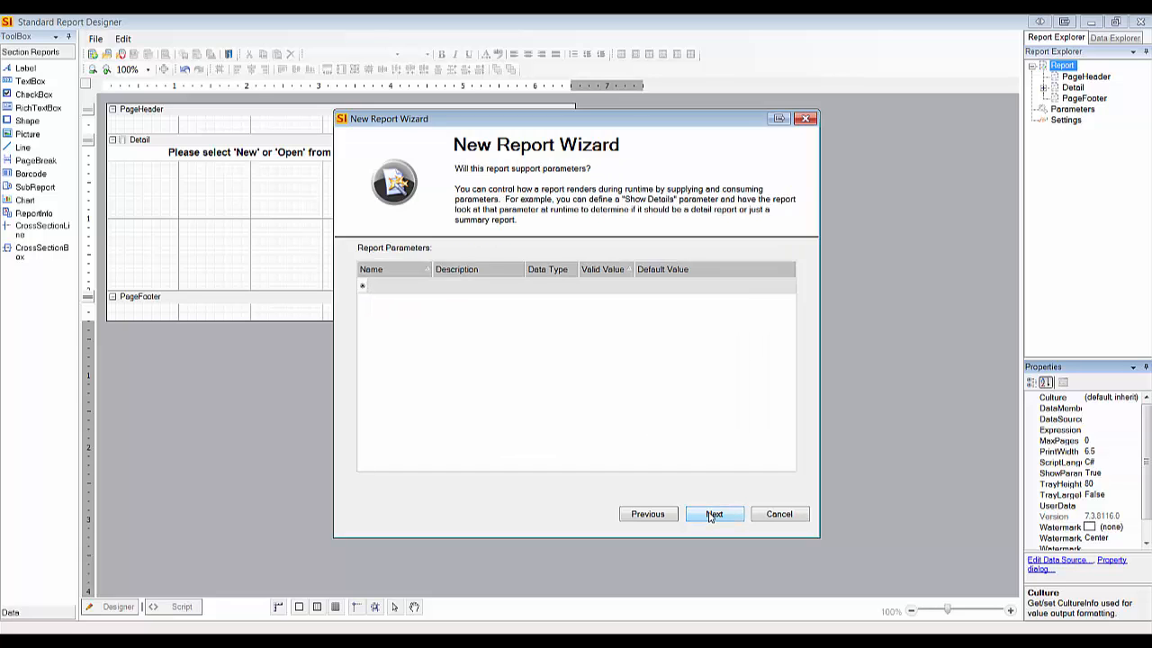
pyautogui.click(713, 514)
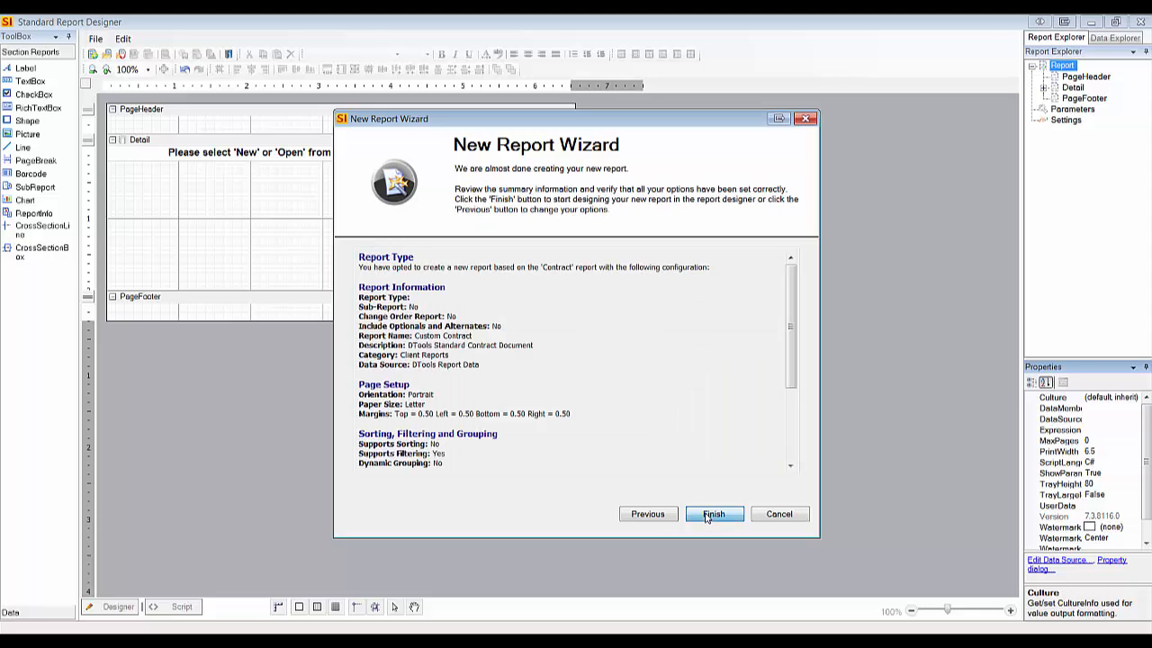
# Step: Finish the wizard and select GroupHeader1 in the Custom Contract design
pyautogui.click(714, 513)
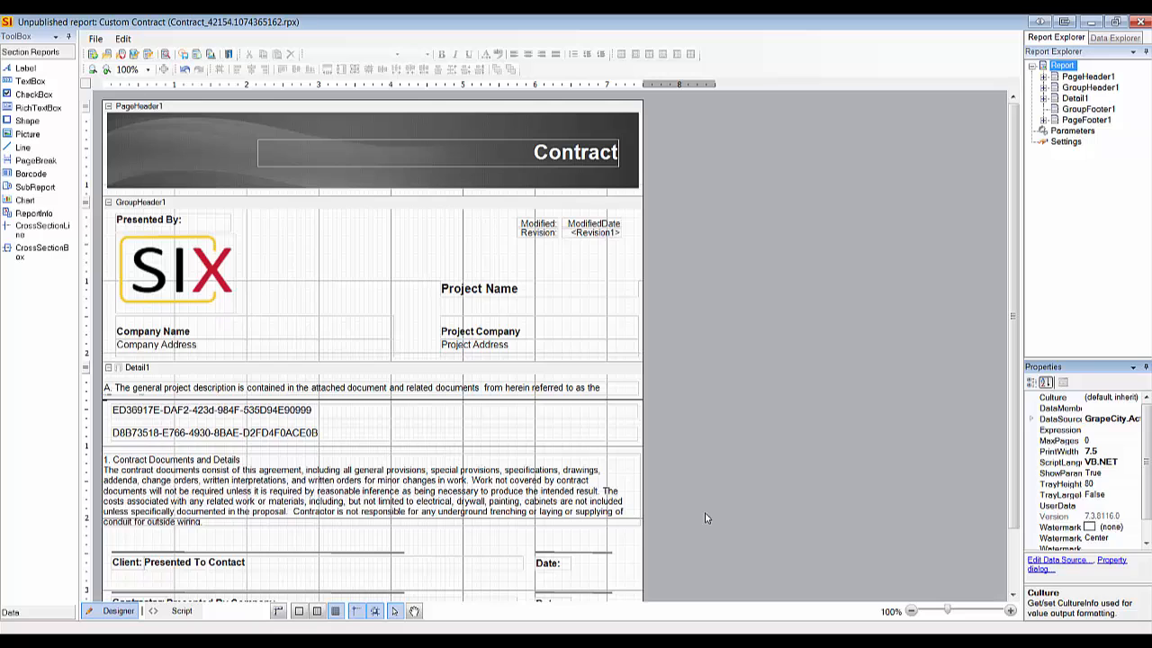
pyautogui.moveTo(736, 474)
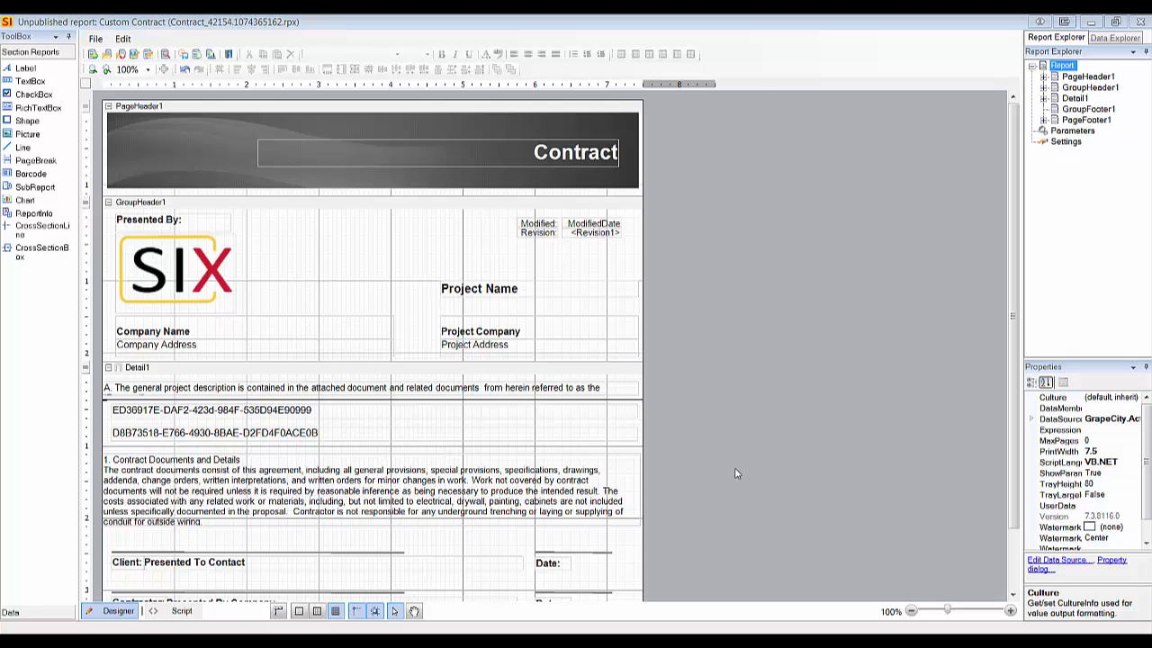
pyautogui.moveTo(272, 181)
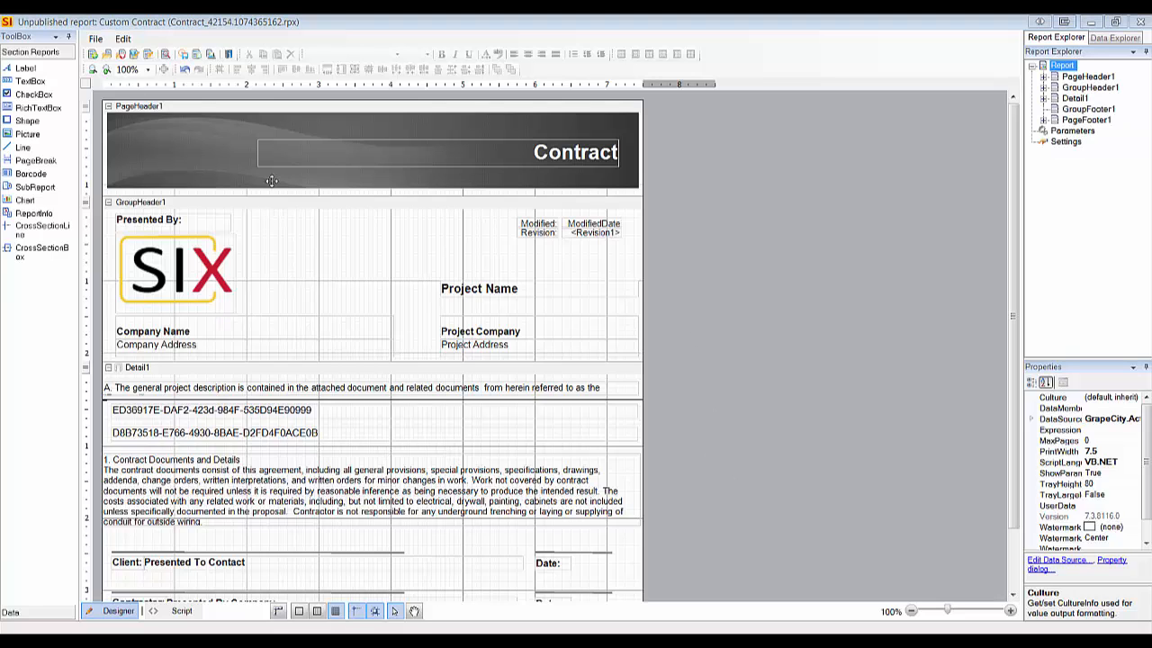
pyautogui.moveTo(281, 345)
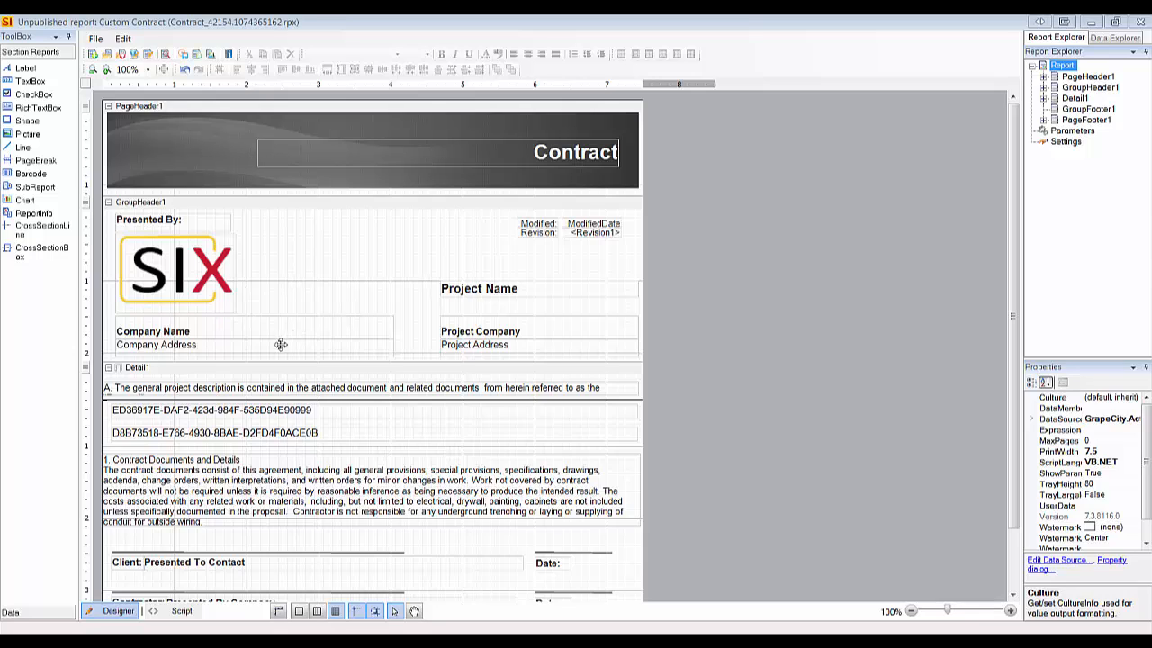
pyautogui.moveTo(201, 301)
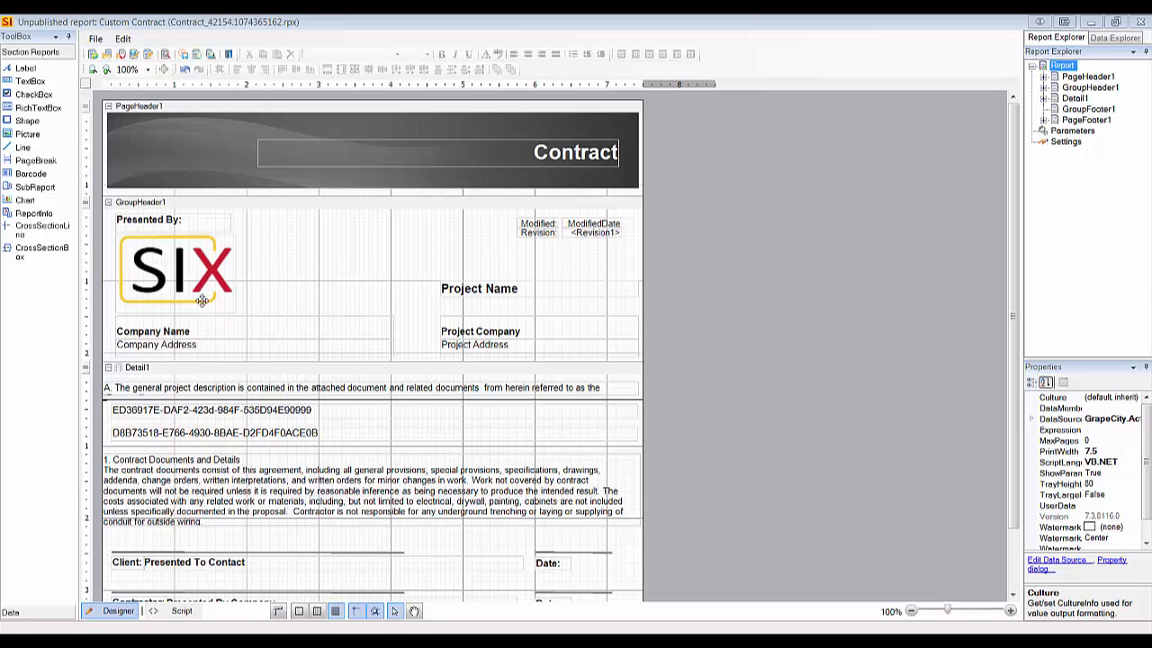
pyautogui.moveTo(253, 298)
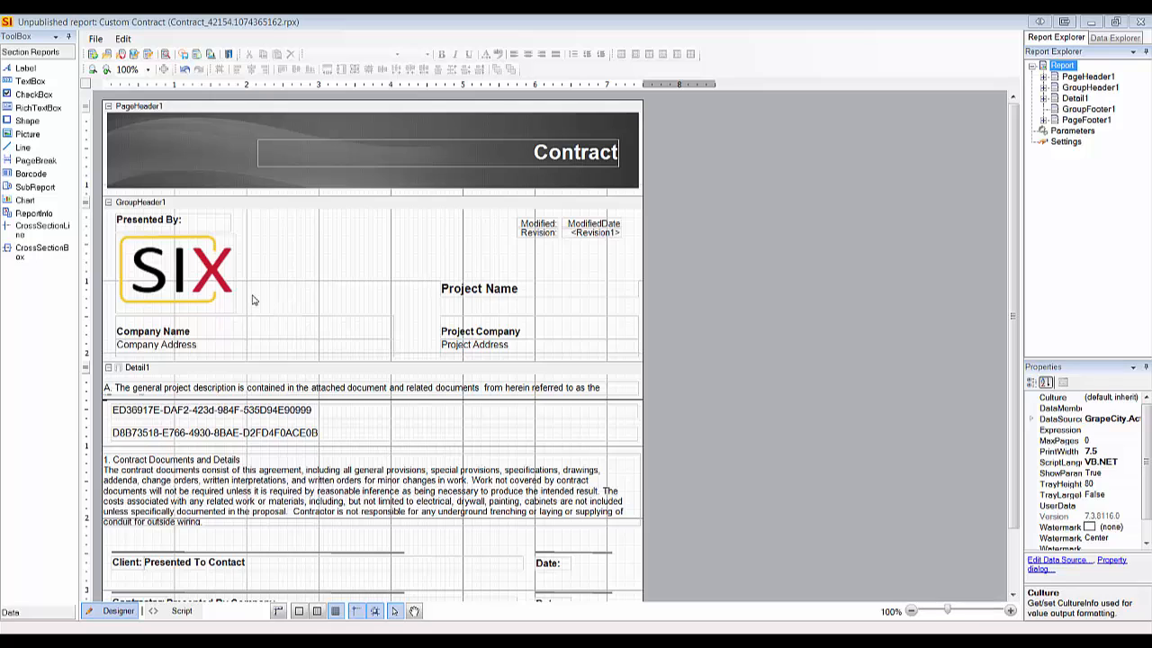
pyautogui.click(174, 270)
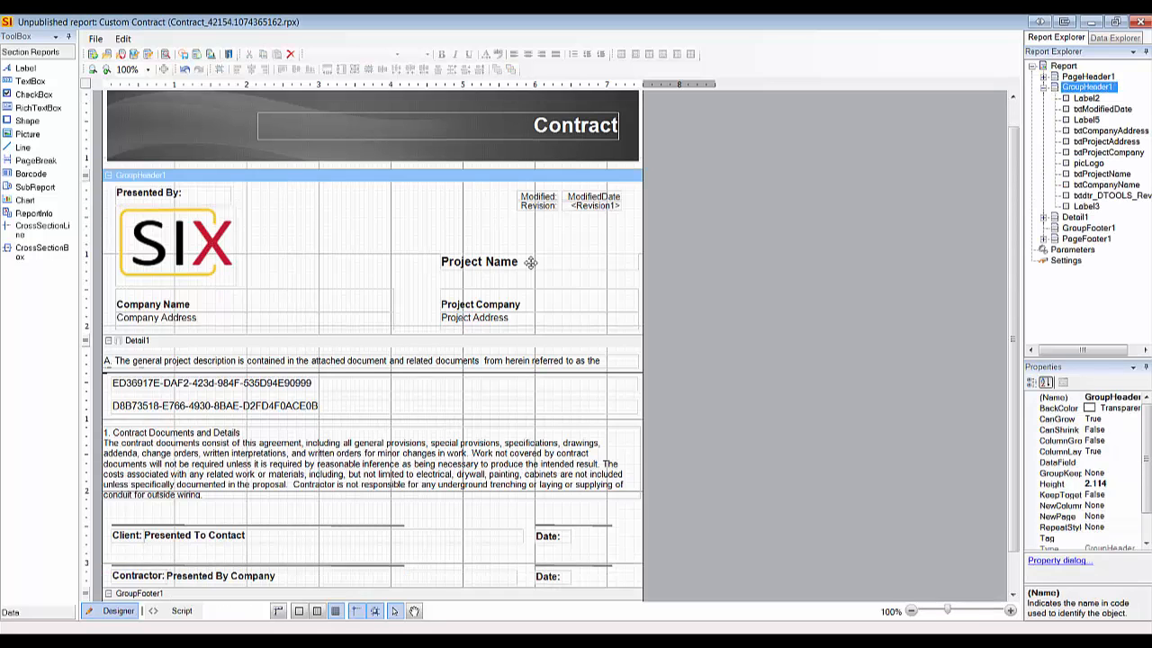
pyautogui.moveTo(474, 286)
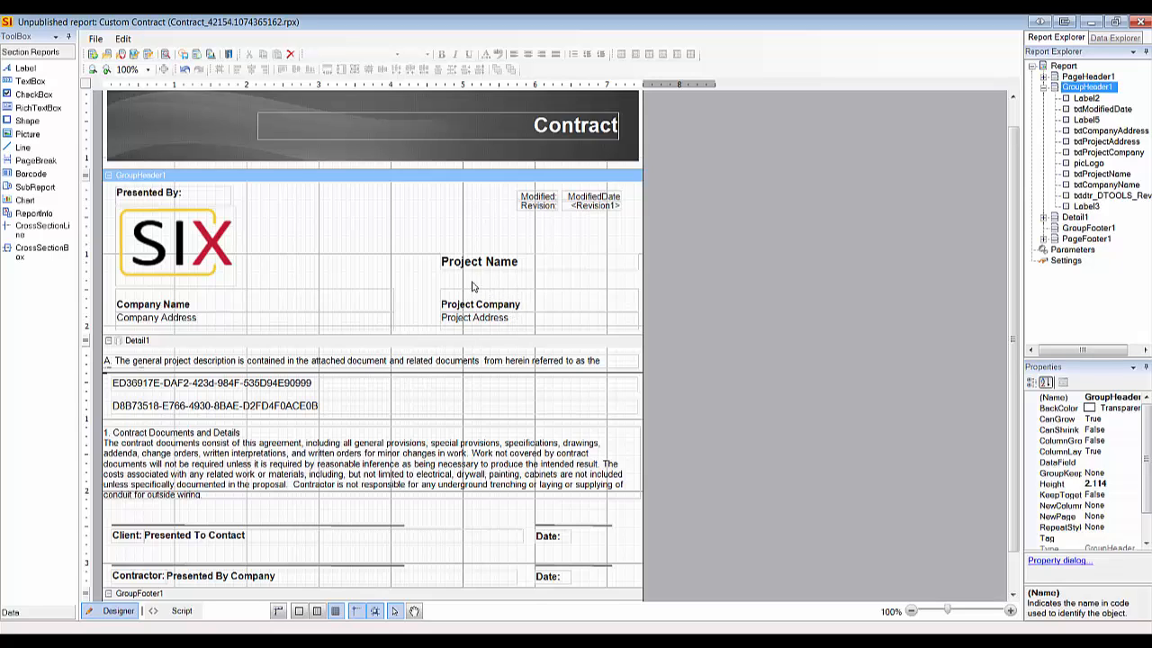
# Step: Scroll down to rbSection1 in the Detail section, then start WordPad
pyautogui.scroll(-3)
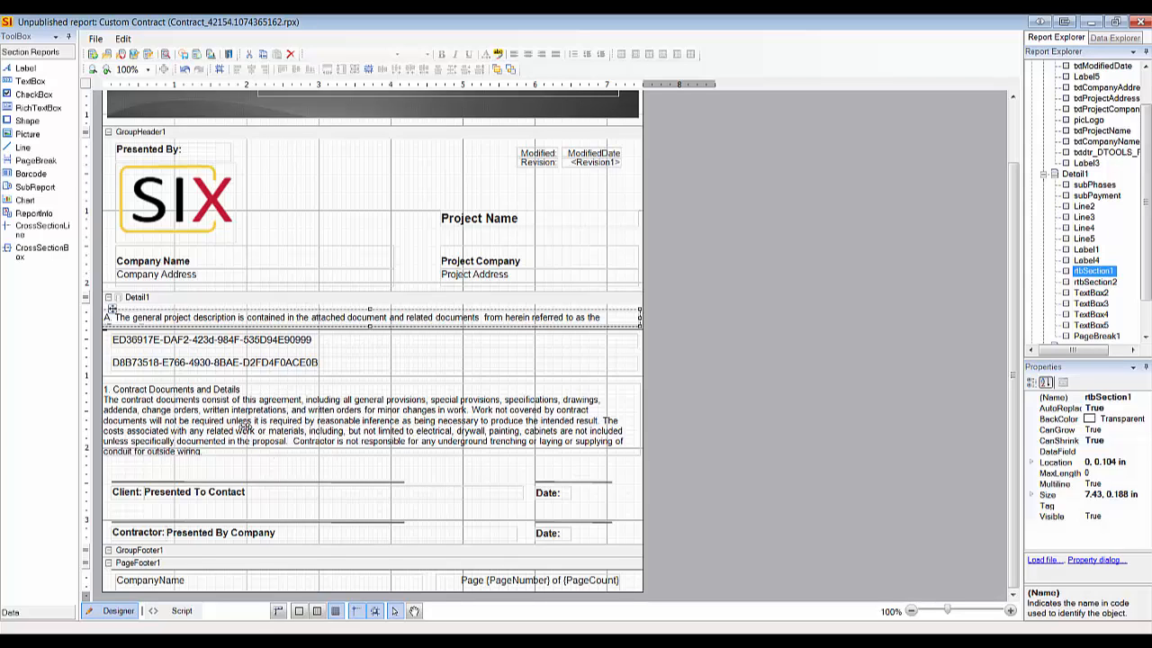
pyautogui.moveTo(261, 340)
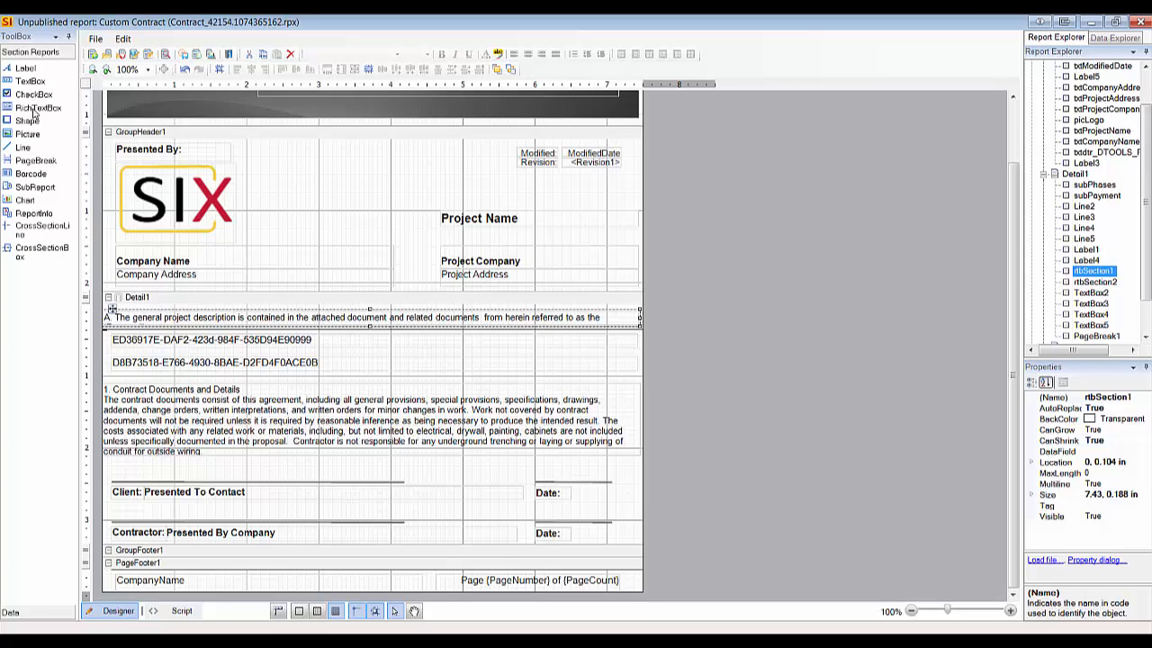
pyautogui.moveTo(257, 319)
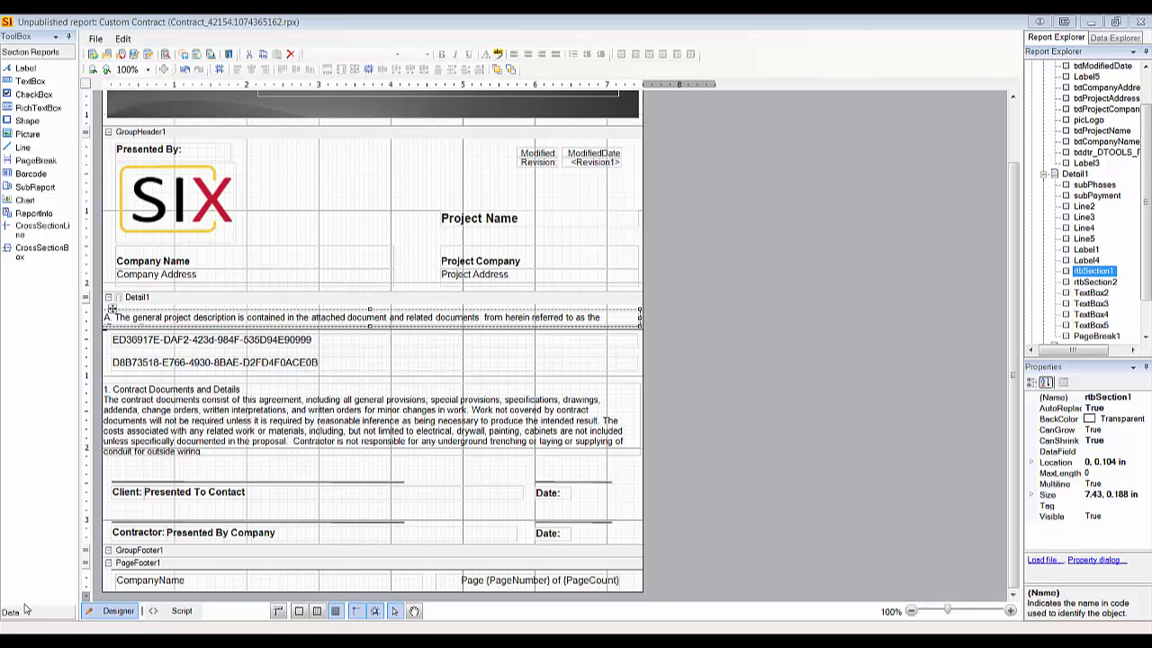
pyautogui.click(11, 630)
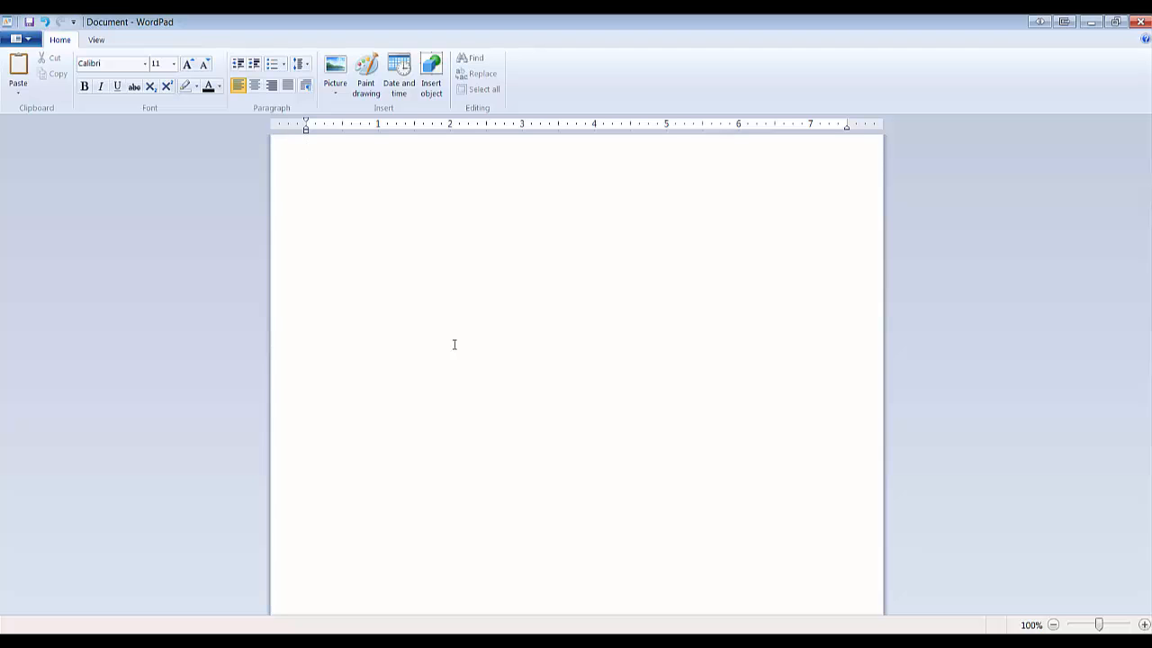
# Step: Paste contract terms A, B and C into the blank WordPad document and begin saving
pyautogui.click(307, 149)
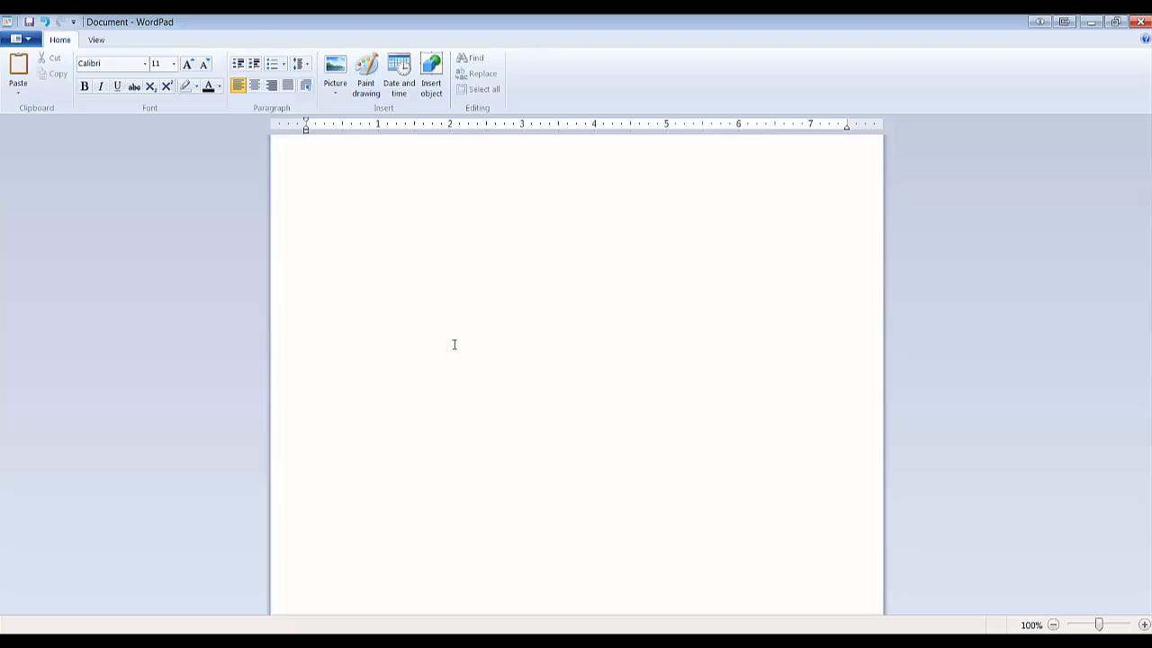
pyautogui.moveTo(356, 216)
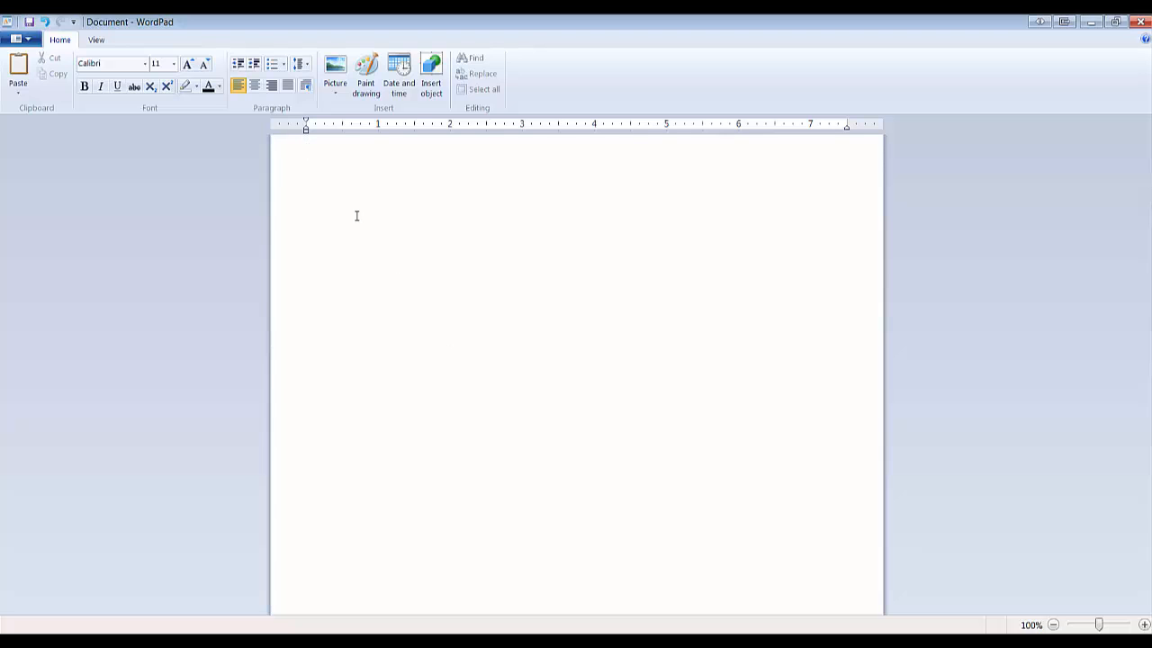
pyautogui.write('df')
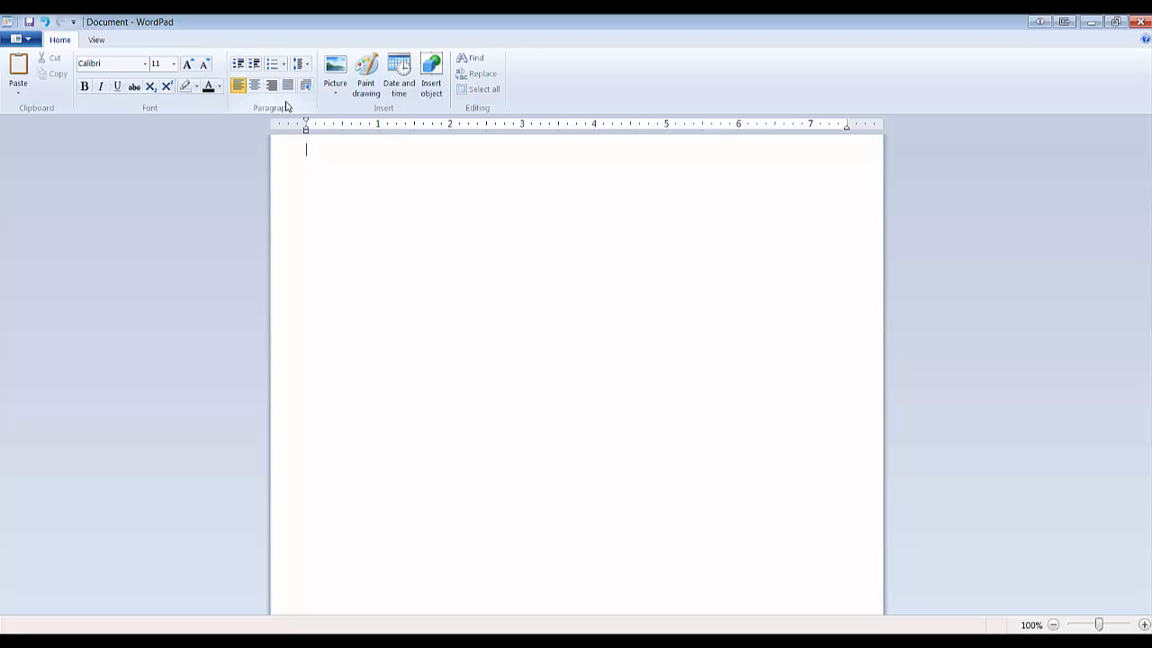
pyautogui.rightClick(342, 153)
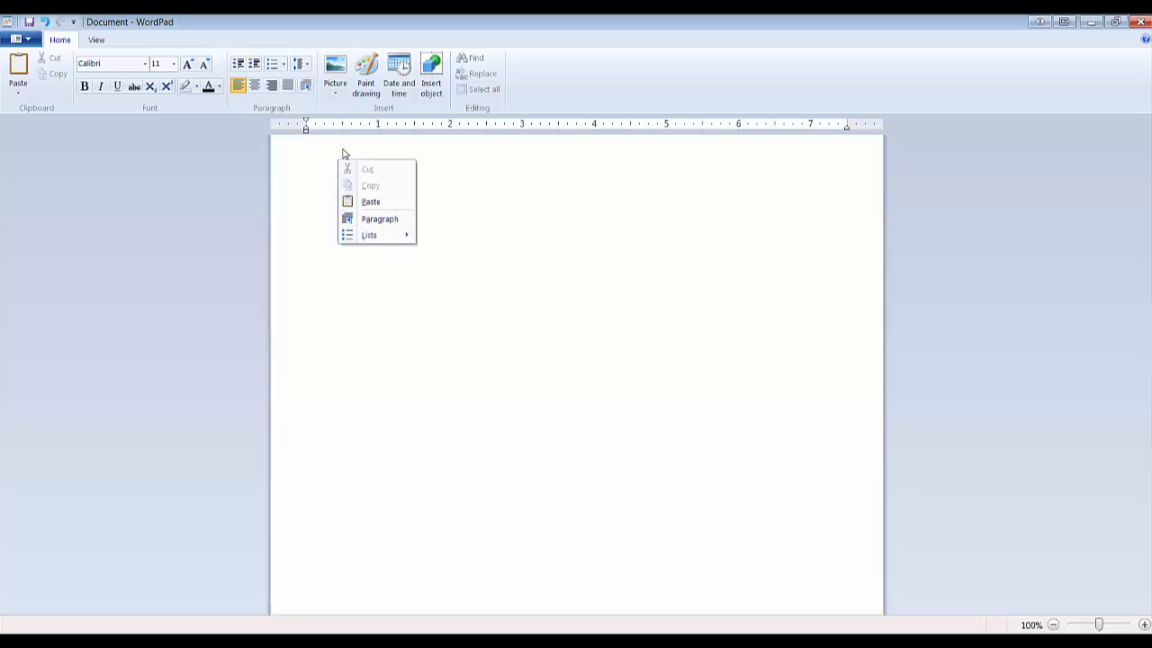
pyautogui.click(370, 201)
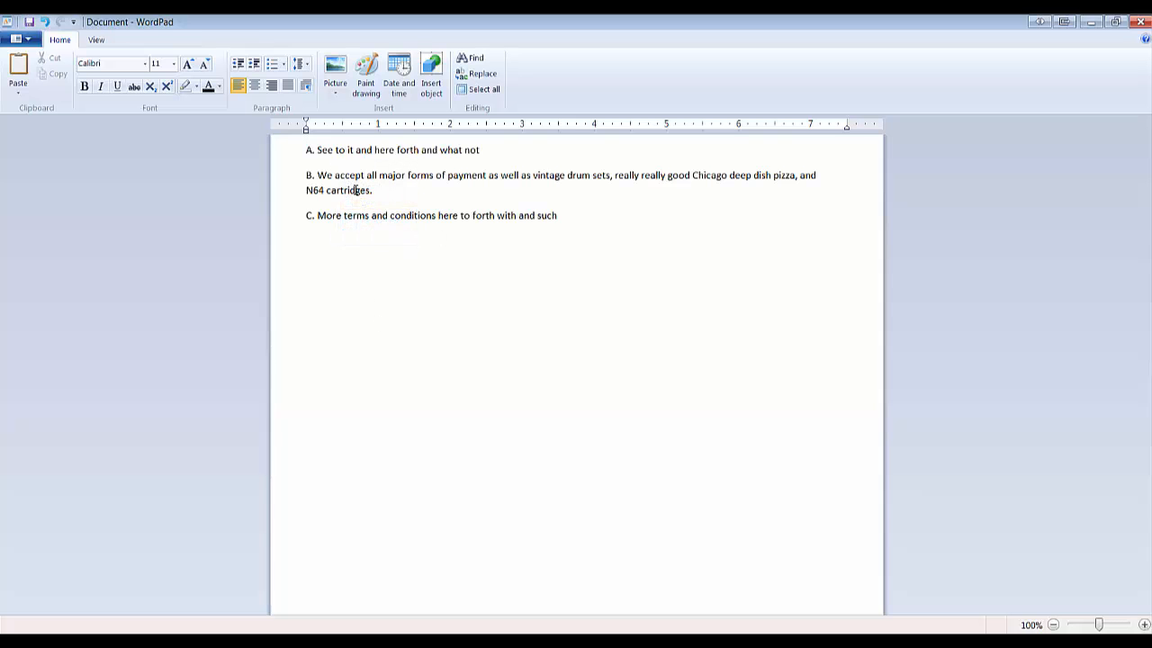
pyautogui.moveTo(320, 150); pyautogui.dragTo(482, 150)
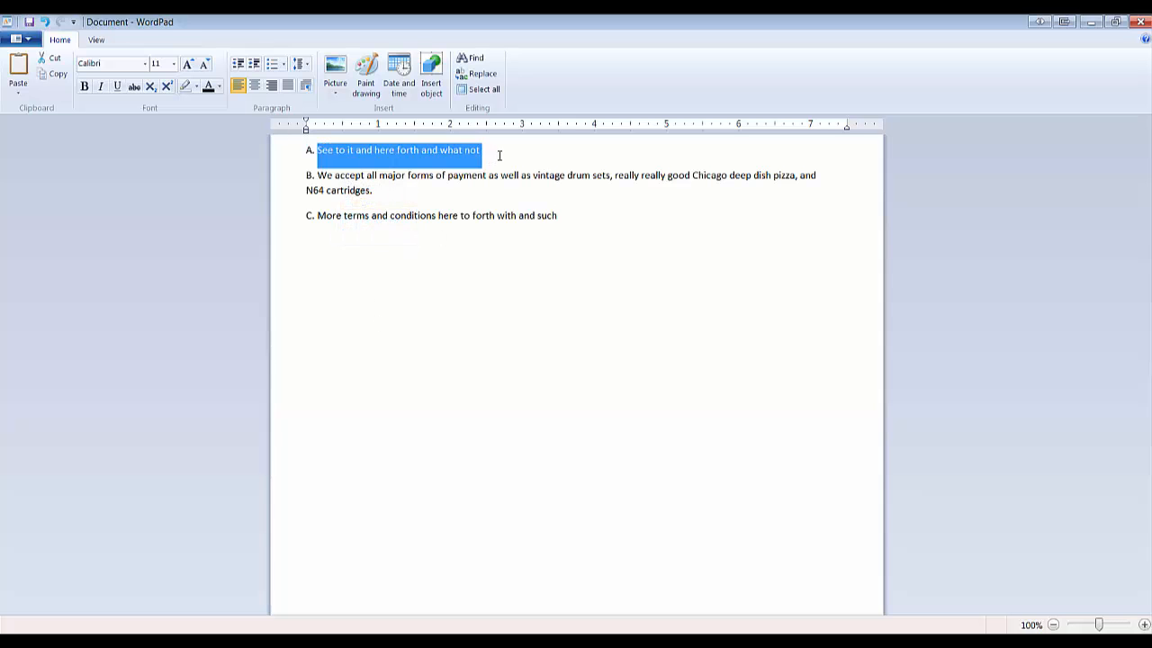
pyautogui.click(217, 86)
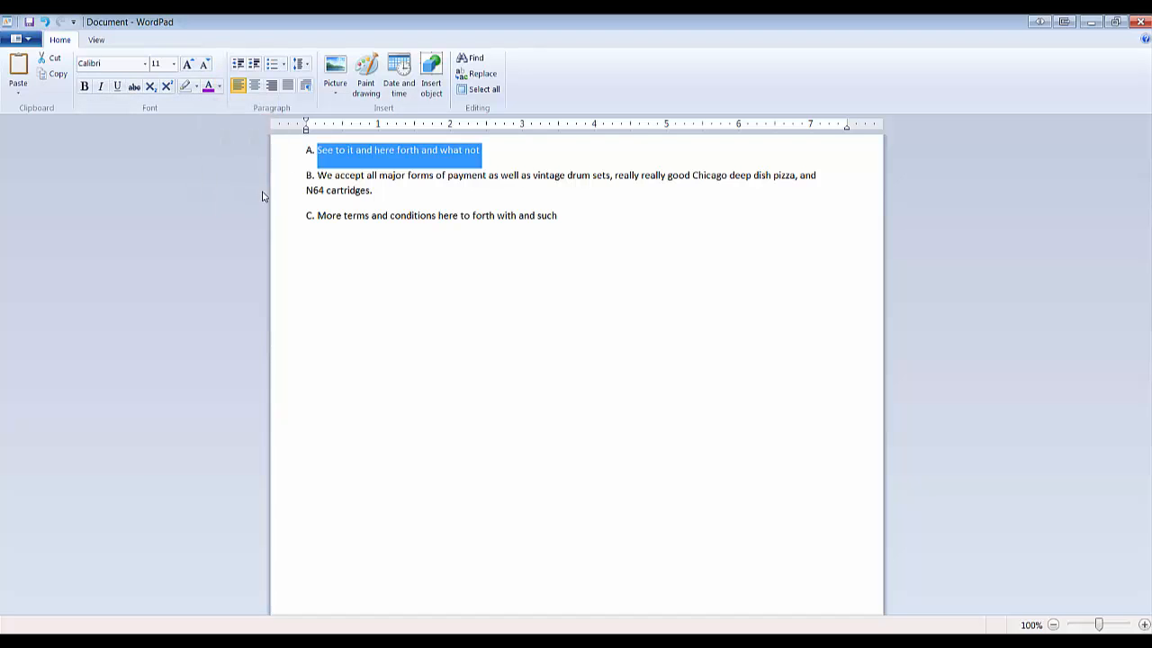
pyautogui.moveTo(104, 166)
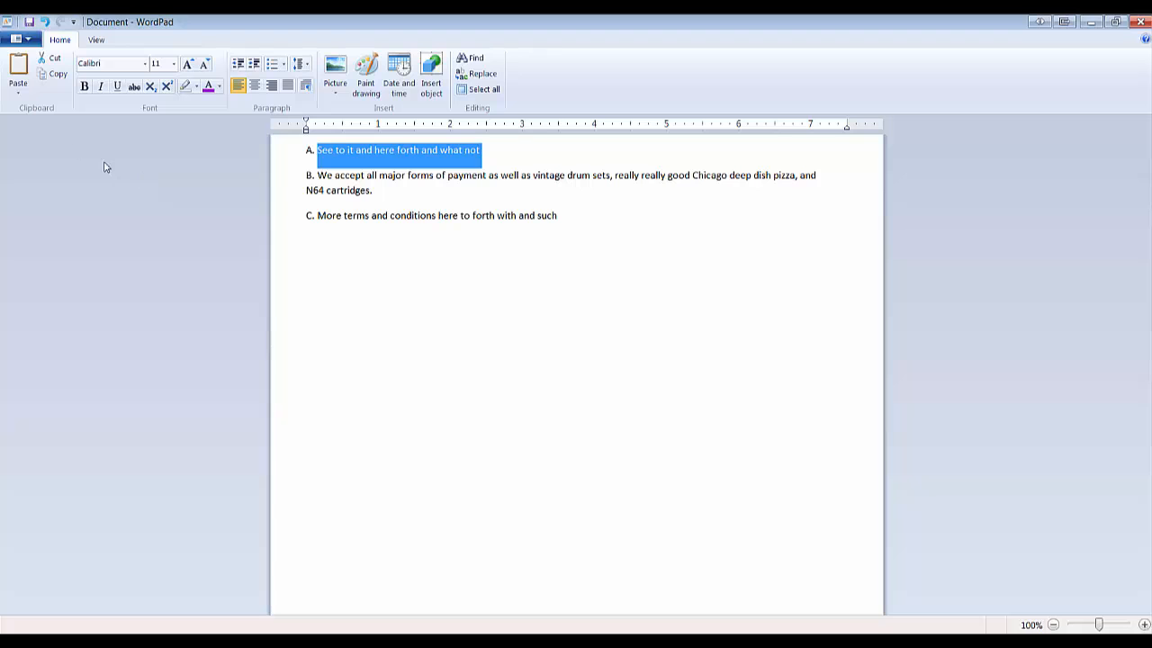
pyautogui.click(30, 22)
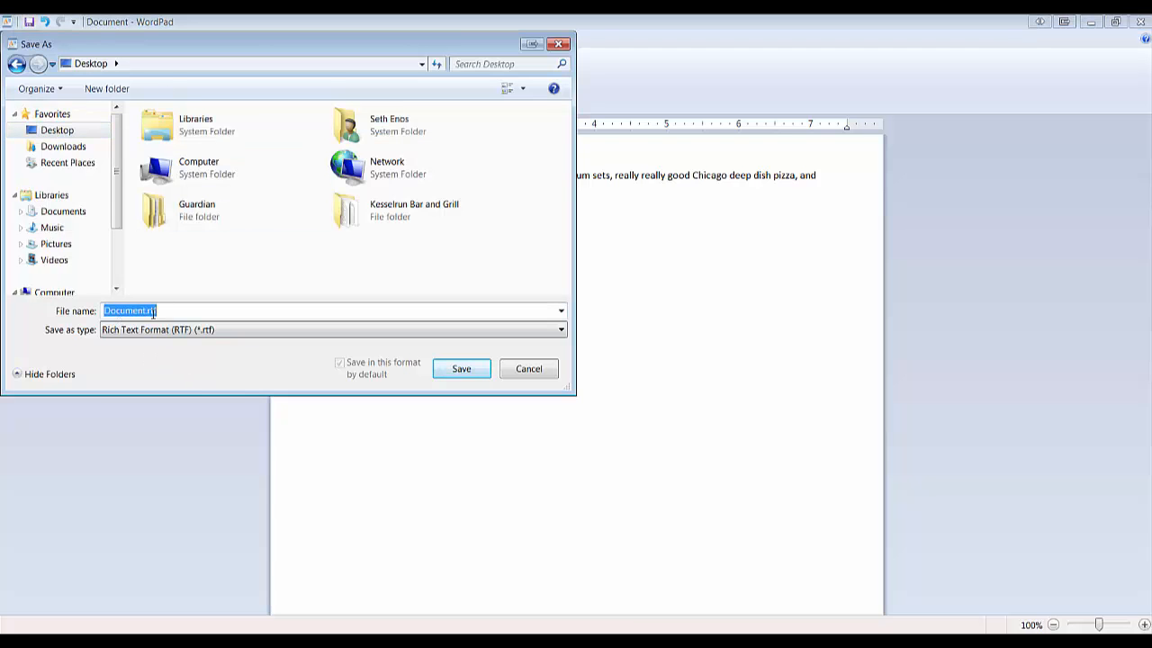
# Step: Keep the file name Document.rtf and save it as Rich Text Format
pyautogui.click(148, 310)
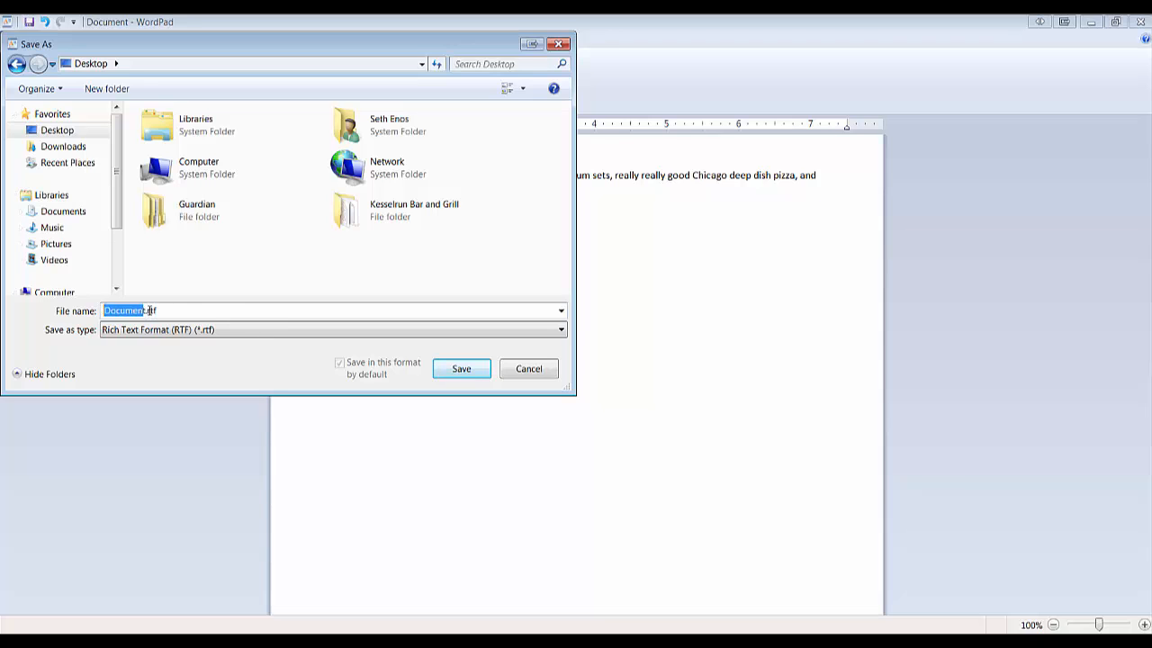
pyautogui.click(213, 310)
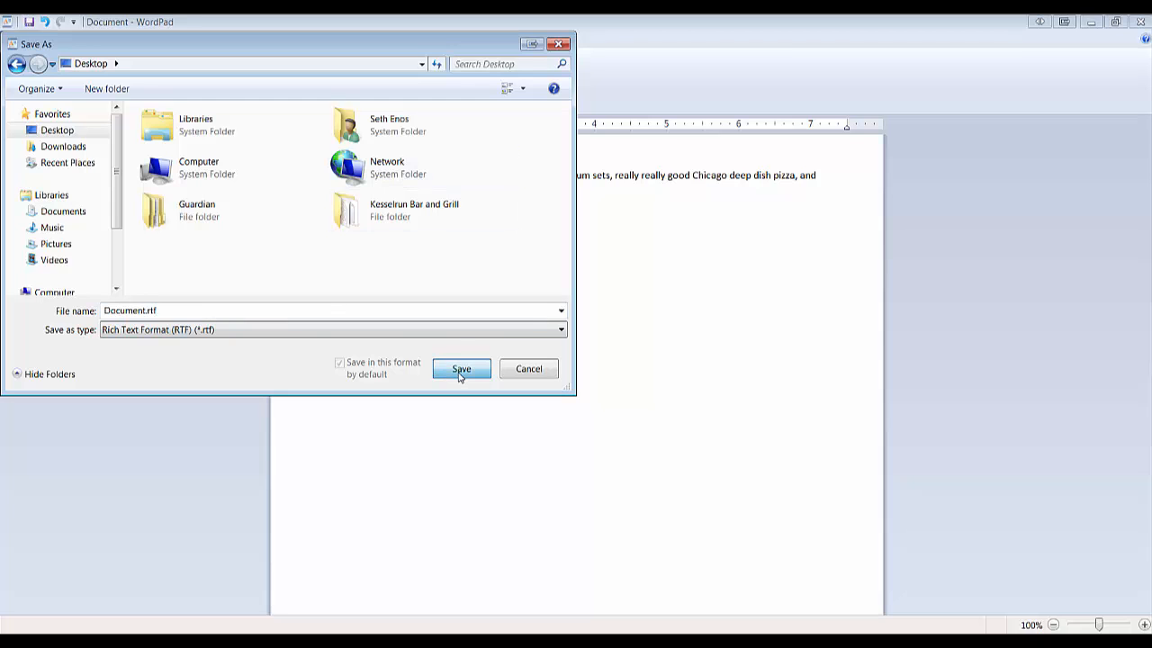
pyautogui.click(461, 369)
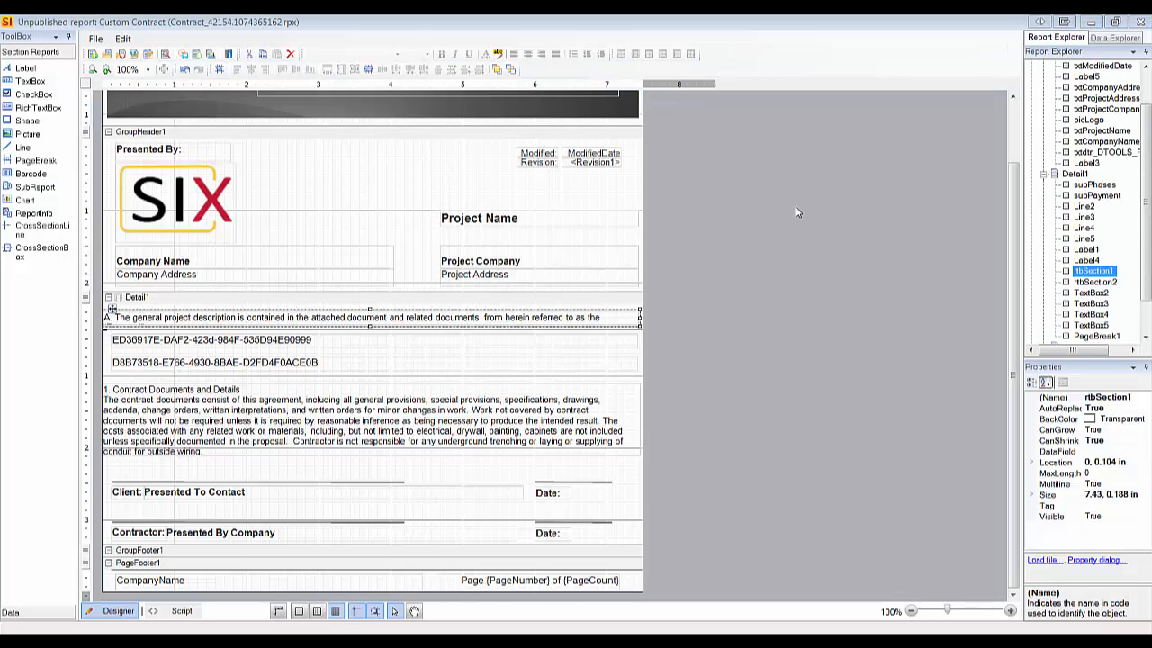
# Step: Load Document.rtf from the Desktop into the rbSection1 rich text section
pyautogui.click(1062, 65)
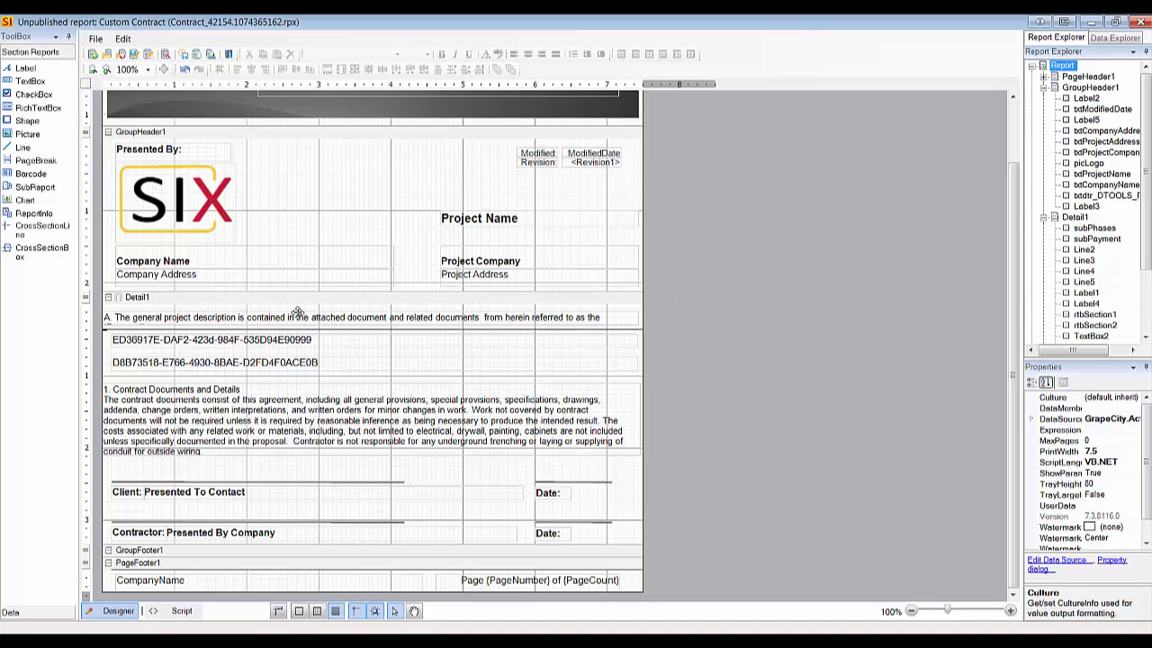
pyautogui.click(297, 317)
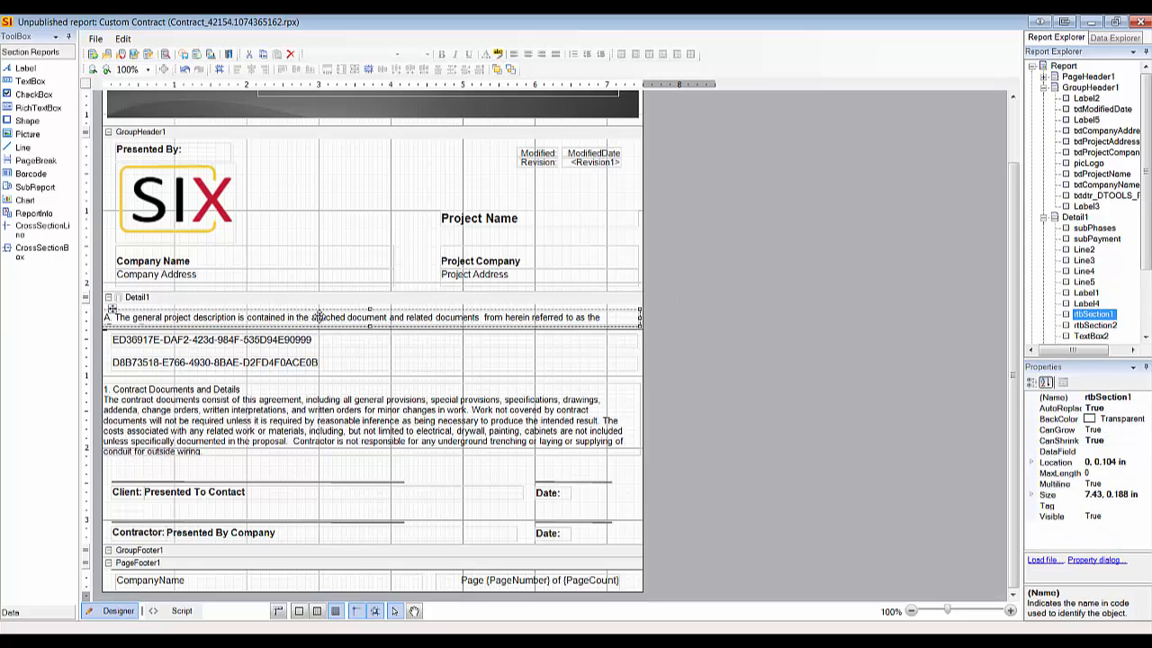
pyautogui.rightClick(324, 319)
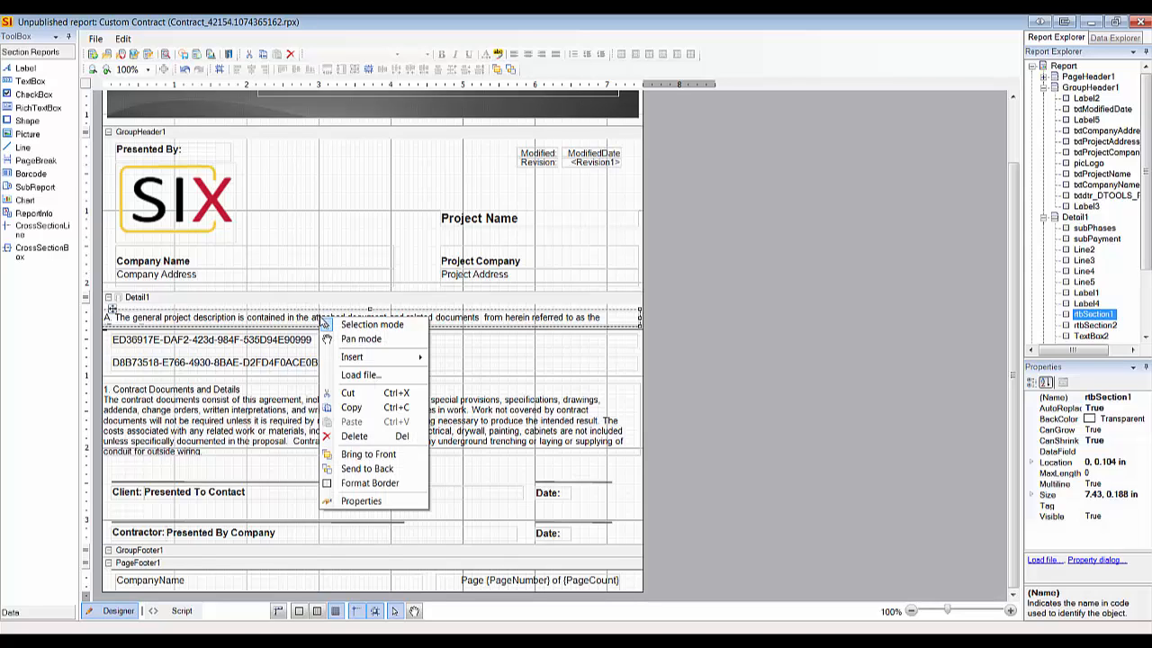
pyautogui.moveTo(361, 375)
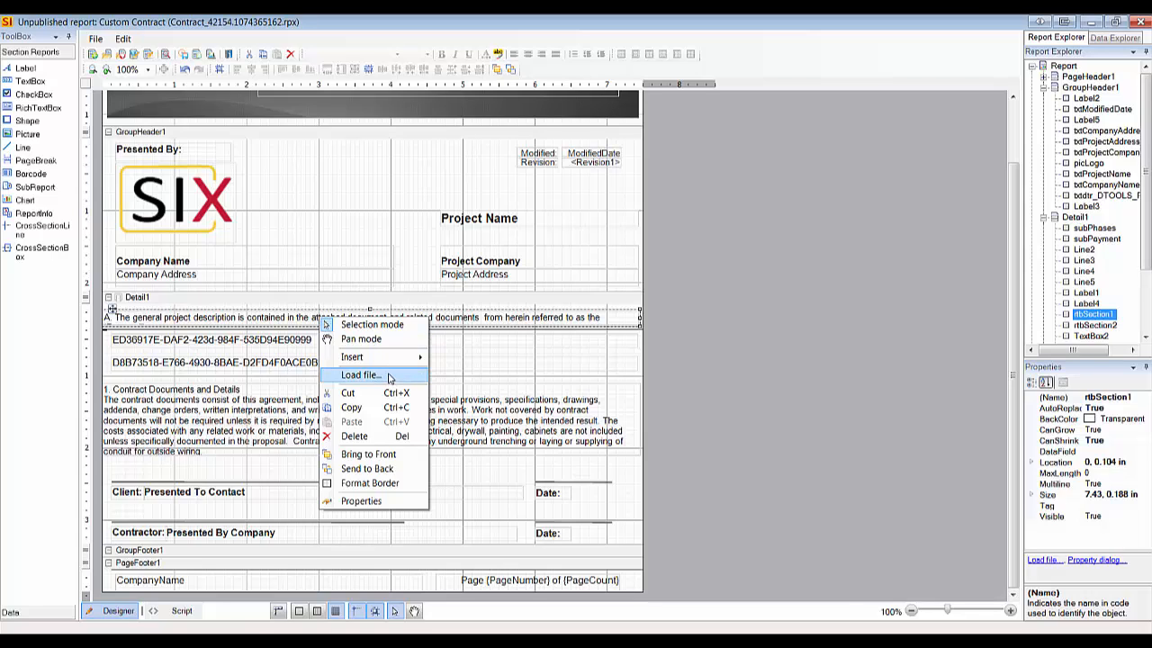
pyautogui.click(360, 375)
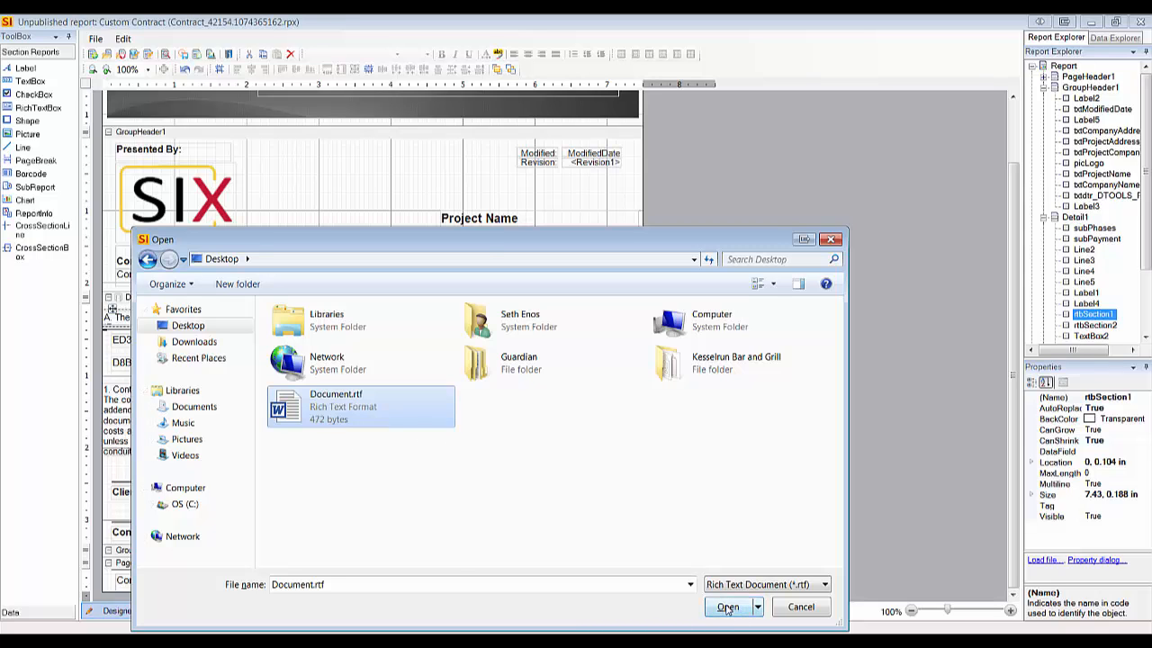
pyautogui.click(727, 606)
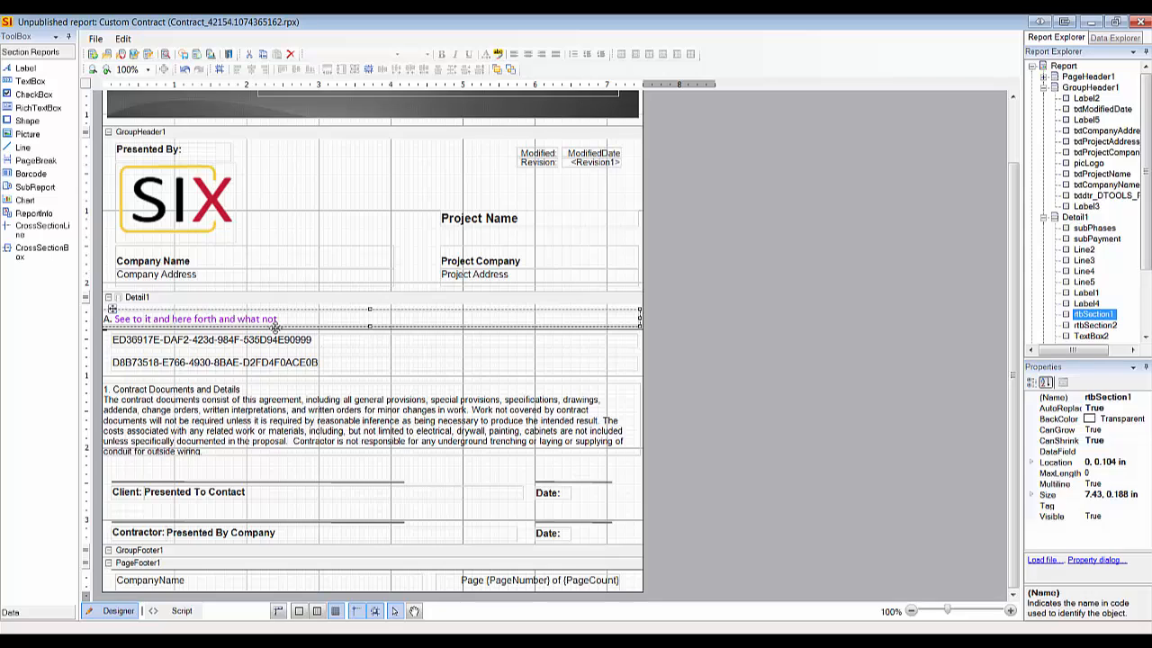
pyautogui.click(1062, 65)
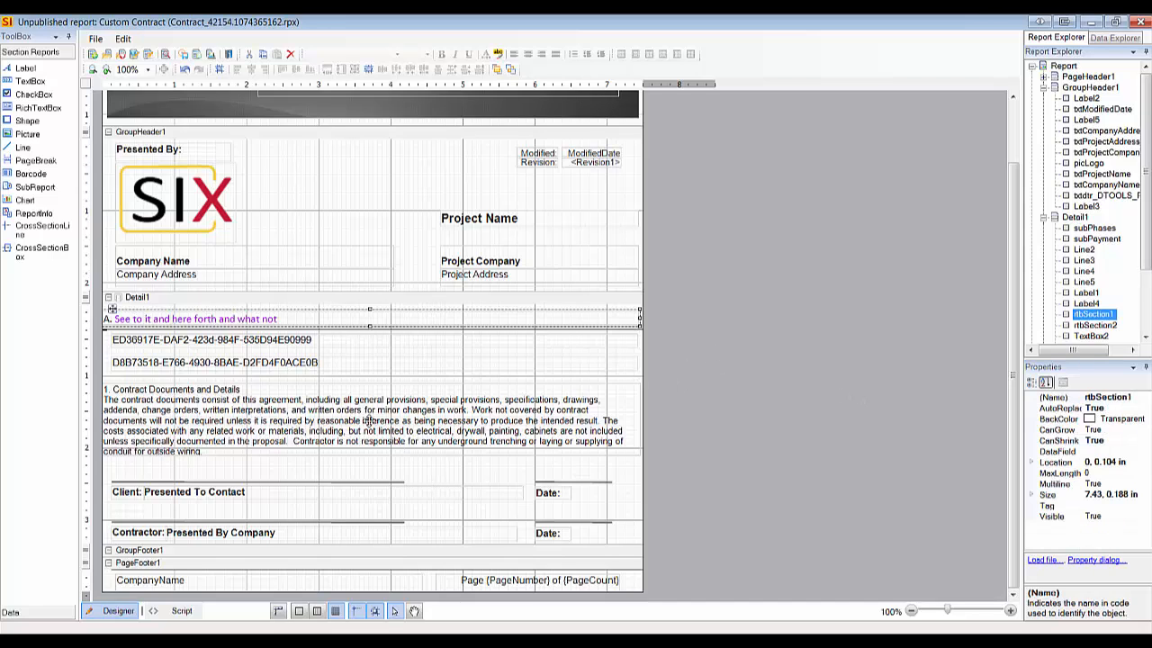
pyautogui.click(1095, 323)
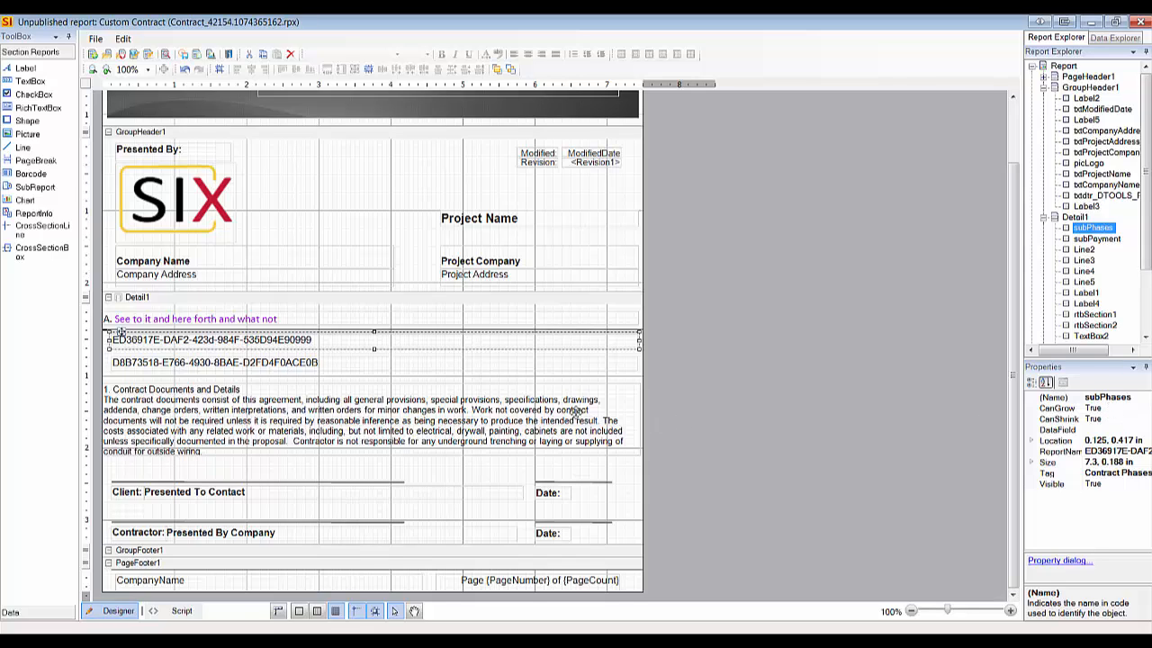
pyautogui.moveTo(438, 342)
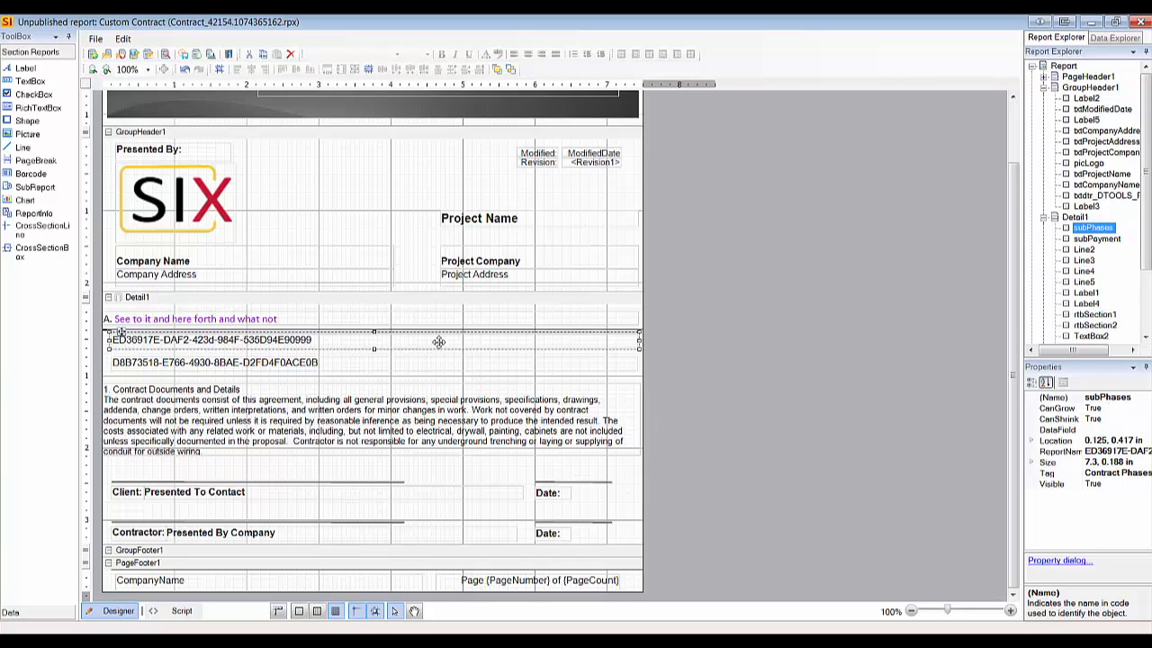
pyautogui.moveTo(332, 360)
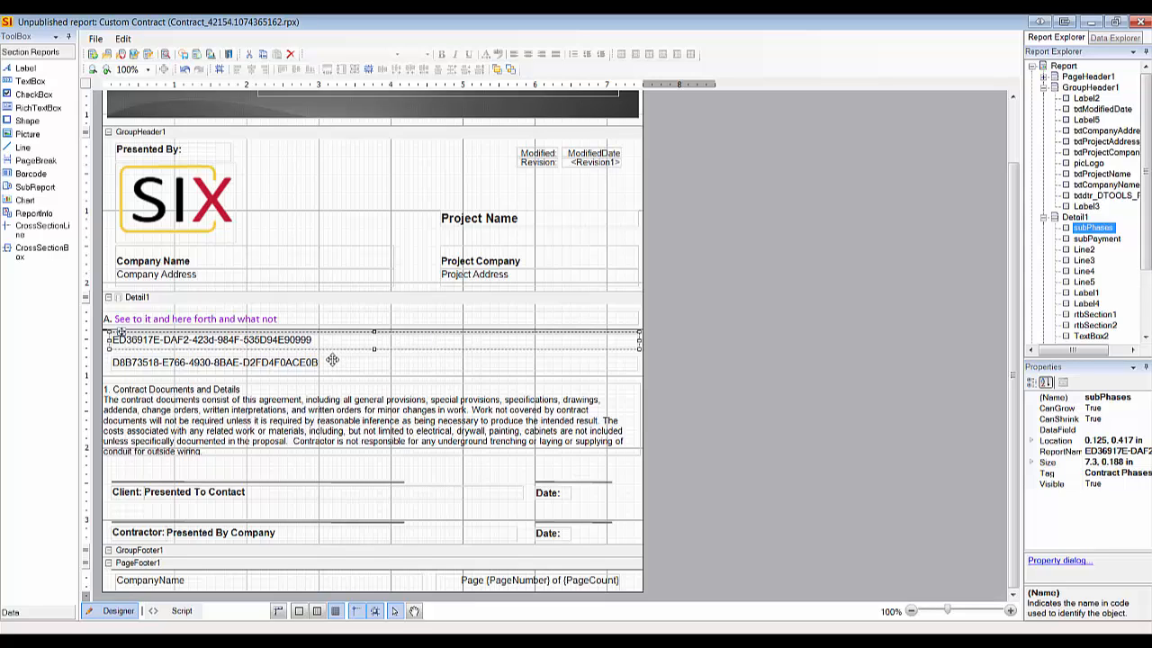
pyautogui.click(1094, 237)
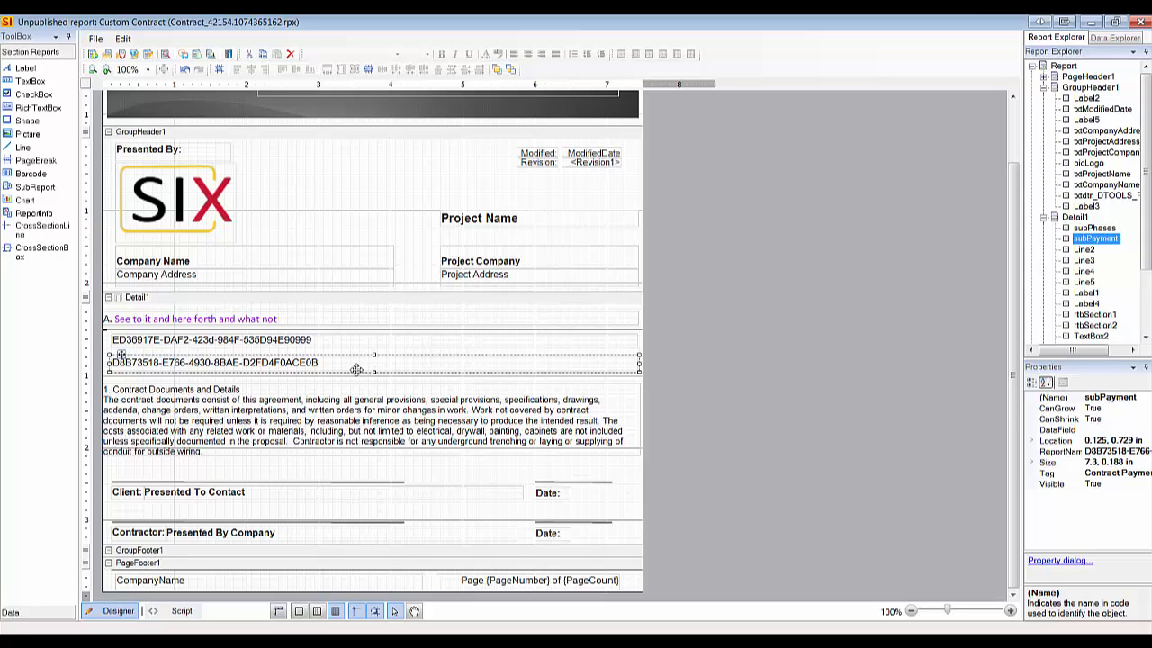
pyautogui.moveTo(355, 371)
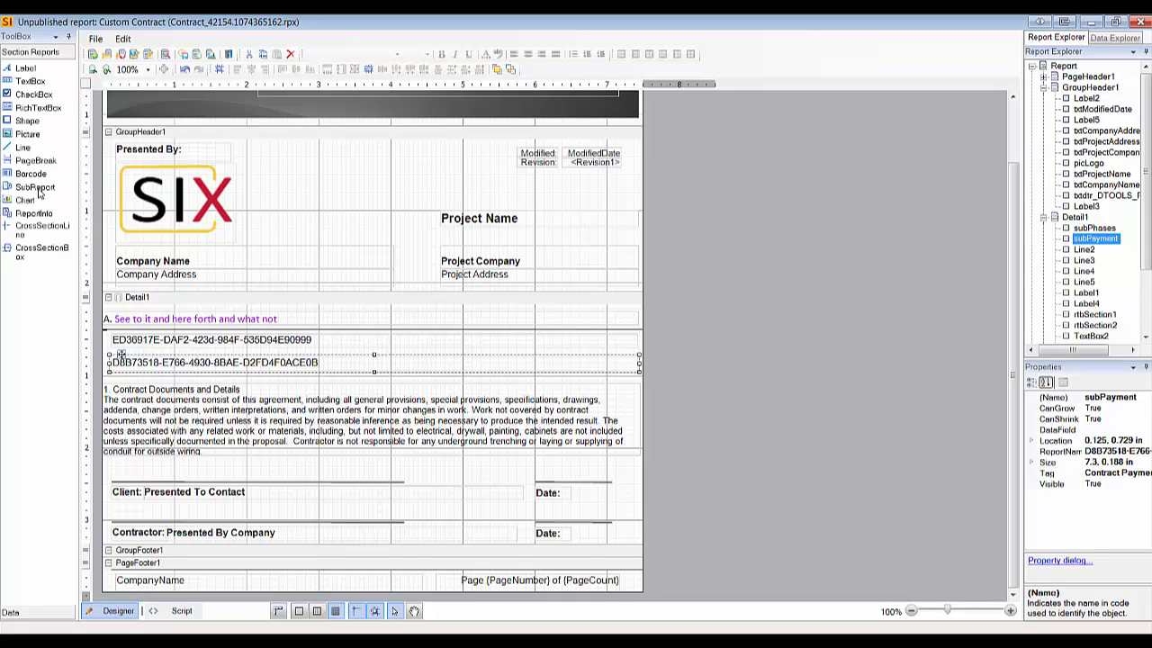
pyautogui.moveTo(314, 378)
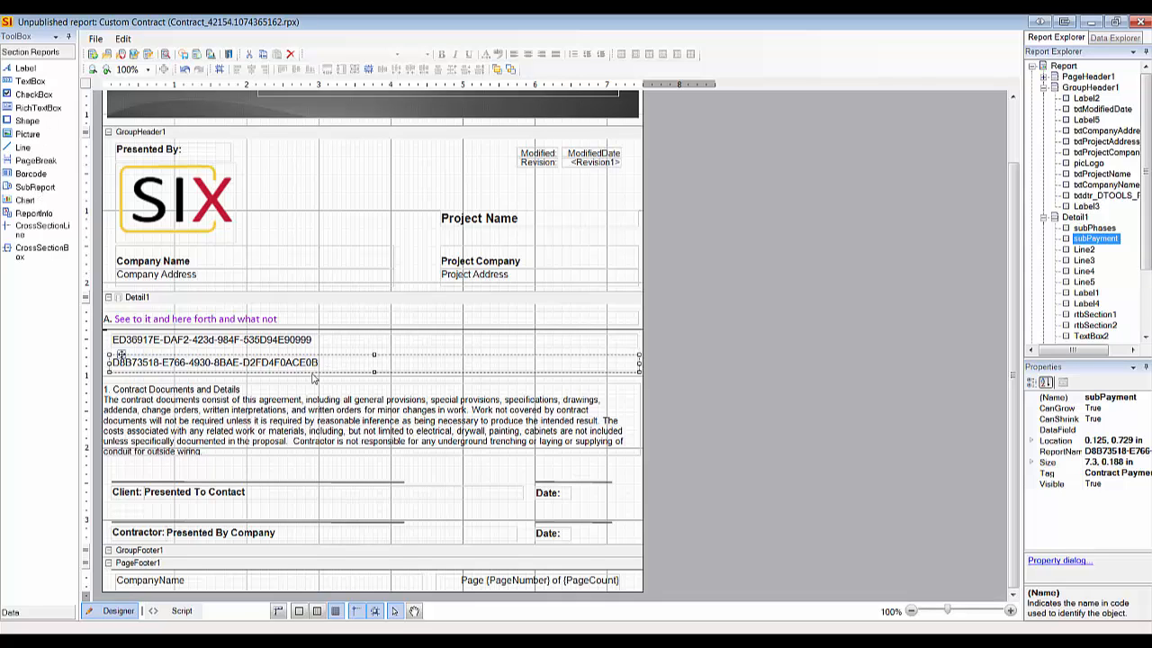
pyautogui.rightClick(313, 363)
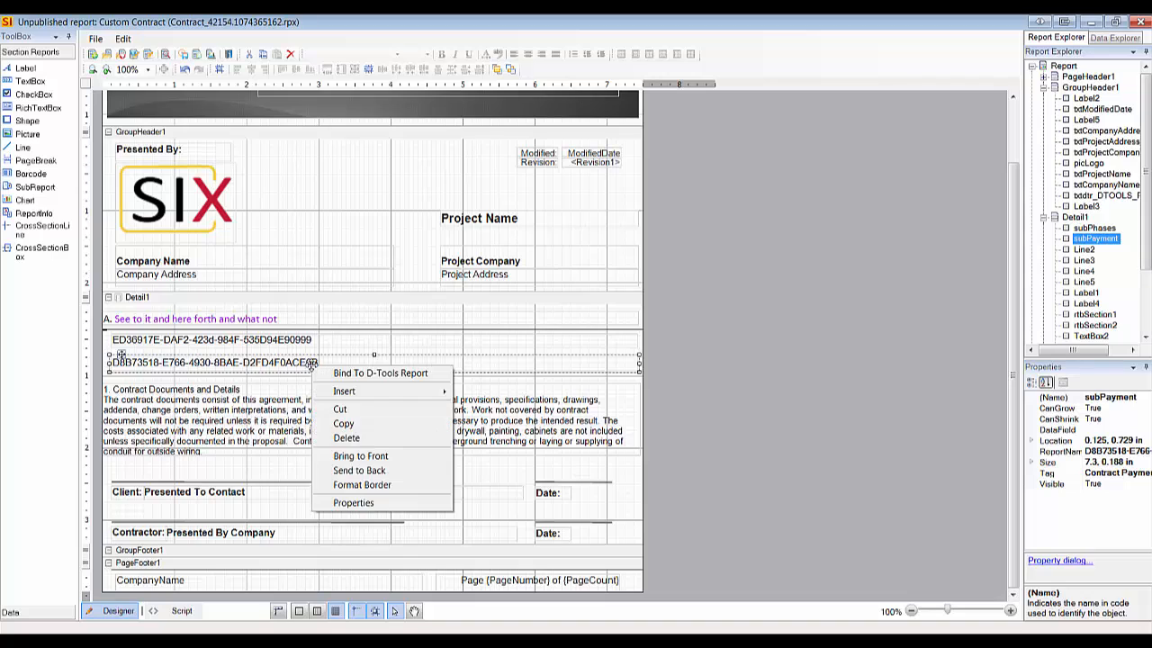
pyautogui.moveTo(380, 373)
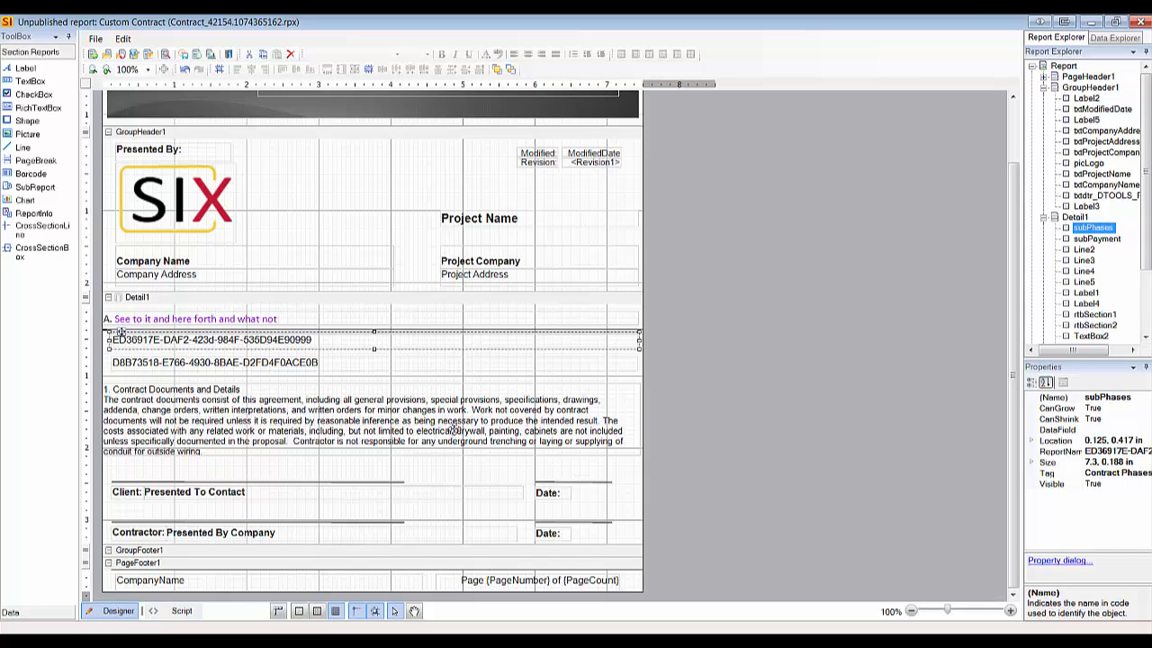
pyautogui.click(1063, 65)
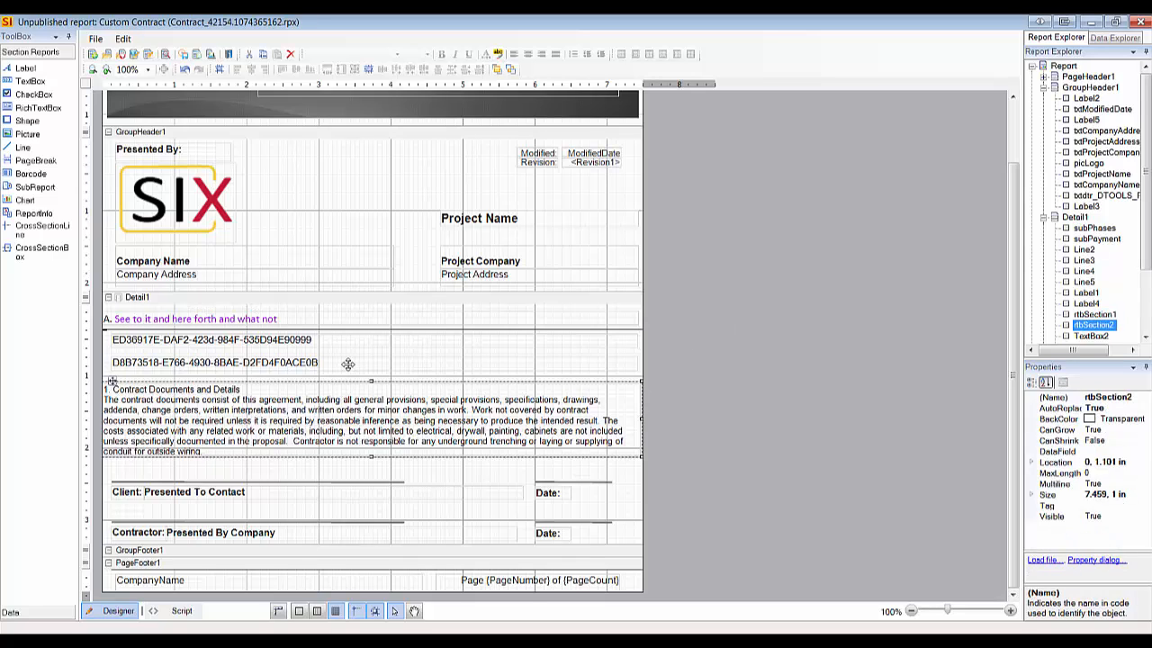
pyautogui.moveTo(333, 225)
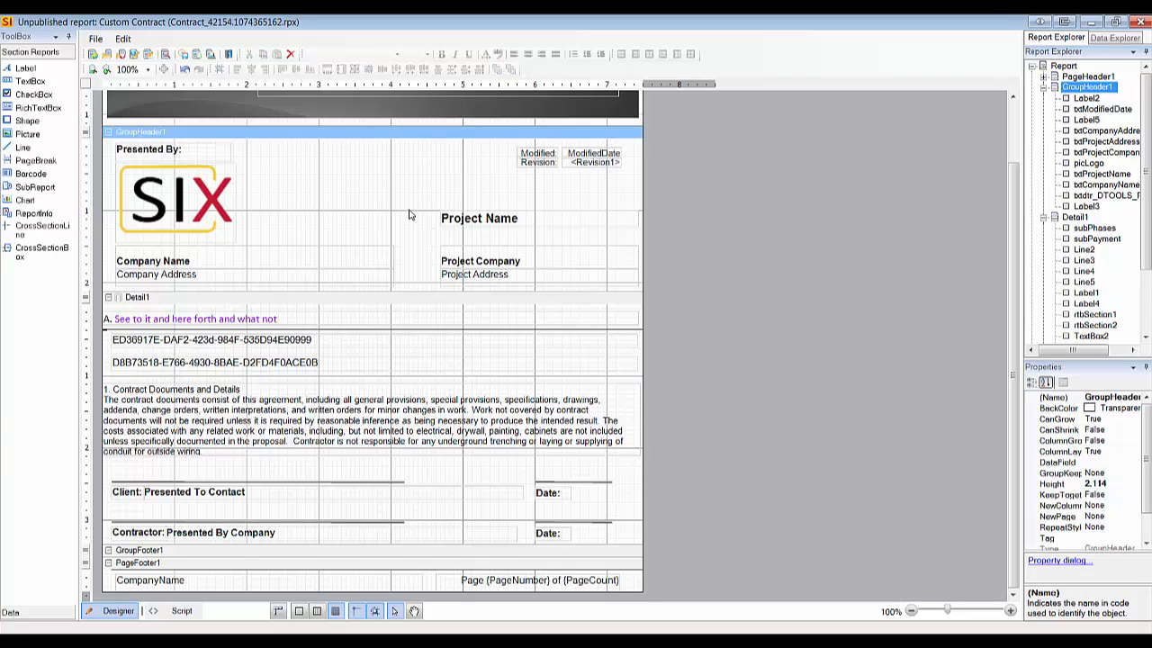
# Step: Publish the Custom Contract report and confirm Yes to close the Designer
pyautogui.scroll(3)
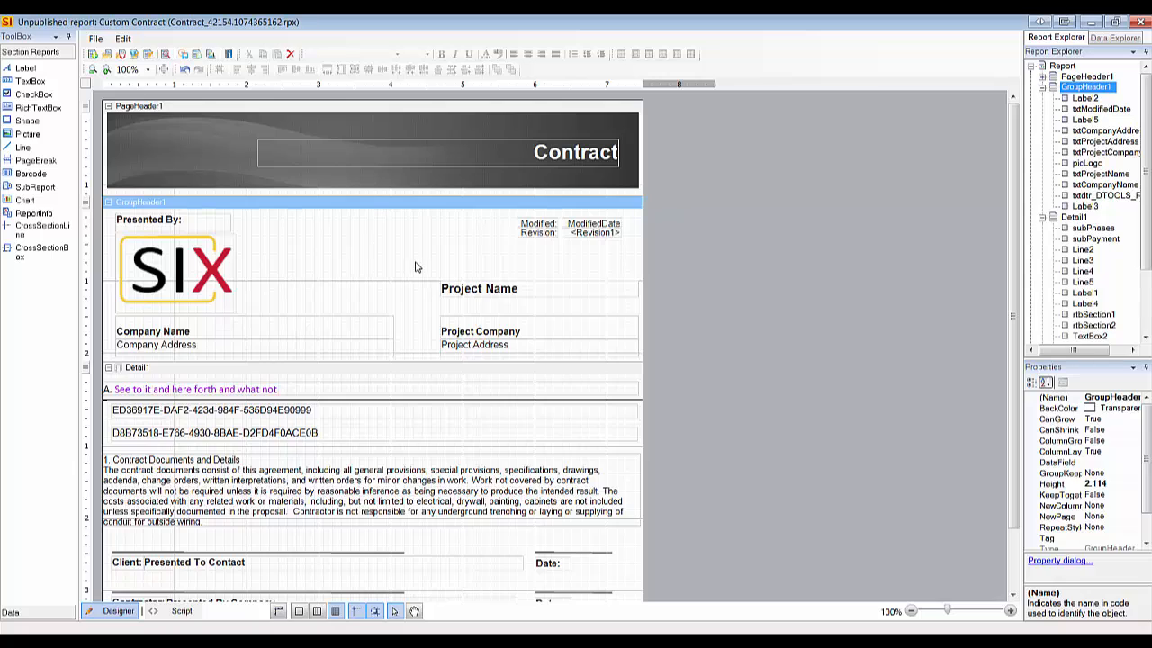
pyautogui.moveTo(205, 102)
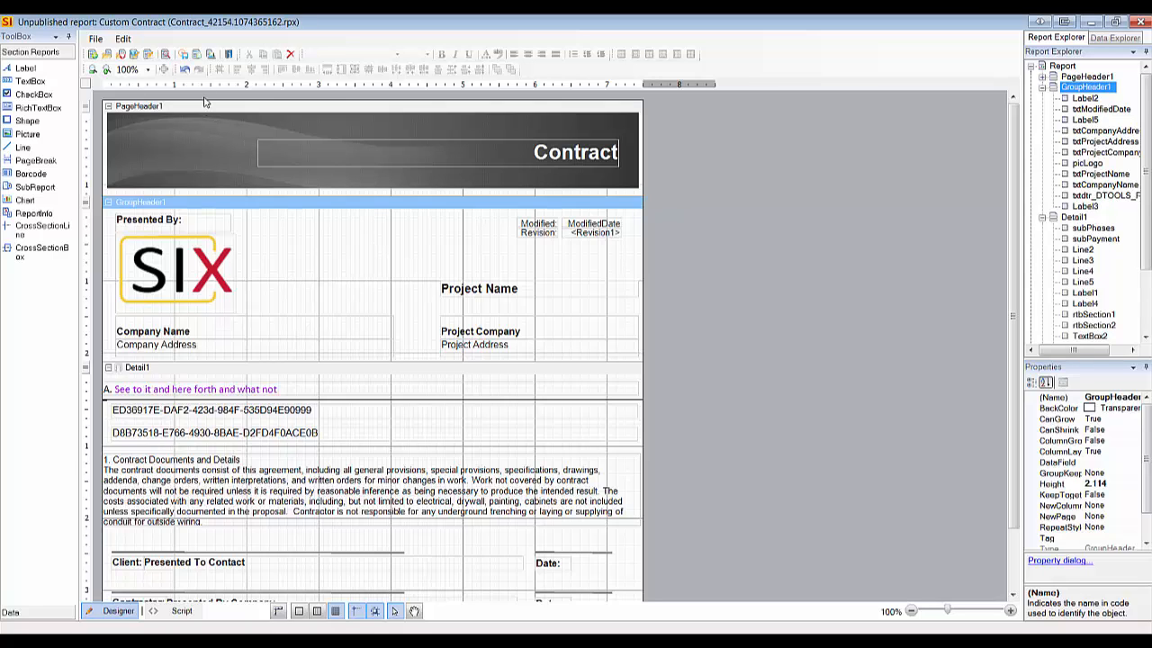
pyautogui.moveTo(197, 55)
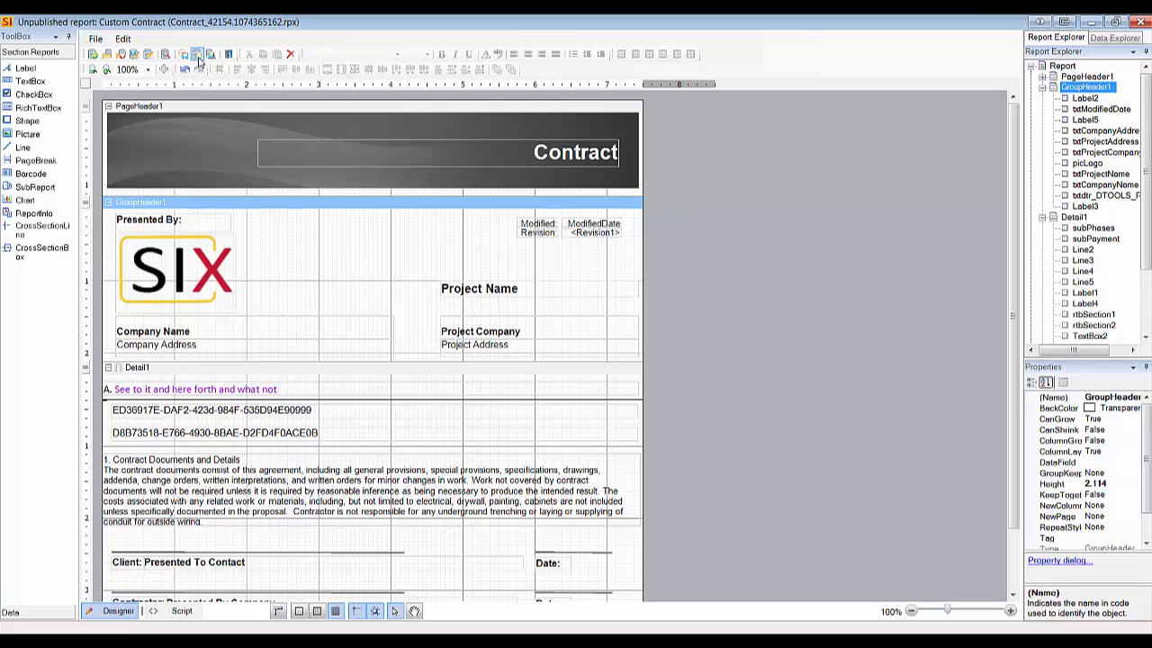
pyautogui.moveTo(210, 54)
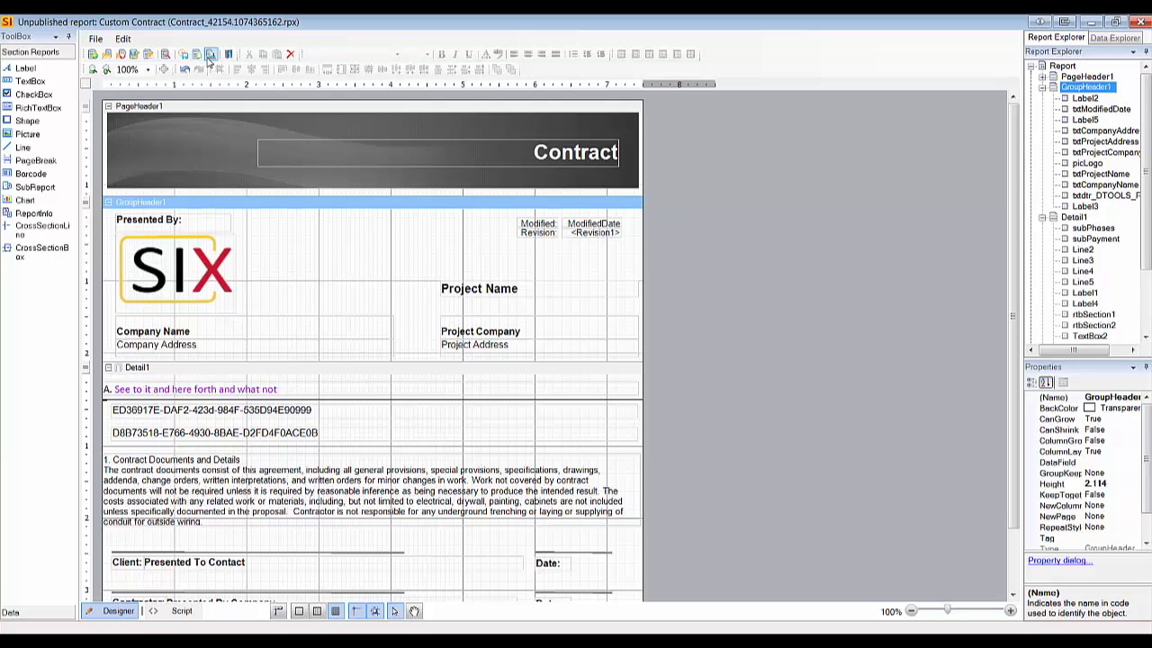
pyautogui.moveTo(211, 54)
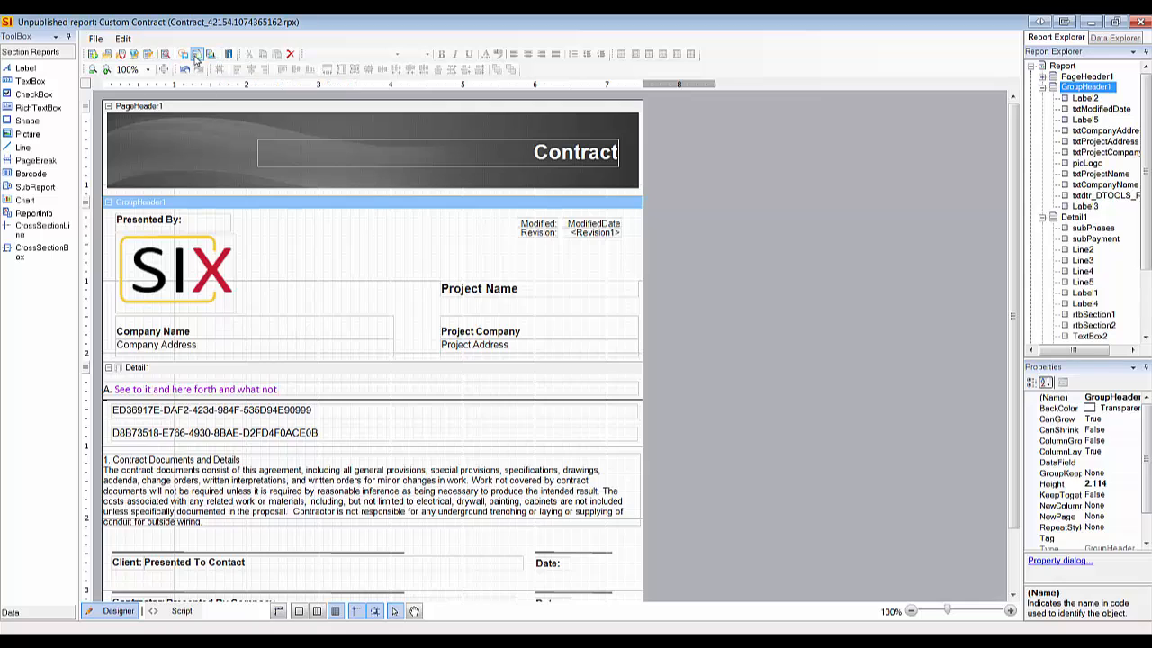
pyautogui.click(196, 54)
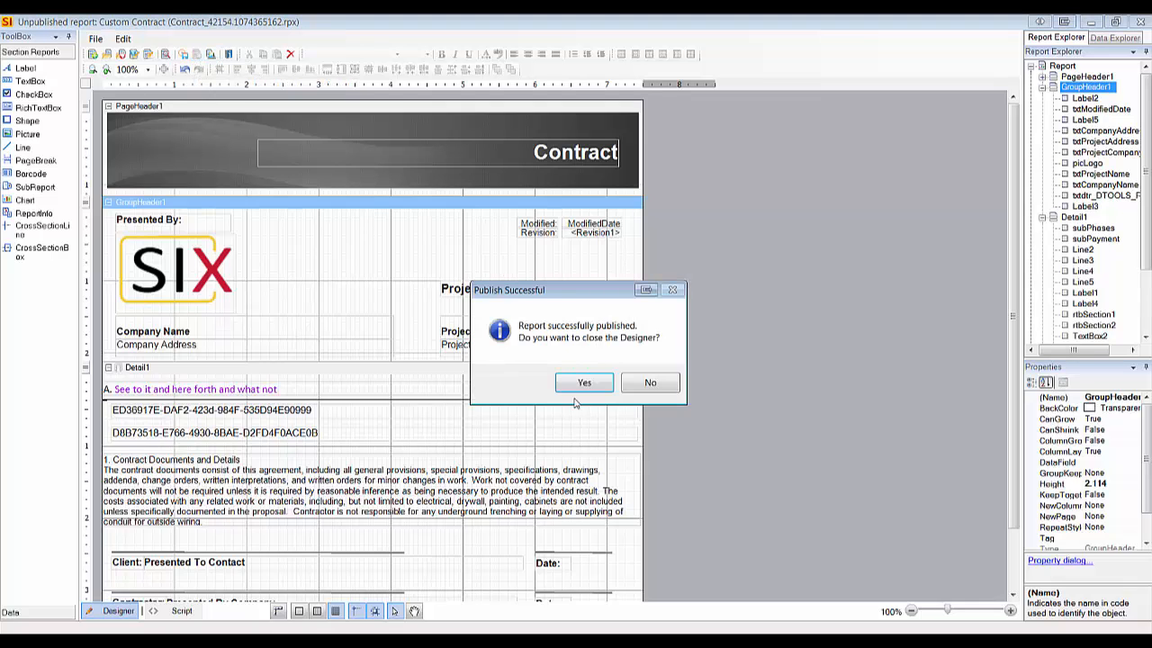
pyautogui.moveTo(556, 332)
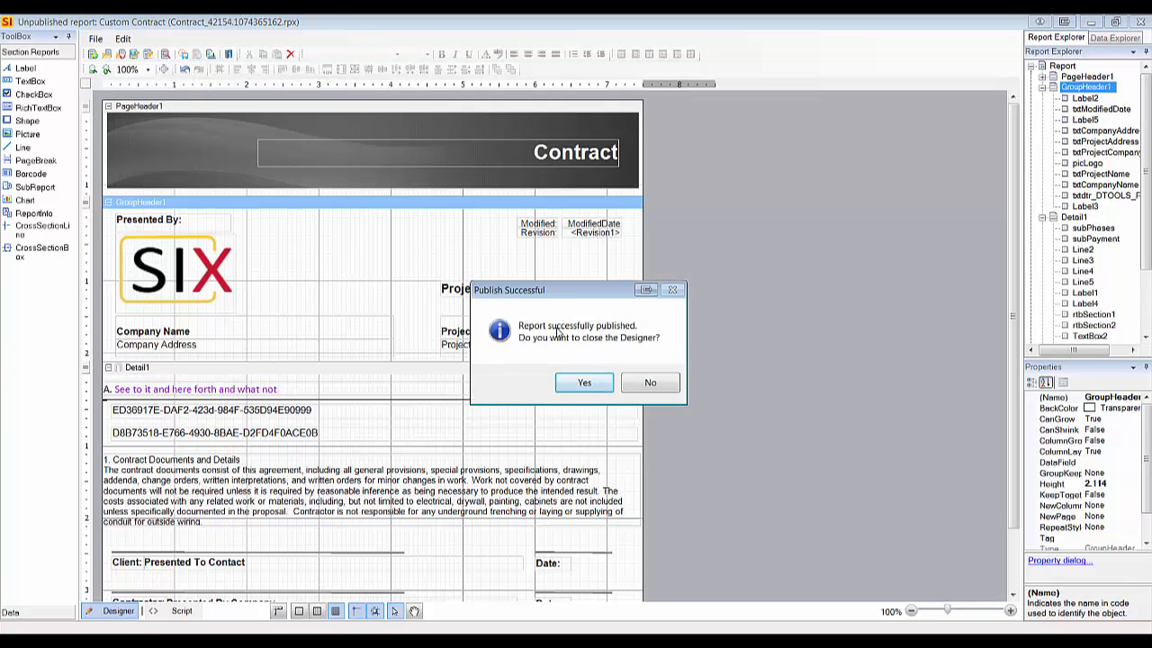
pyautogui.moveTo(610, 353)
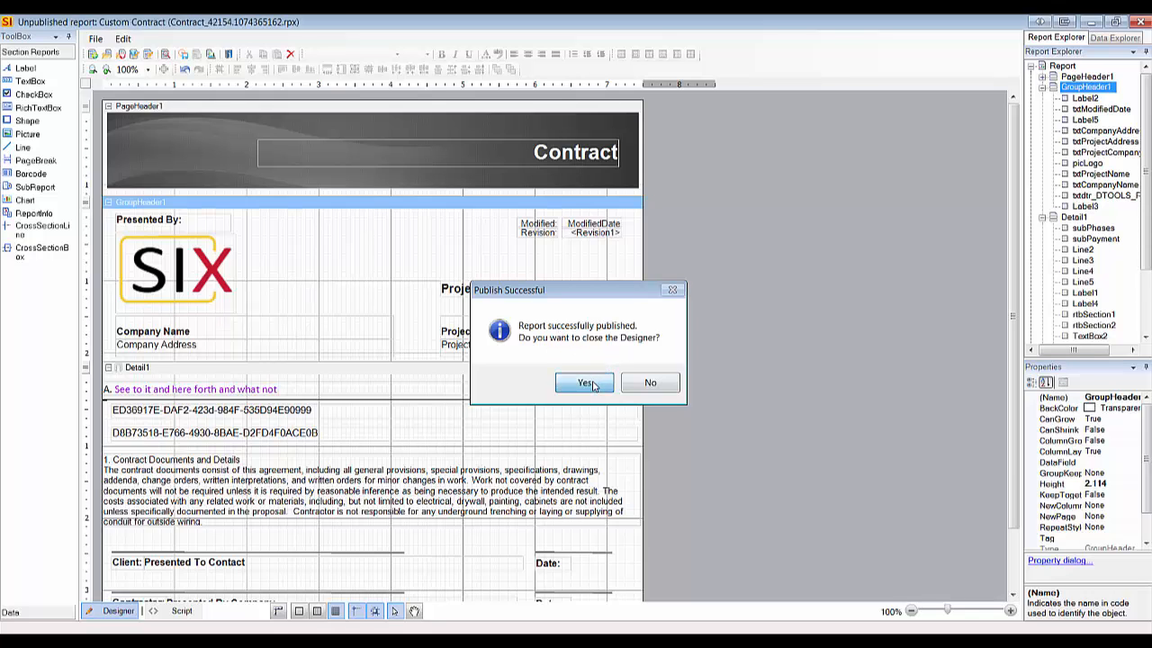
pyautogui.click(583, 382)
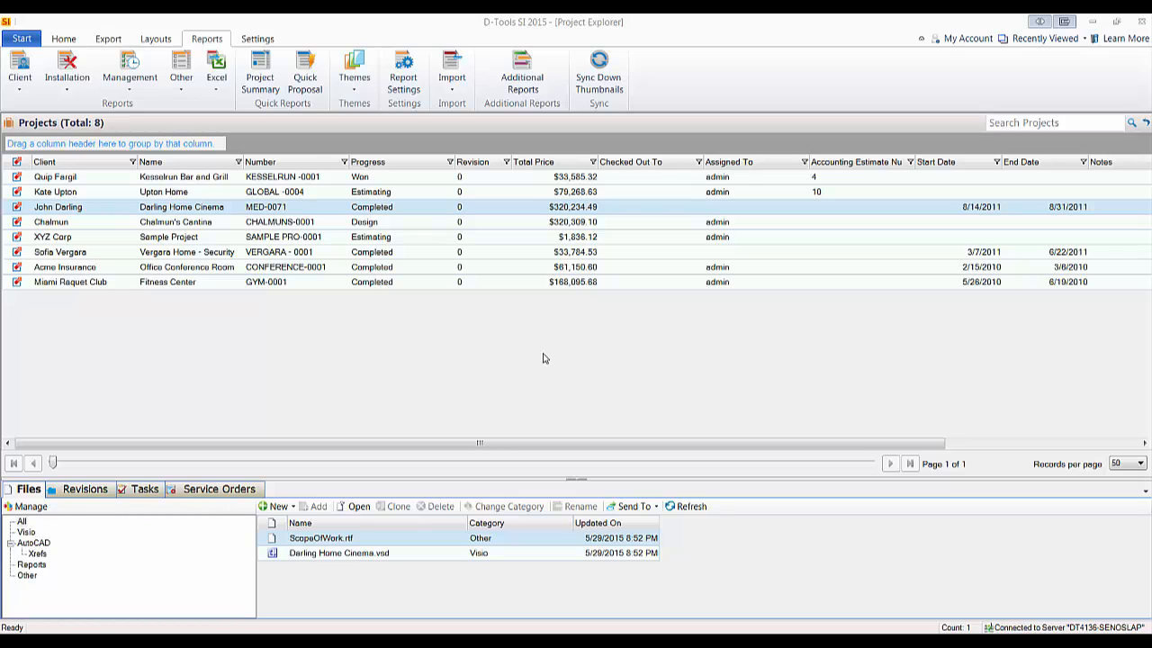
# Step: Run the Custom Contract client report for Darling Home Cinema
pyautogui.click(19, 70)
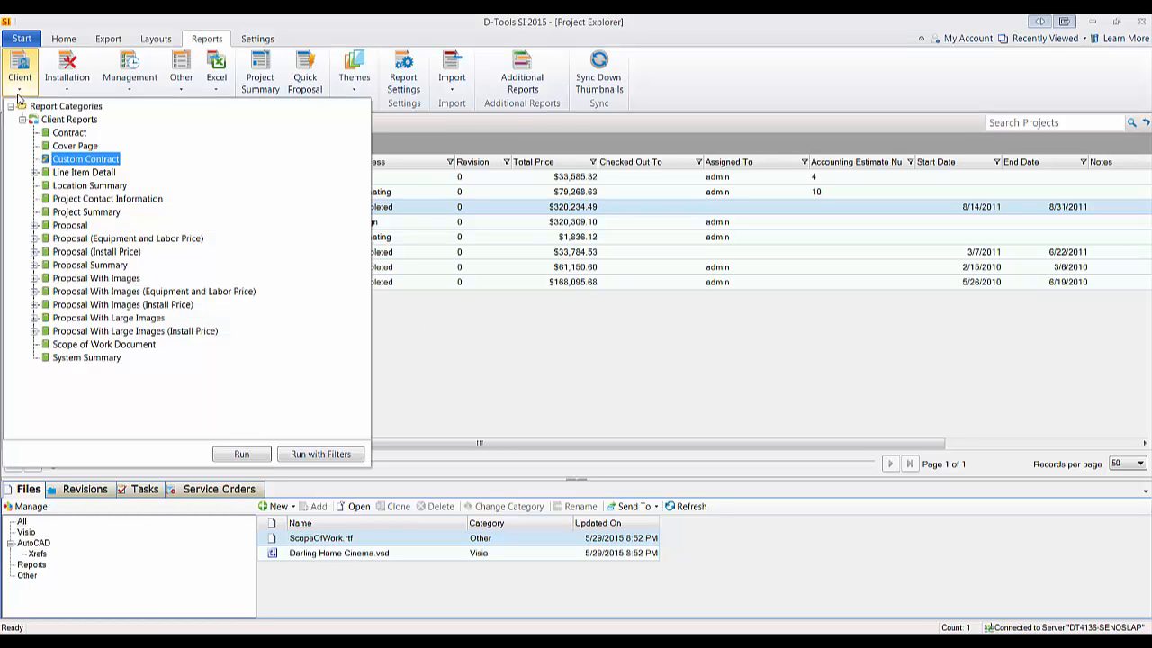
pyautogui.moveTo(73, 168)
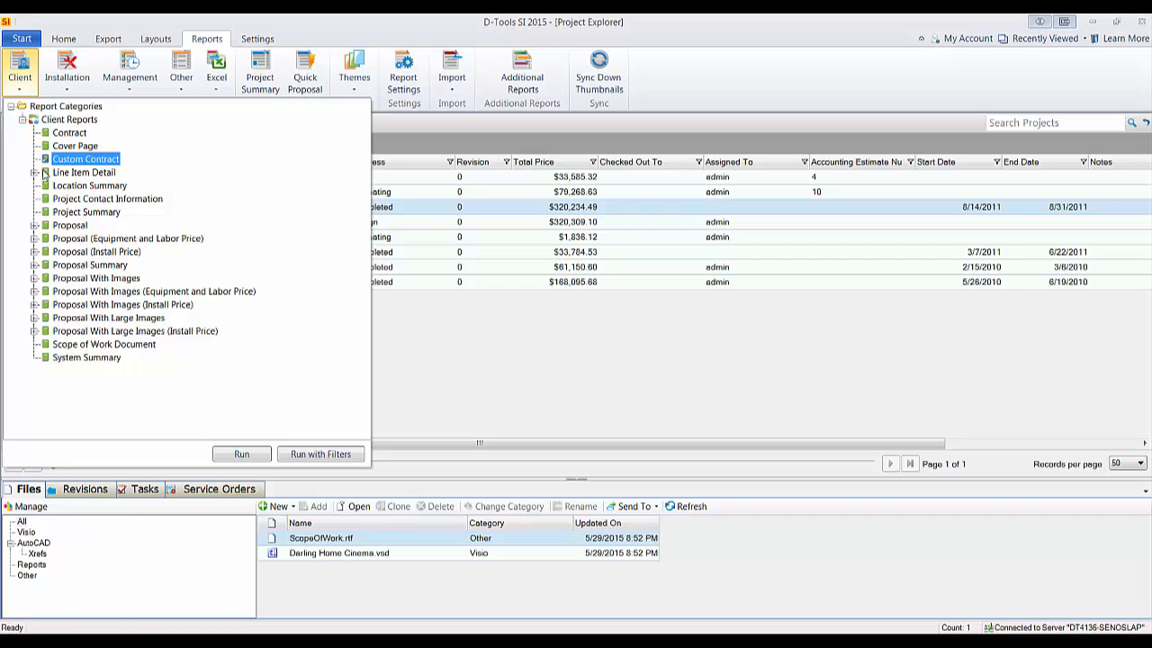
pyautogui.moveTo(269, 357)
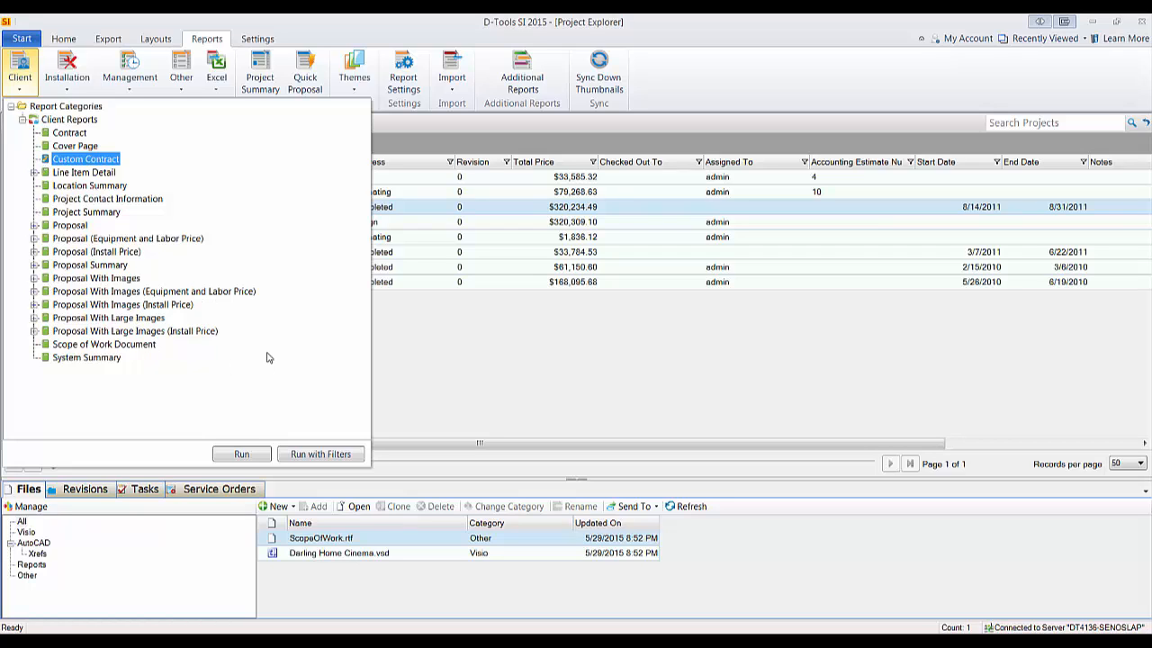
pyautogui.click(241, 453)
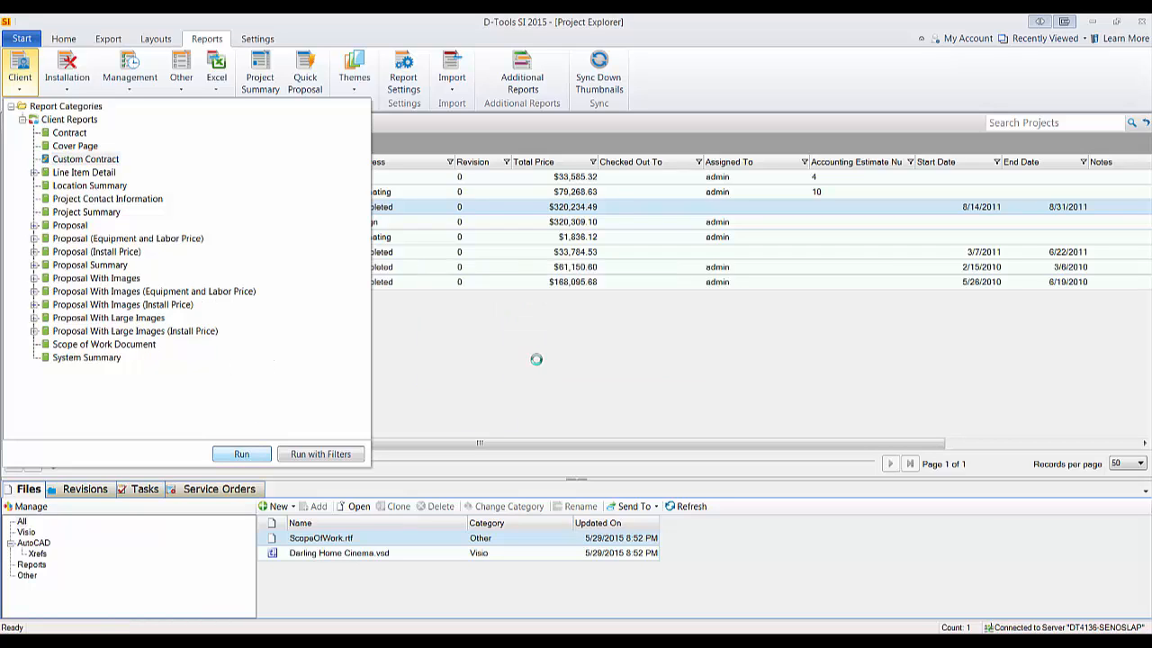
pyautogui.click(241, 454)
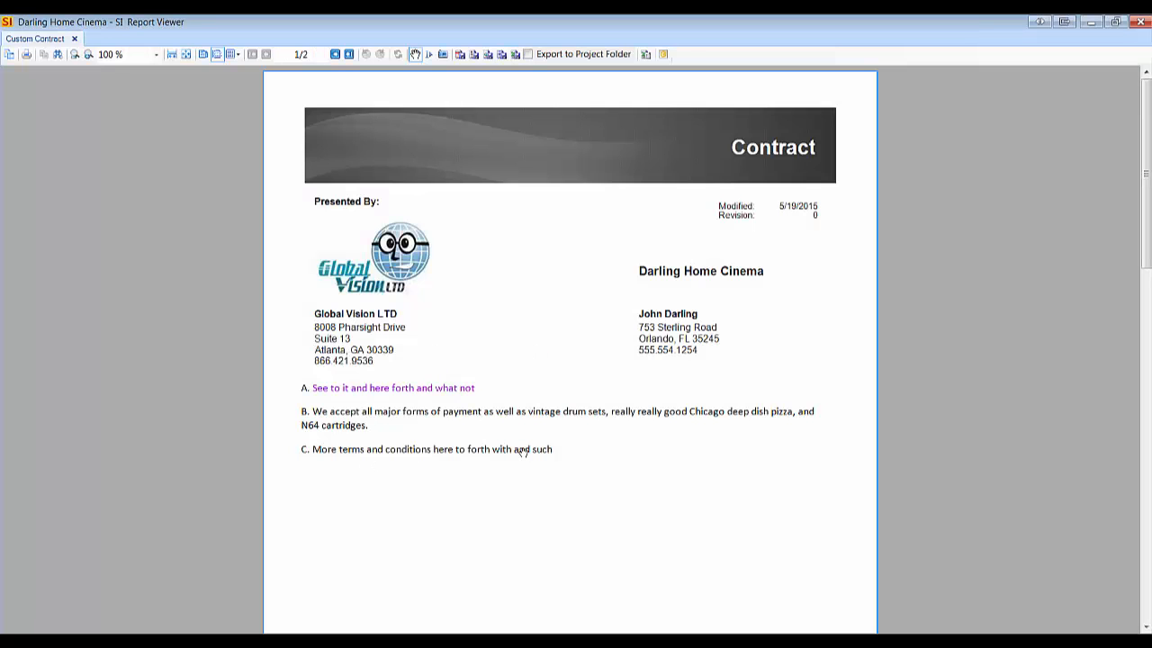
pyautogui.moveTo(430, 466)
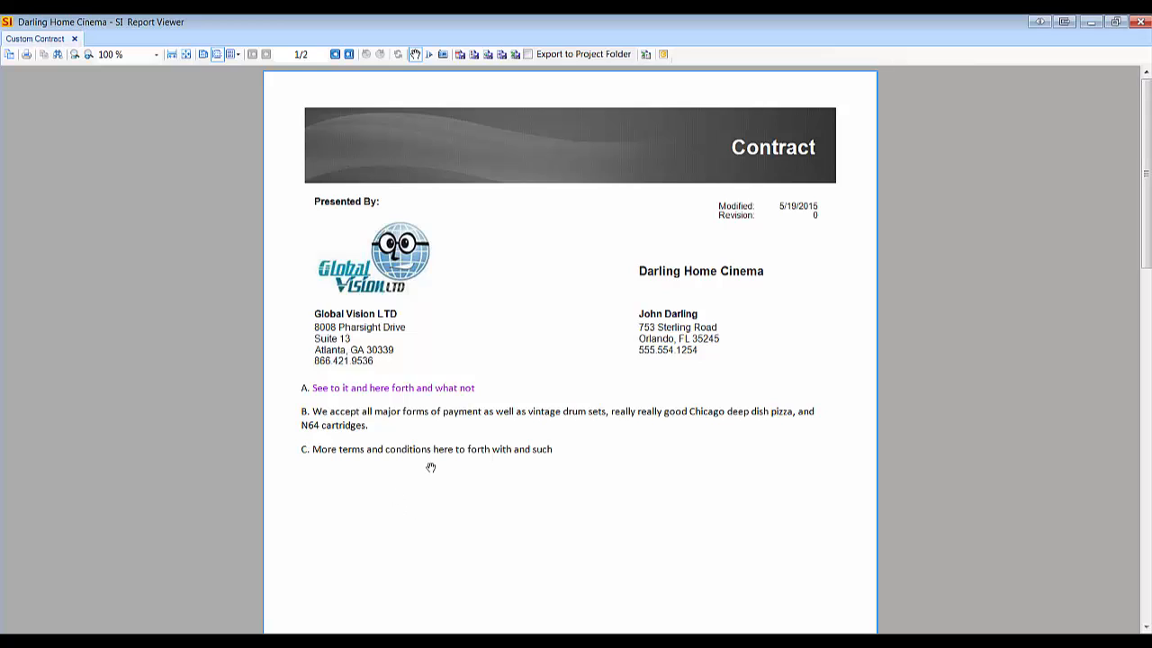
pyautogui.moveTo(438, 328)
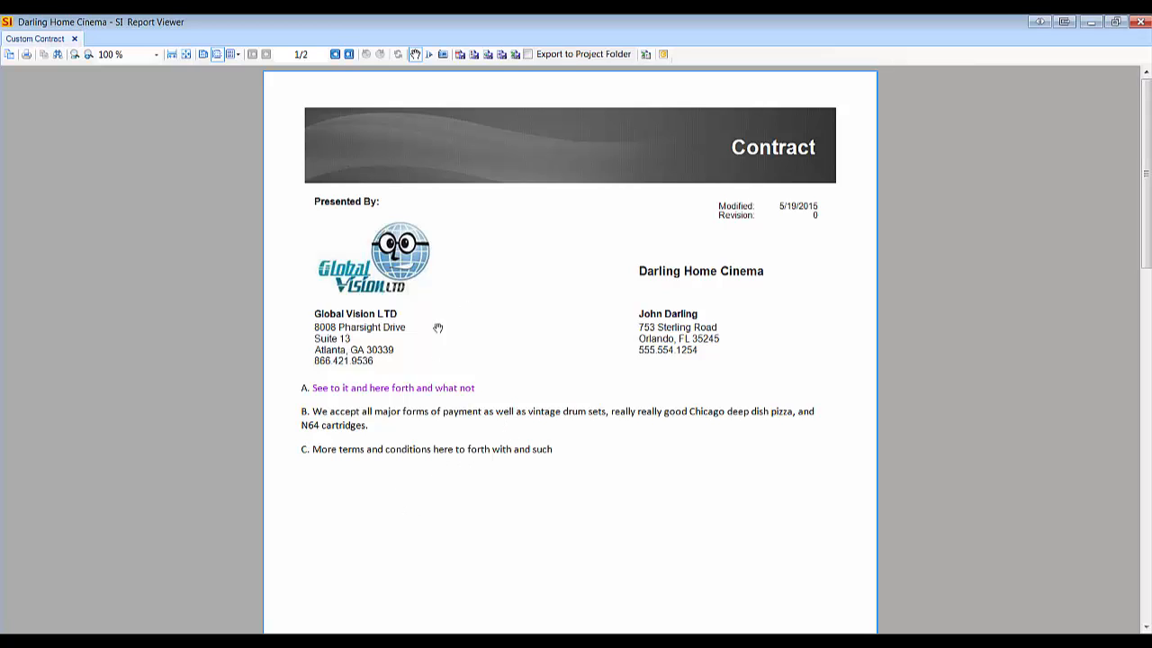
pyautogui.moveTo(631, 264)
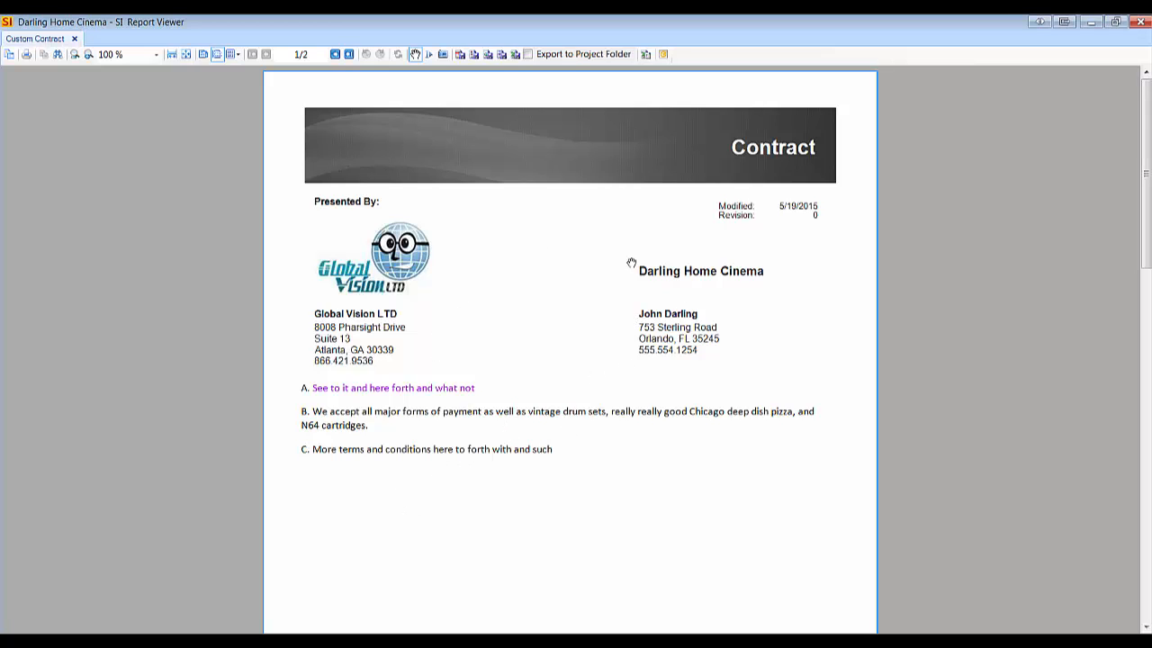